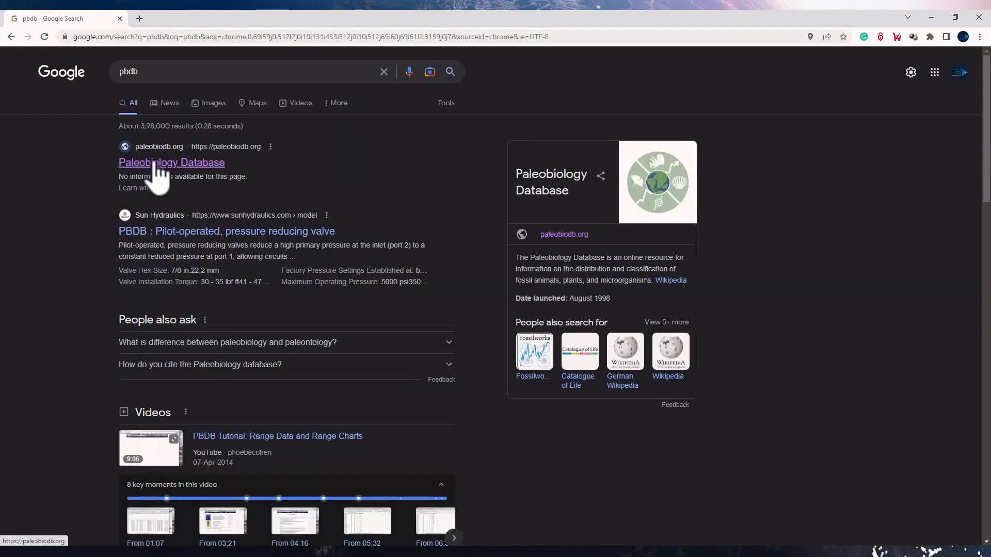
Step: Open the Paleobiology Database homepage from the Google 'pbdb' results
{"action": "left_click", "coordinate": [171, 162]}
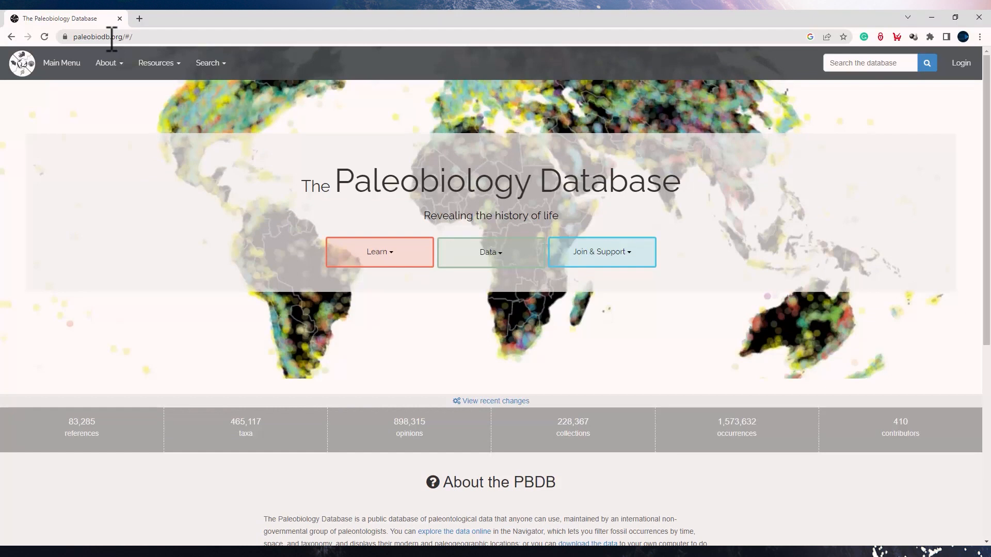
Step: Enter 'mammut' in the site search and show the Enter, Visualize, Download and Browse options
{"action": "left_click", "coordinate": [490, 251]}
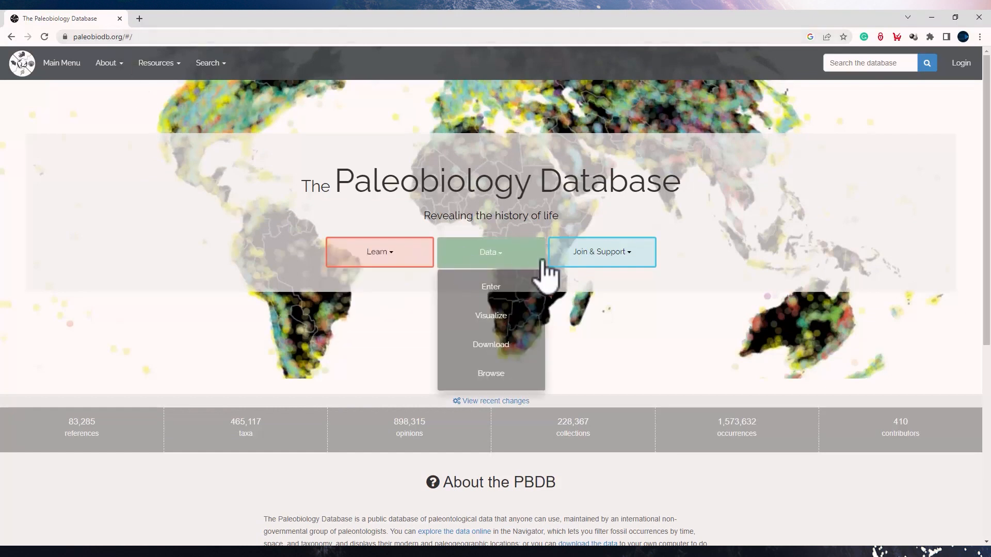
{"action": "mouse_move", "coordinate": [298, 353]}
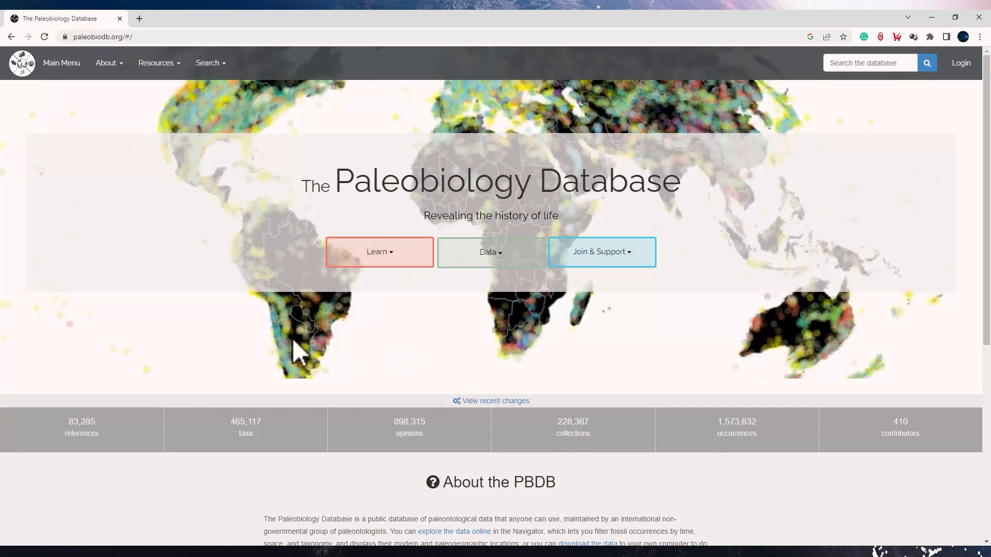
{"action": "mouse_move", "coordinate": [527, 369]}
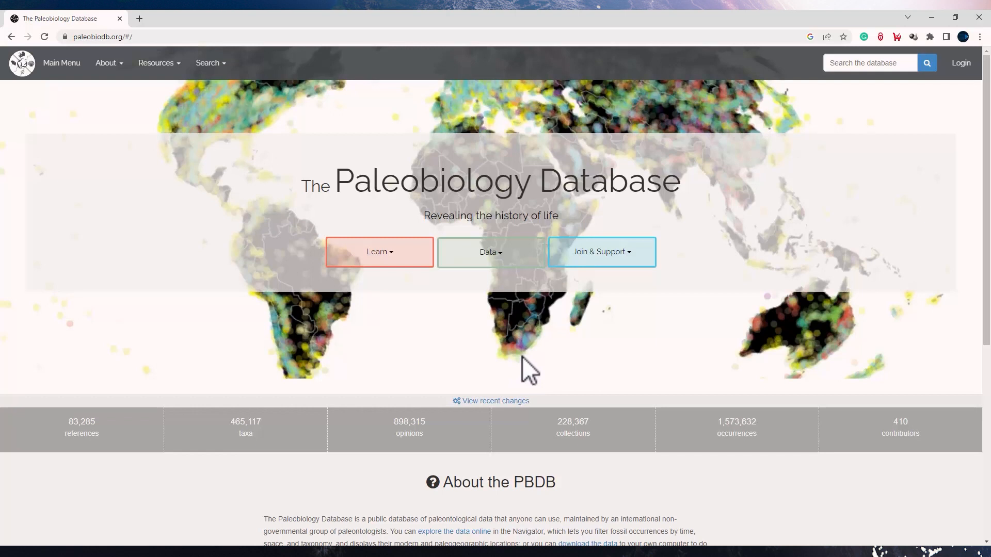
{"action": "mouse_move", "coordinate": [478, 386]}
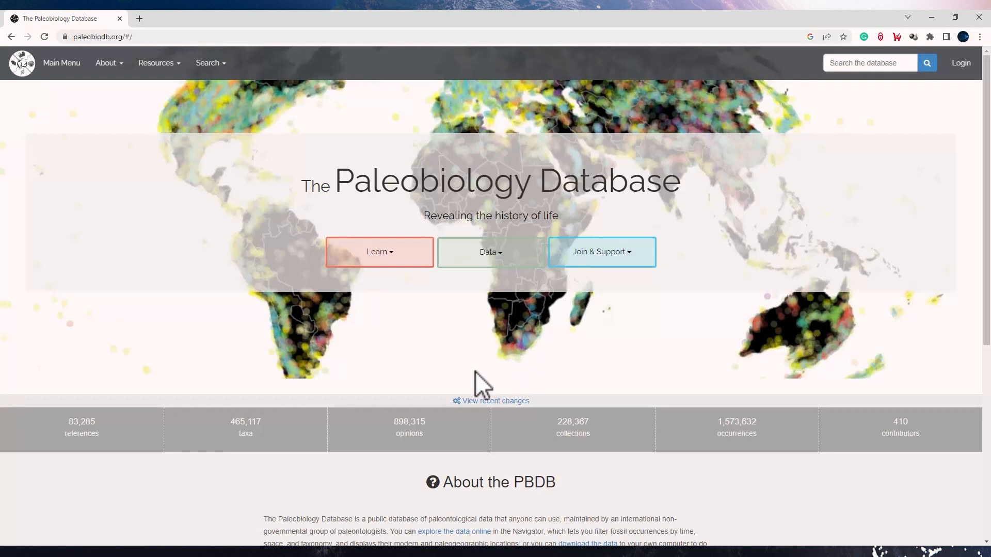
{"action": "mouse_move", "coordinate": [88, 431]}
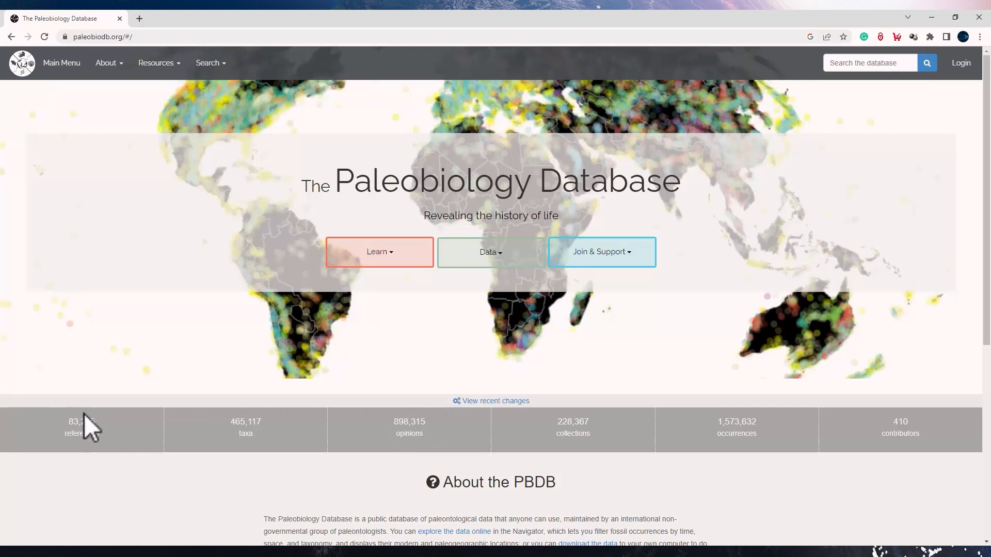
{"action": "mouse_move", "coordinate": [277, 457]}
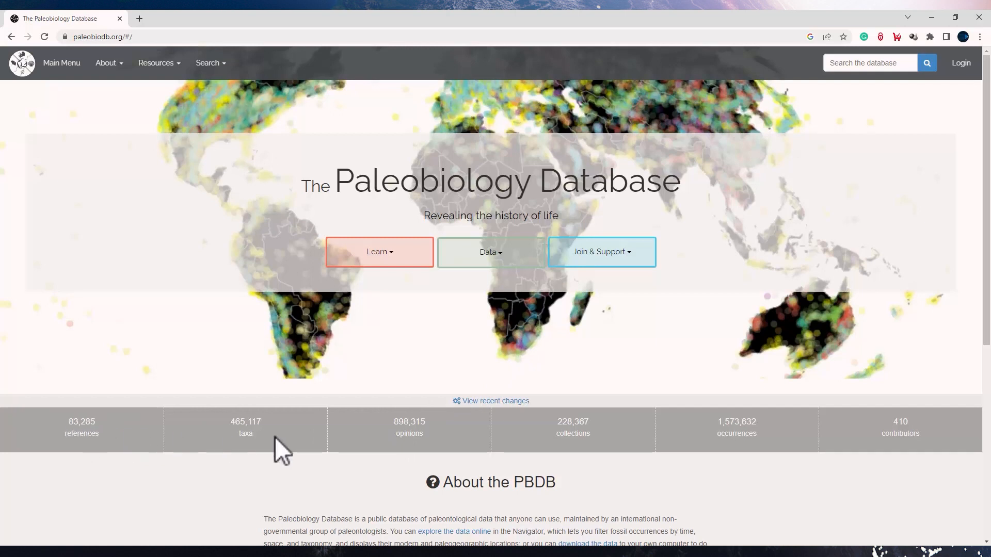
{"action": "mouse_move", "coordinate": [272, 461]}
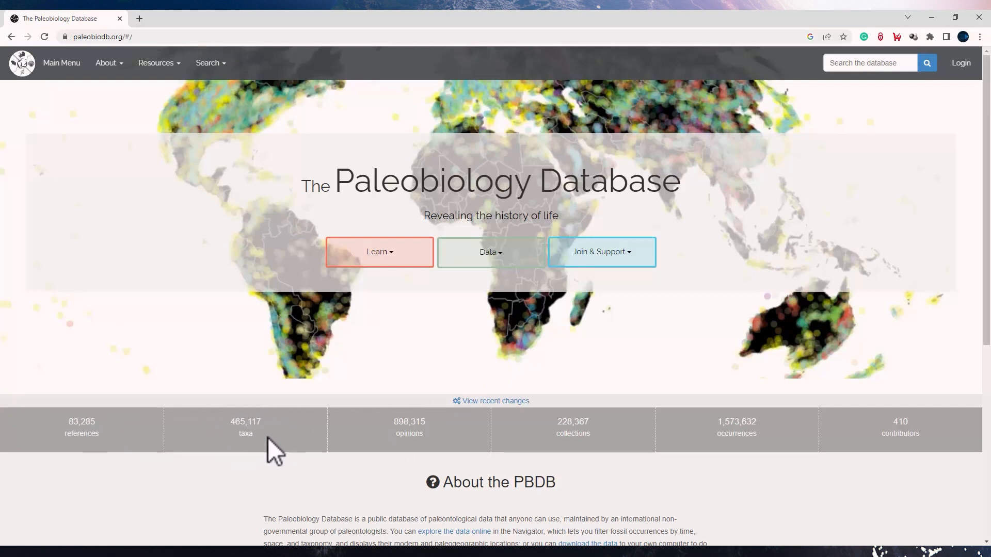
{"action": "mouse_move", "coordinate": [828, 468]}
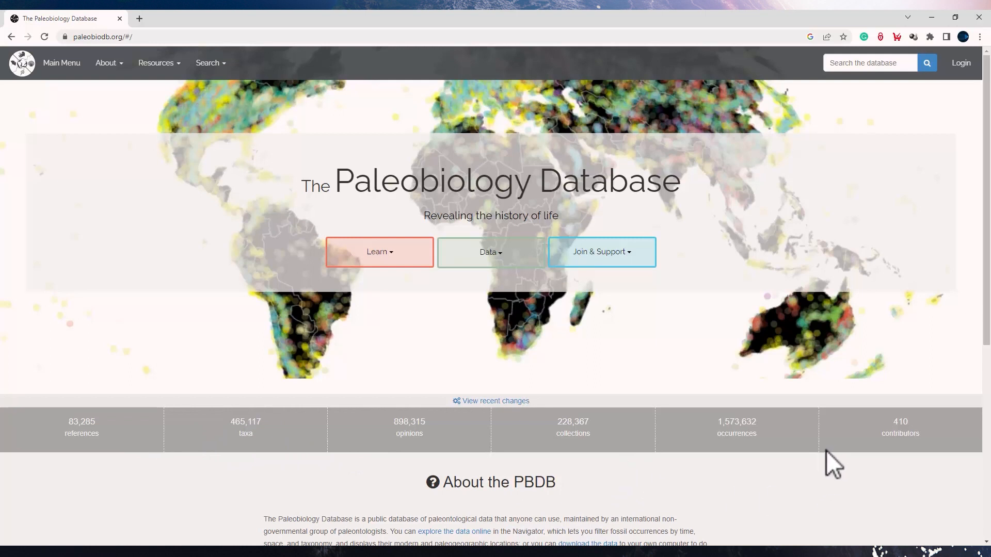
{"action": "mouse_move", "coordinate": [881, 485]}
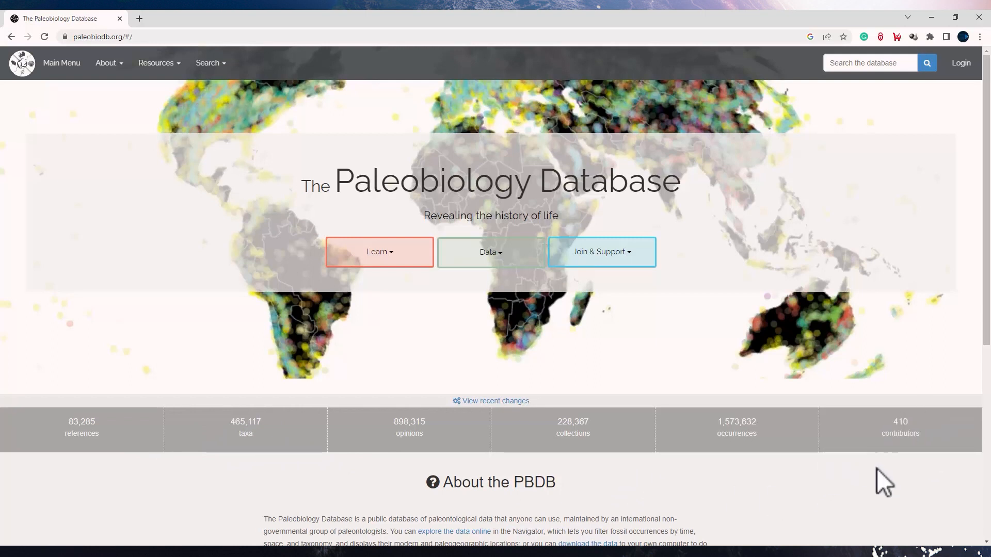
{"action": "mouse_move", "coordinate": [429, 394]}
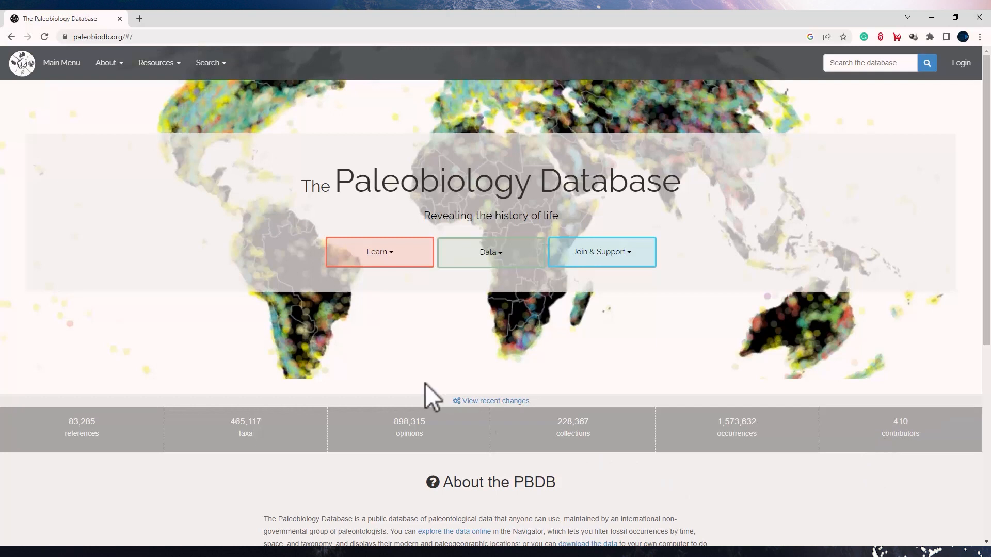
{"action": "mouse_move", "coordinate": [698, 330]}
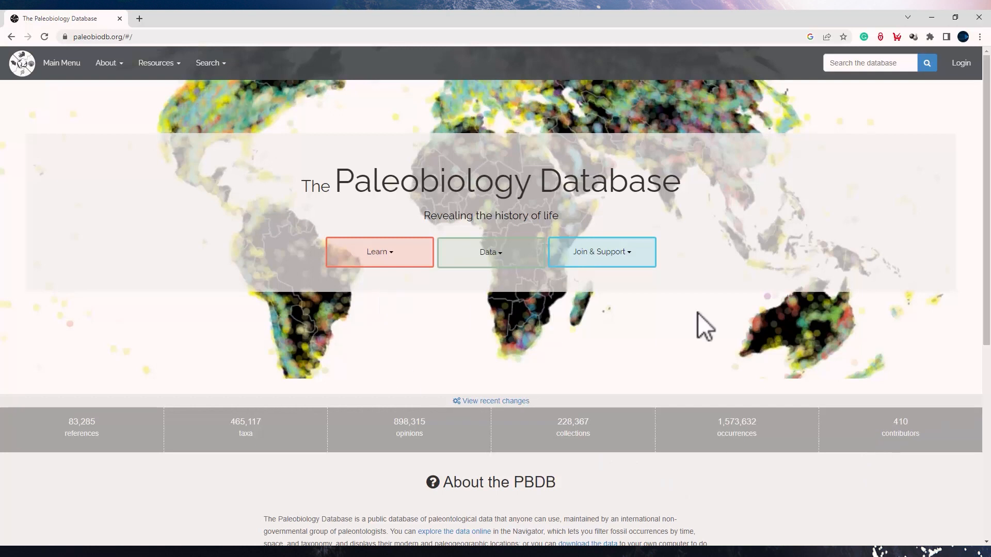
{"action": "left_click", "coordinate": [869, 63]}
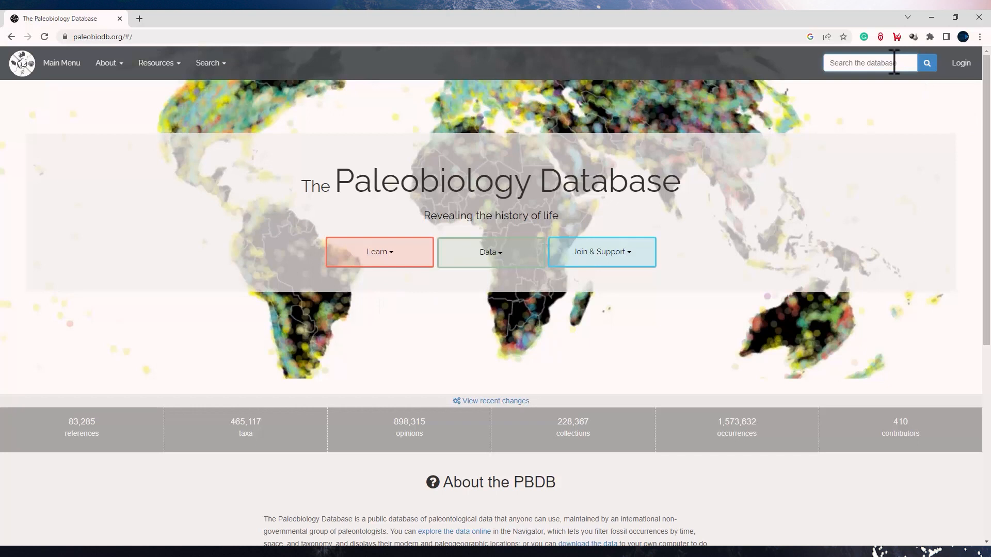
{"action": "type", "text": "mammut"}
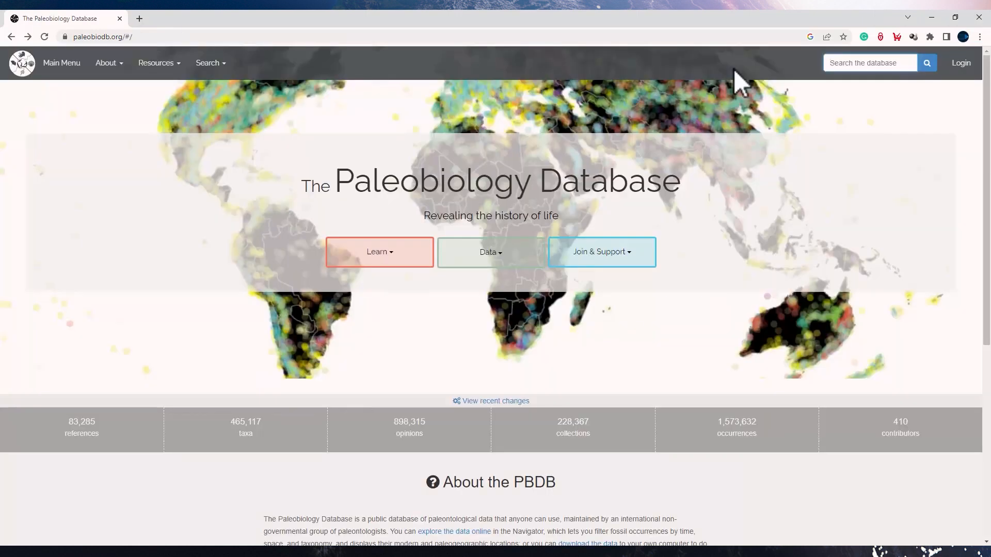
{"action": "left_click", "coordinate": [491, 252]}
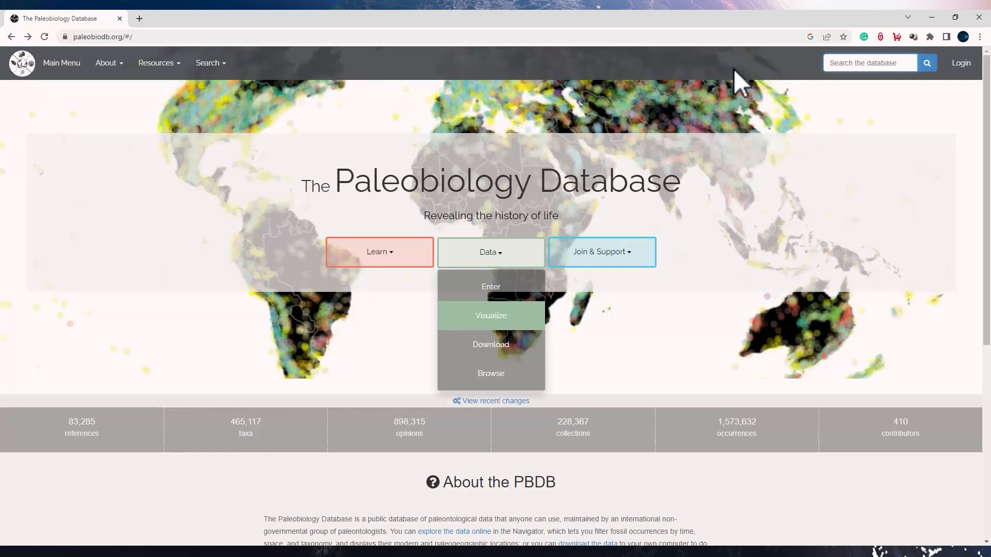
Step: Launch PBDB Navigator by choosing Visualize from the Data options
{"action": "left_click", "coordinate": [491, 316]}
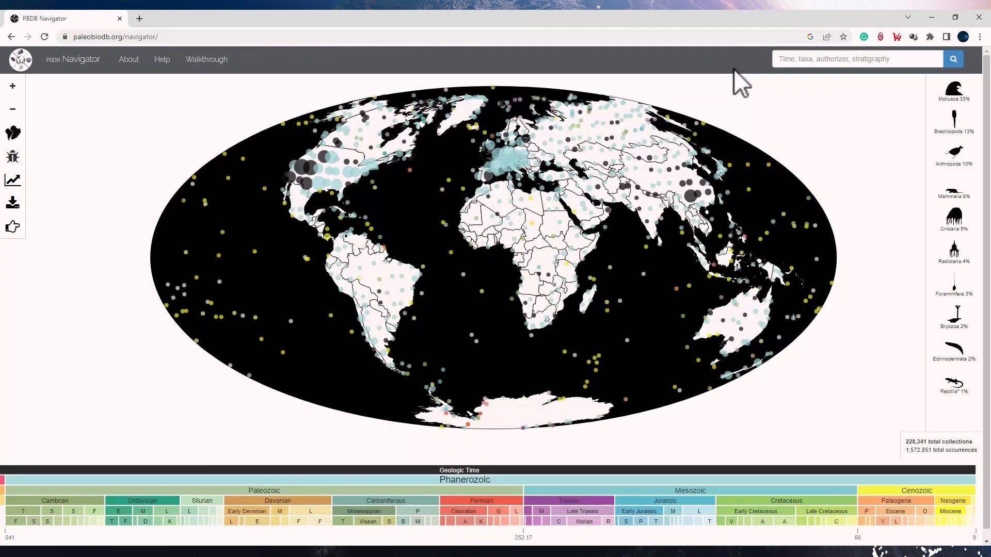
{"action": "mouse_move", "coordinate": [9, 106]}
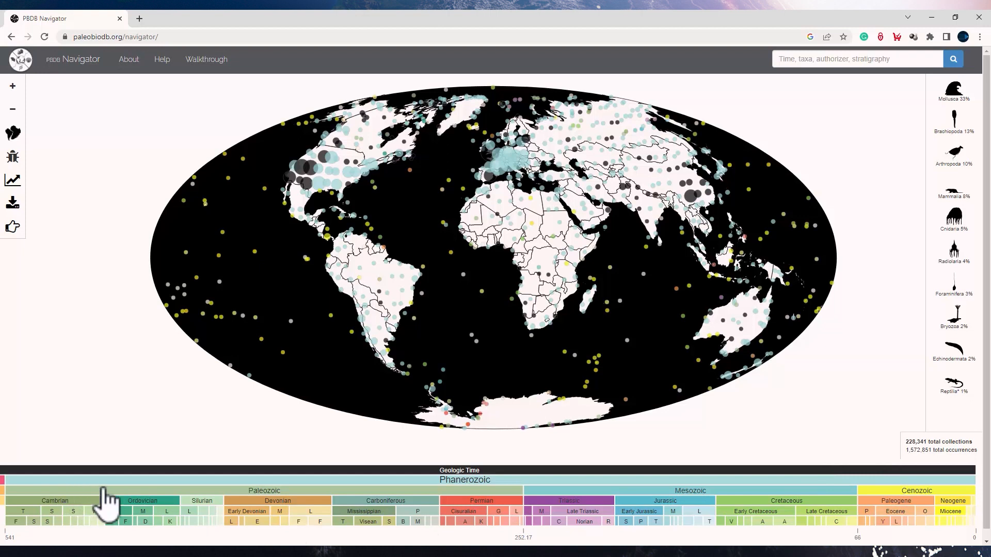
{"action": "mouse_move", "coordinate": [689, 499]}
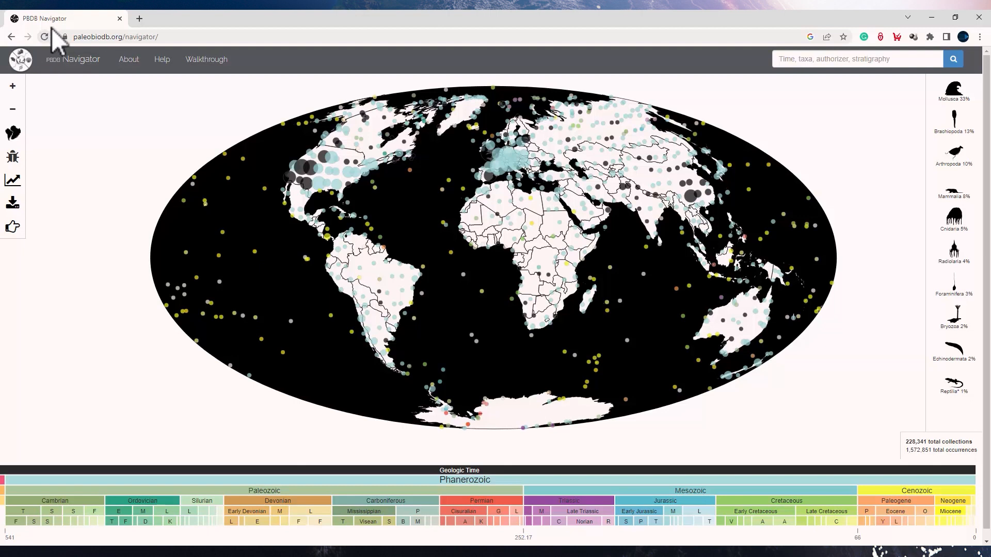
{"action": "mouse_move", "coordinate": [8, 21]}
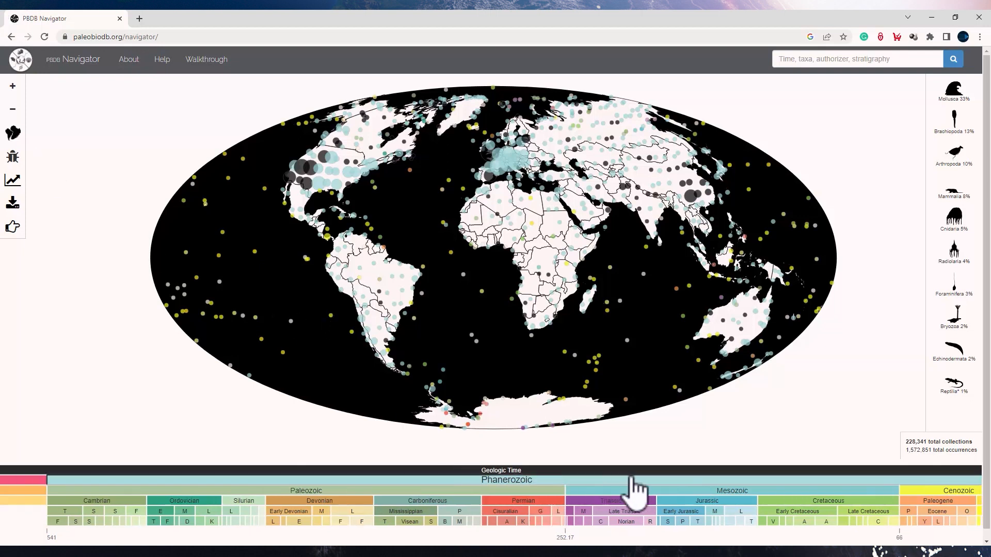
Step: Filter the Navigator timescale to the Archean, leaving 10 collections and 26 occurrences
{"action": "left_click", "coordinate": [633, 501]}
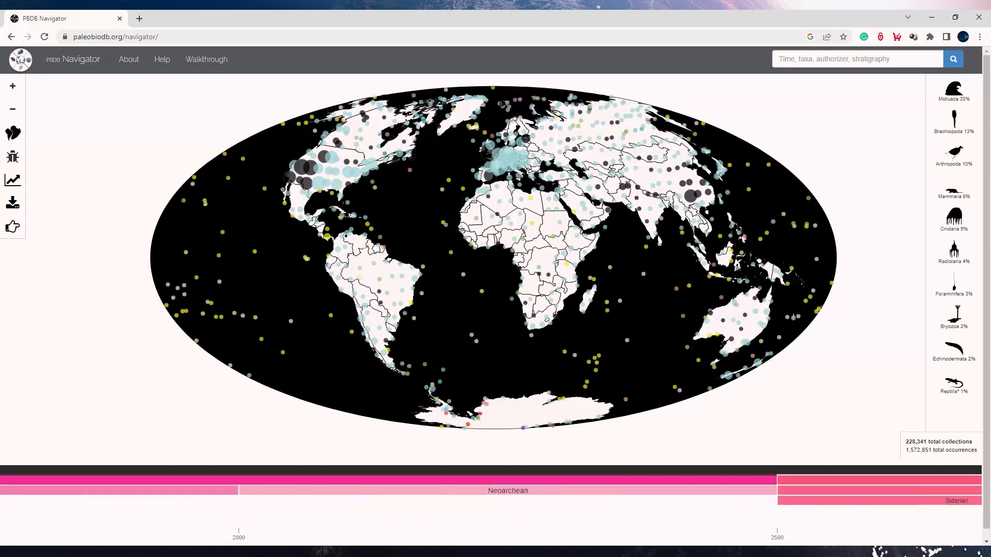
{"action": "left_click", "coordinate": [507, 490]}
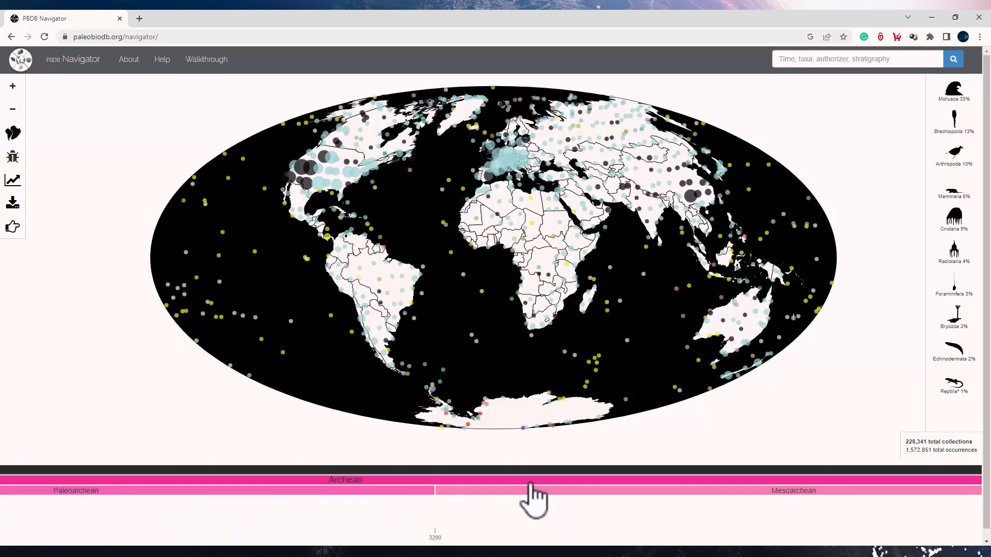
{"action": "left_click", "coordinate": [521, 489]}
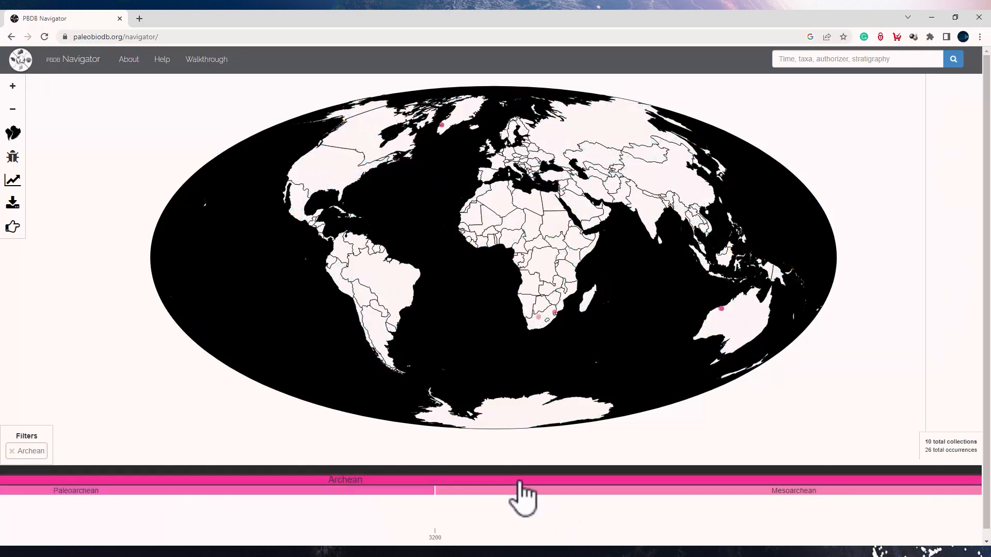
{"action": "mouse_move", "coordinate": [553, 328]}
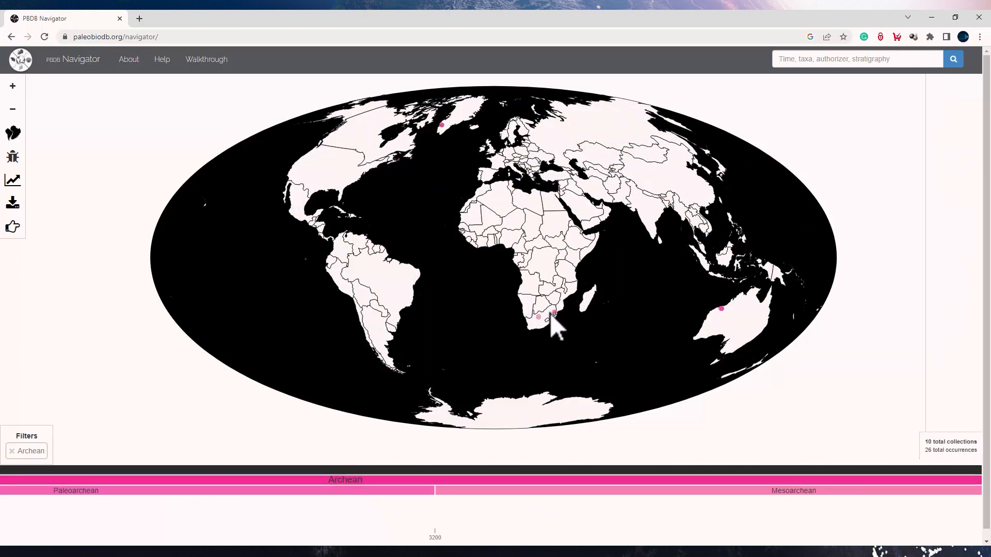
{"action": "mouse_move", "coordinate": [722, 341]}
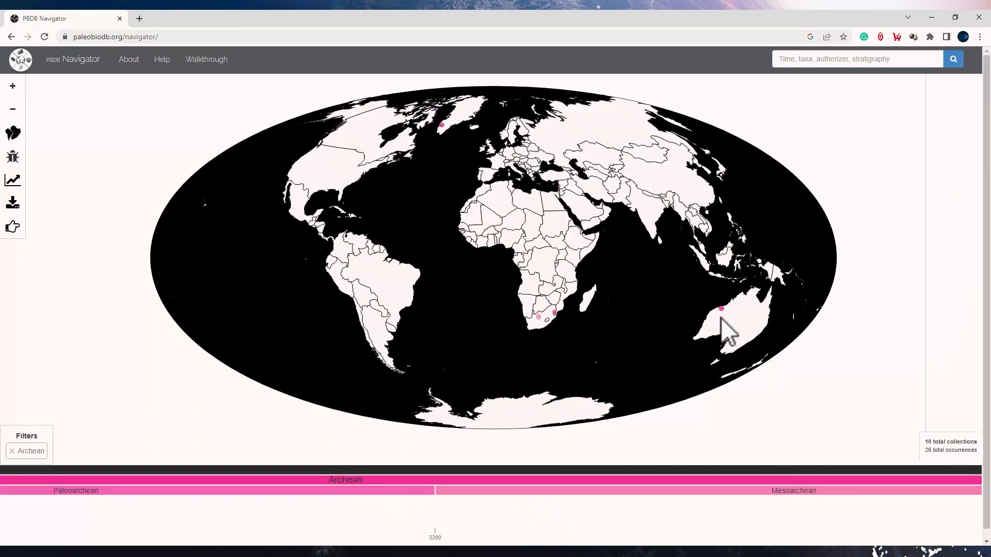
{"action": "mouse_move", "coordinate": [521, 279]}
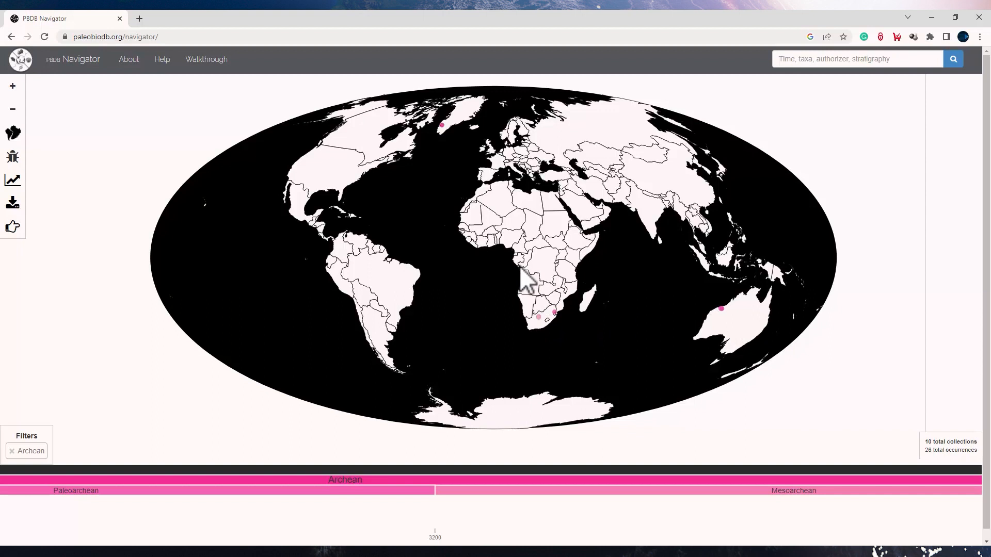
{"action": "mouse_move", "coordinate": [655, 484]}
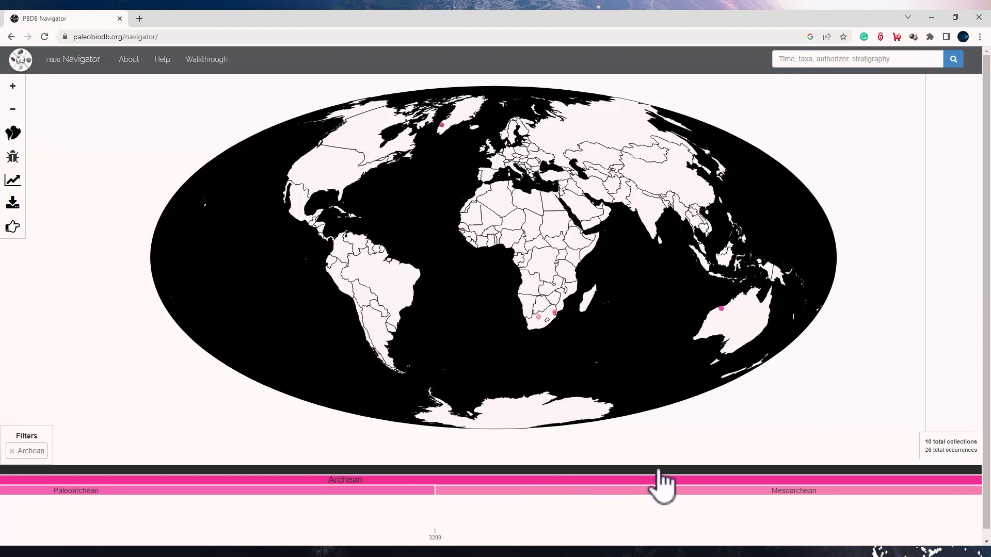
{"action": "mouse_move", "coordinate": [560, 323]}
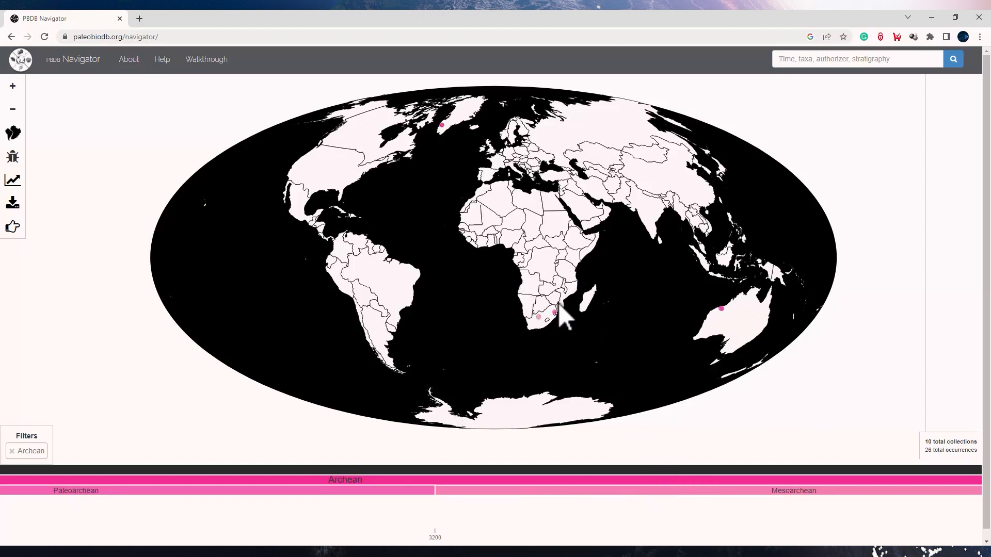
{"action": "mouse_move", "coordinate": [856, 486]}
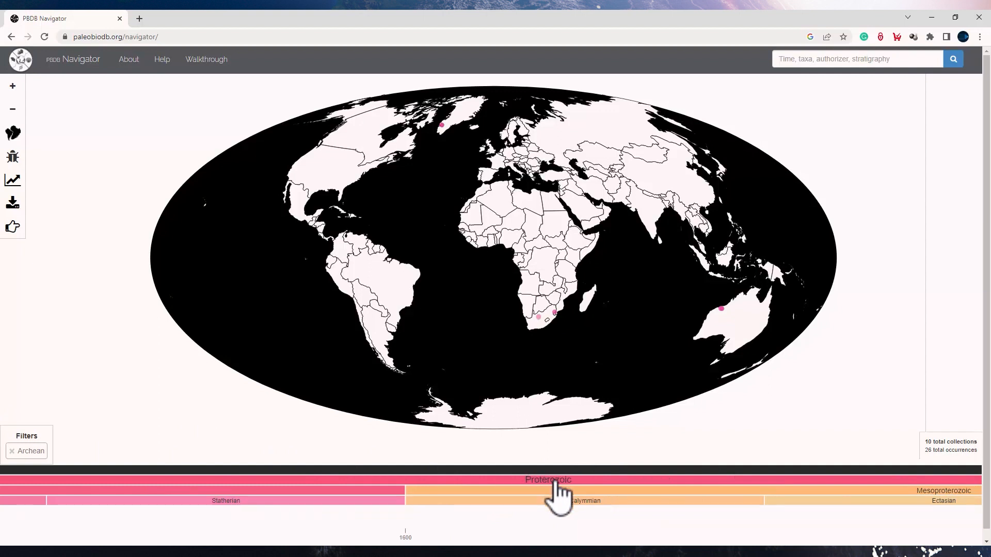
Step: Select the Proterozoic eon, showing 564 collections and 2,430 occurrences
{"action": "left_click", "coordinate": [548, 479]}
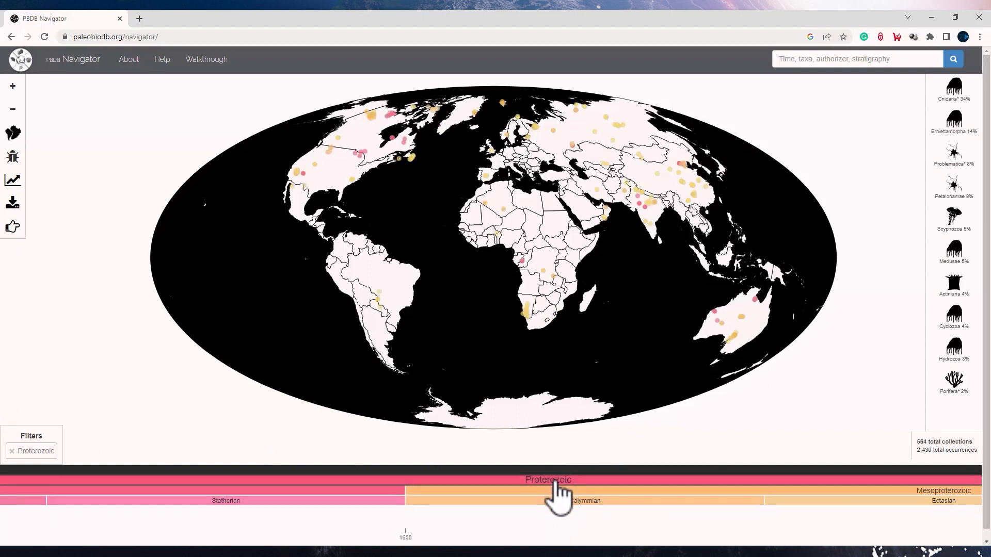
{"action": "mouse_move", "coordinate": [794, 487]}
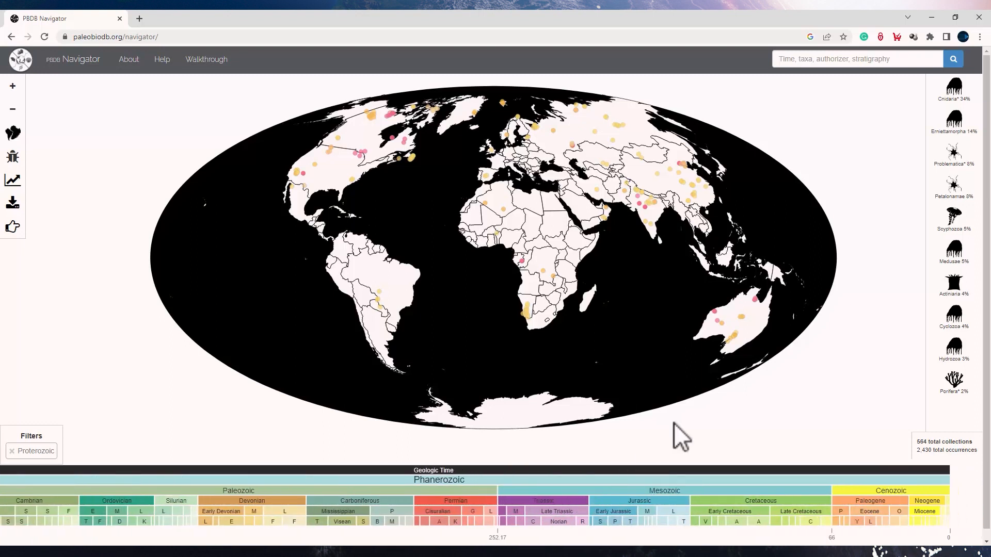
{"action": "mouse_move", "coordinate": [620, 502]}
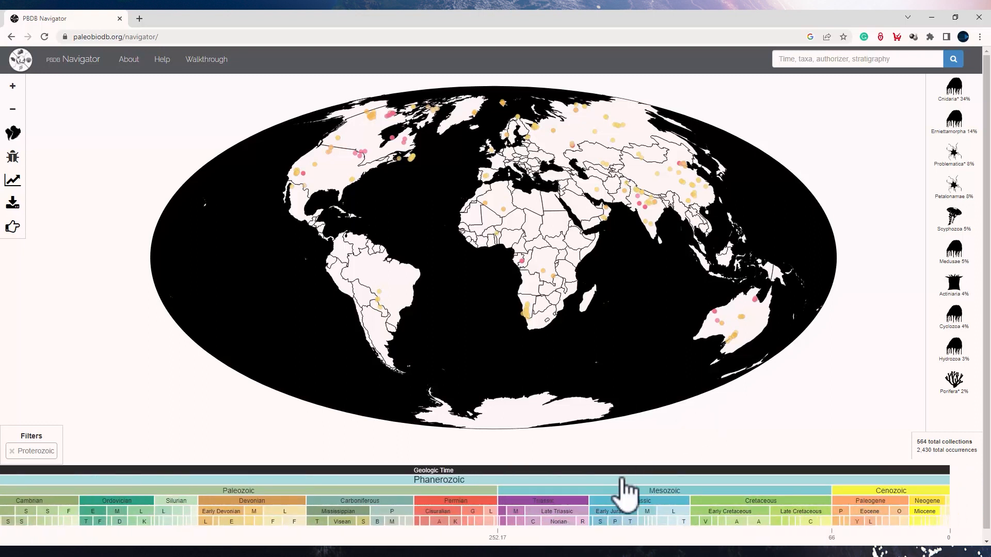
Step: Select the Phanerozoic eon, plotting 227,628 collections worldwide
{"action": "left_click", "coordinate": [433, 480]}
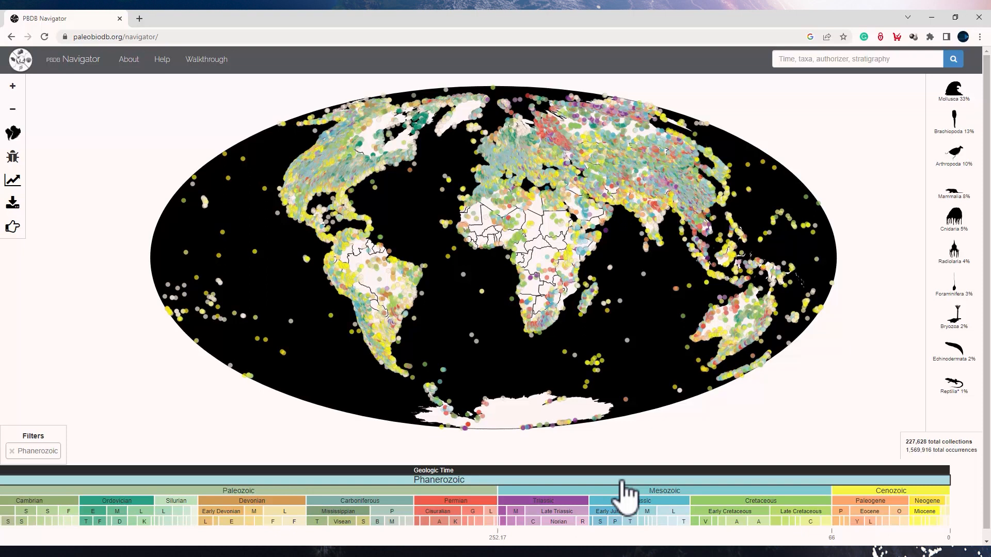
{"action": "mouse_move", "coordinate": [351, 178]}
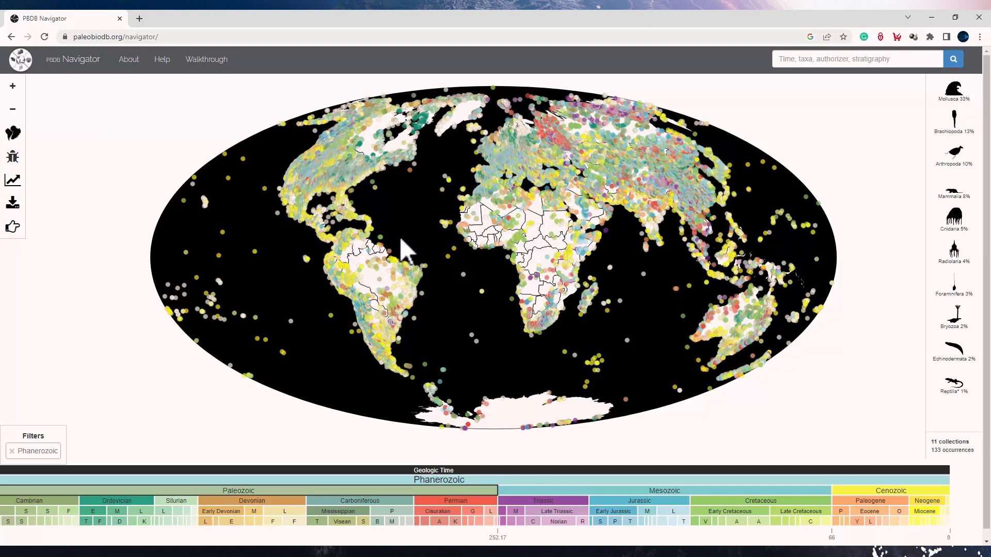
{"action": "mouse_move", "coordinate": [416, 323]}
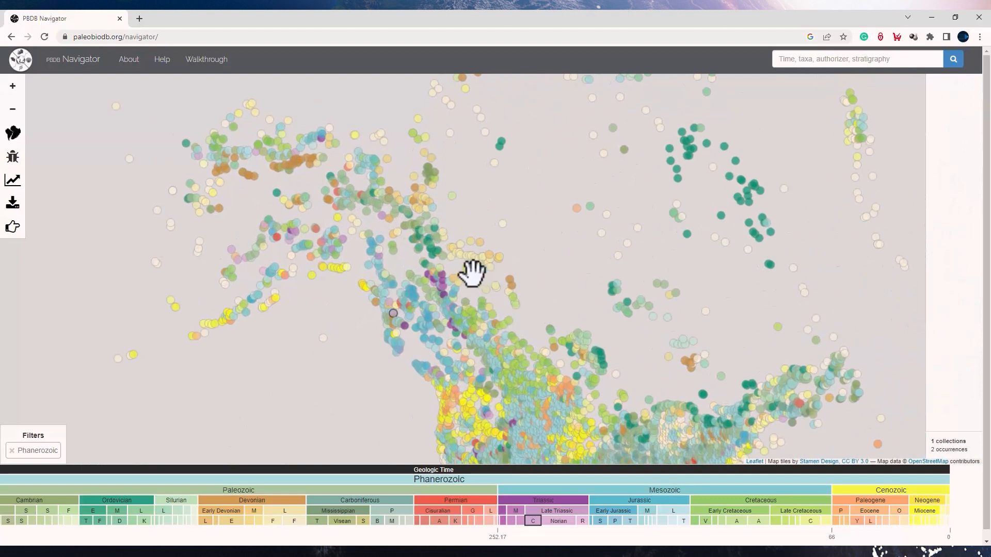
{"action": "mouse_move", "coordinate": [426, 304]}
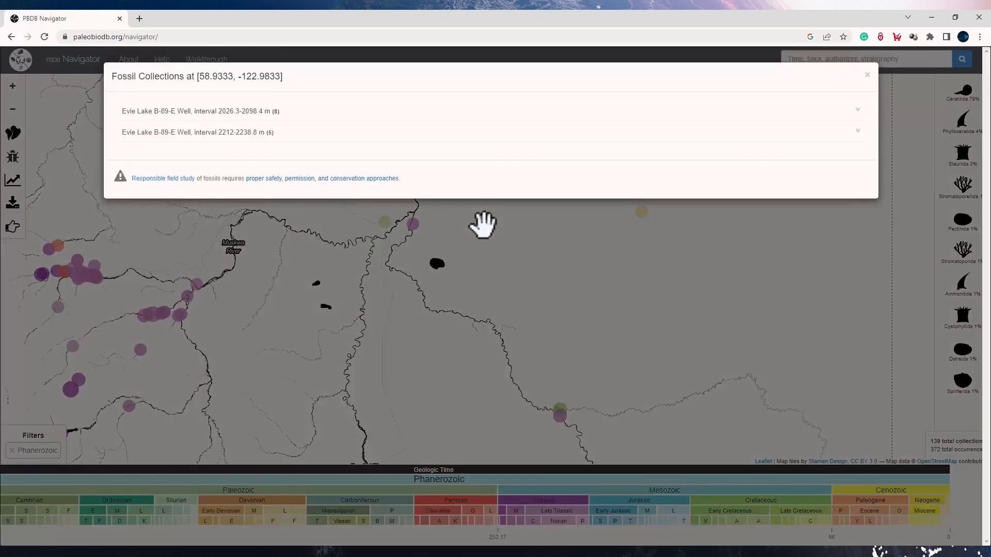
Step: Expand the first Evie Lake B-89-E Well interval, view its Porifera occurrences, then return to General
{"action": "left_click", "coordinate": [199, 111]}
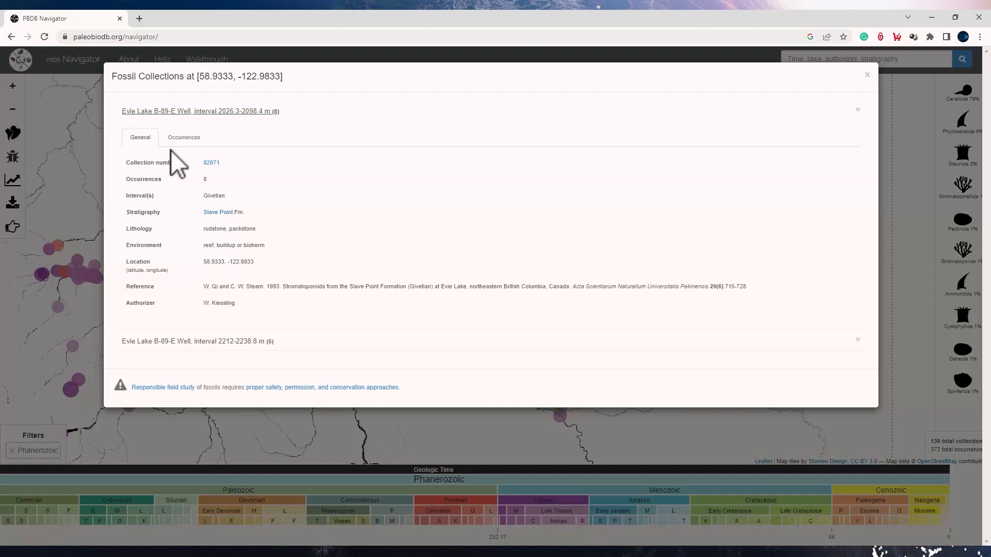
{"action": "mouse_move", "coordinate": [184, 137]}
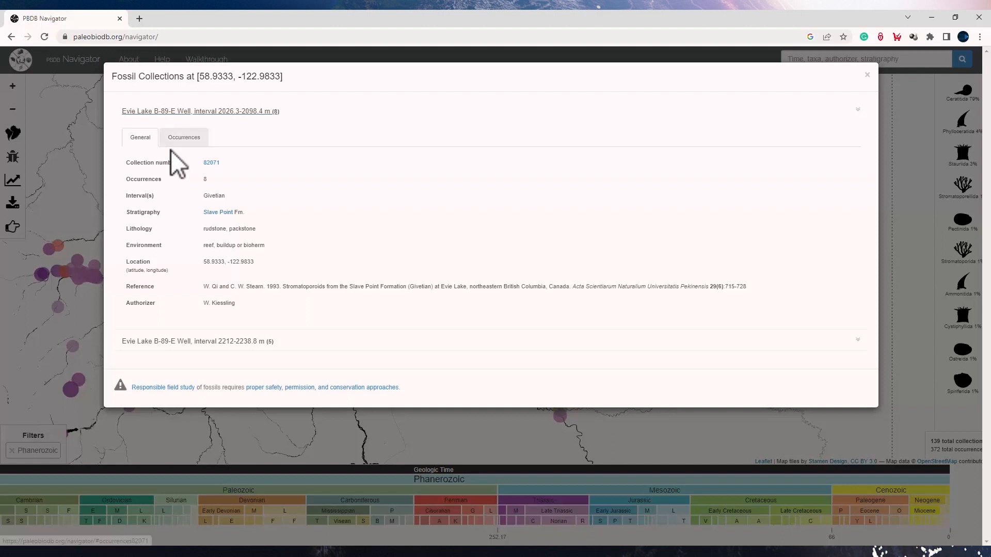
{"action": "left_click", "coordinate": [183, 137]}
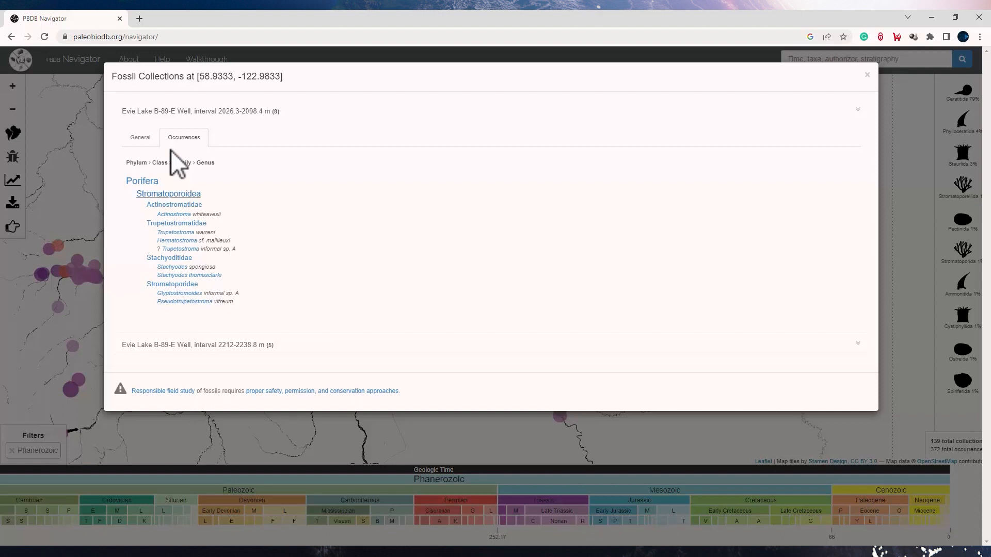
{"action": "left_click", "coordinate": [139, 137]}
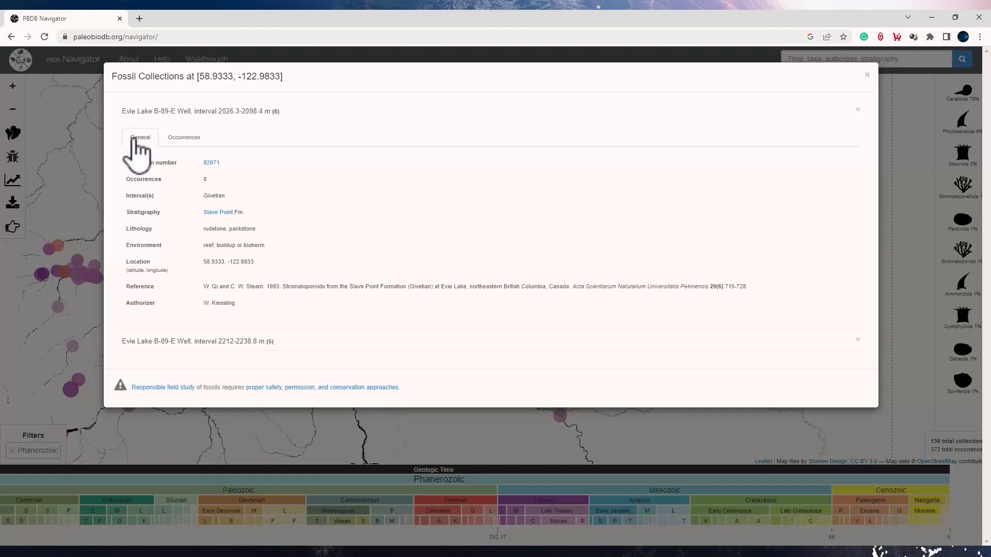
Step: Close the Evie Lake Fossil Collections popup to return to the map
{"action": "left_click", "coordinate": [867, 74]}
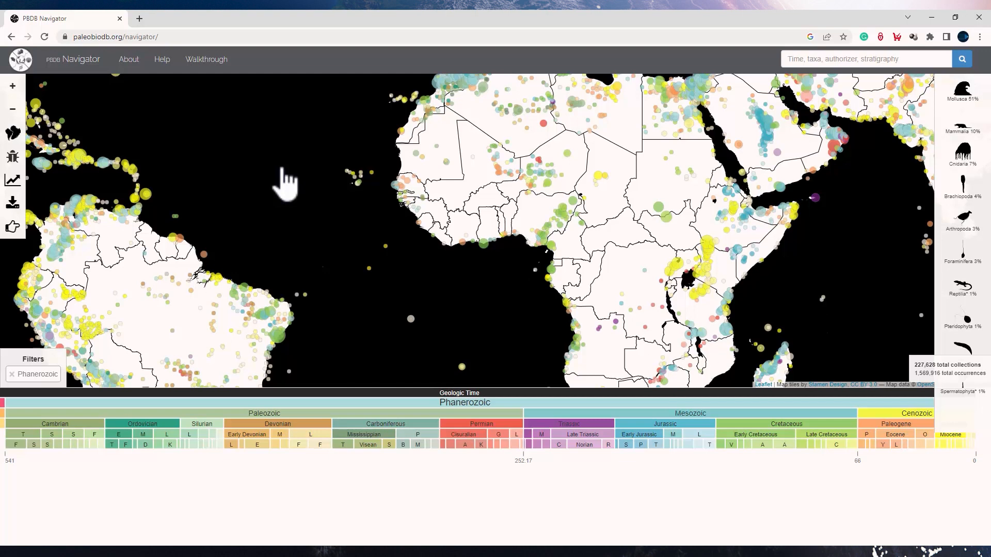
{"action": "mouse_move", "coordinate": [11, 374]}
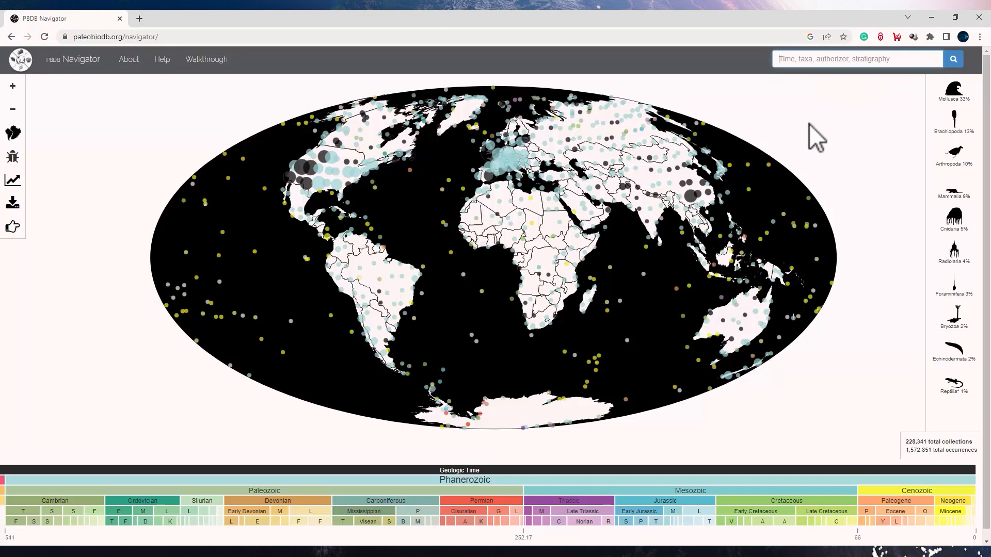
Step: Filter to genus Mesosaurus via 'mesosau', reselect Phanerozoic, showing 24 collections
{"action": "type", "text": "mesosau"}
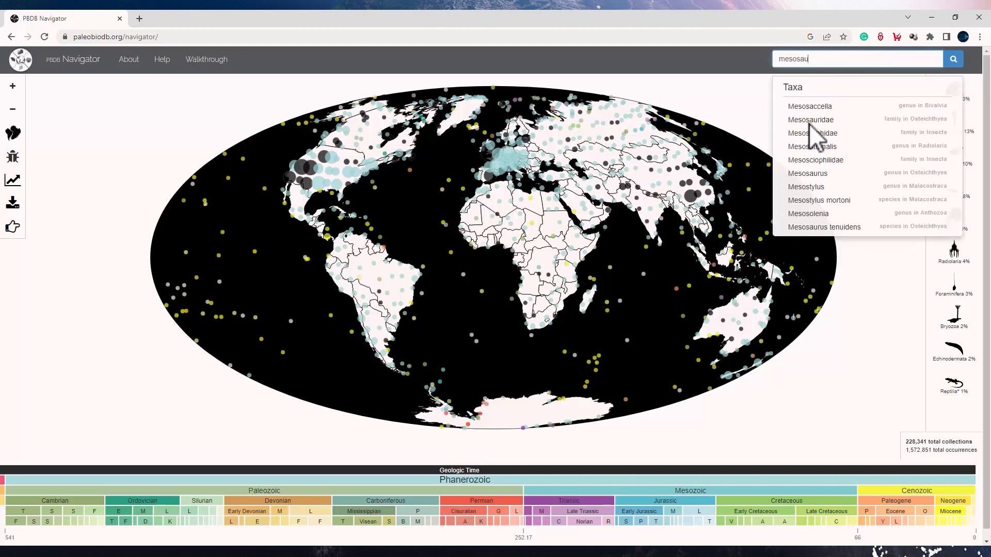
{"action": "left_click", "coordinate": [808, 173]}
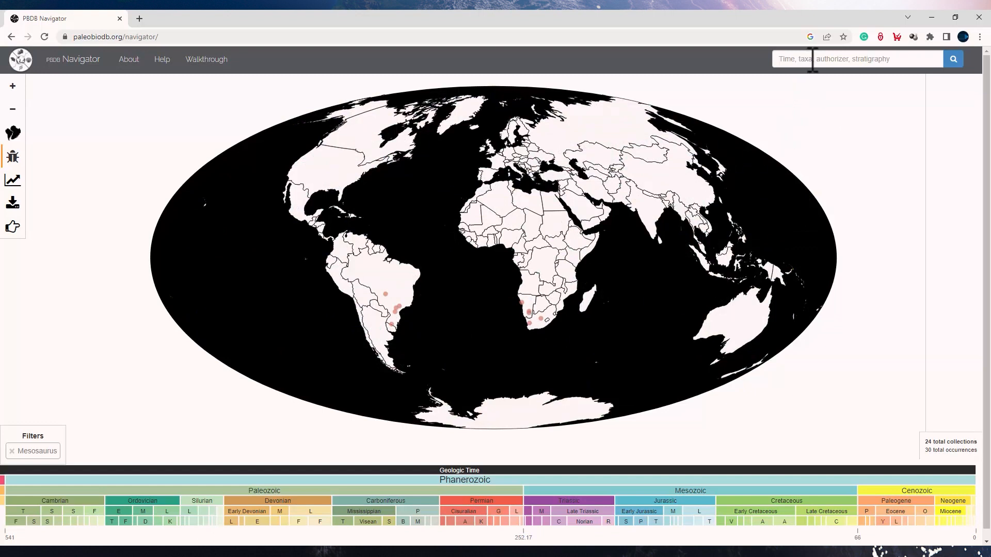
{"action": "mouse_move", "coordinate": [391, 312]}
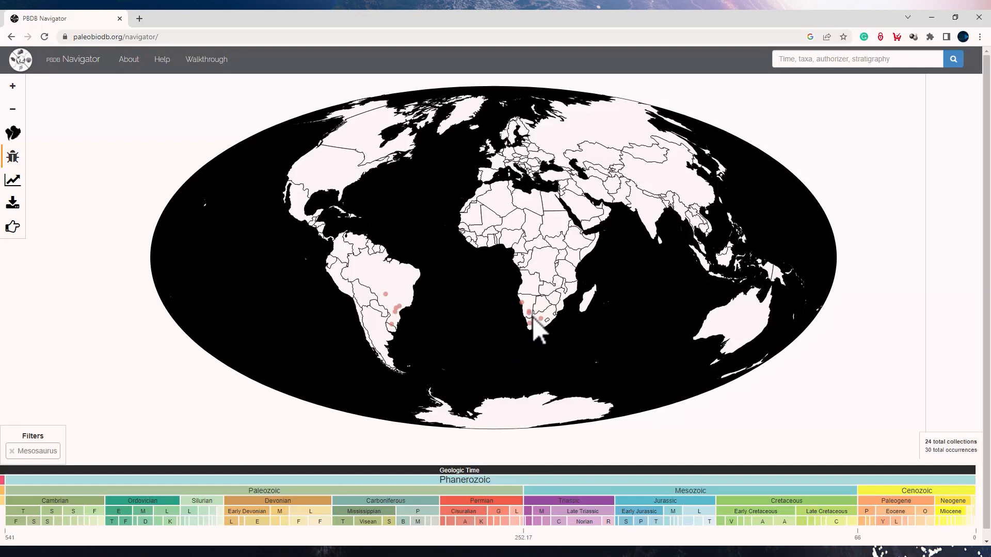
{"action": "left_click", "coordinate": [463, 523]}
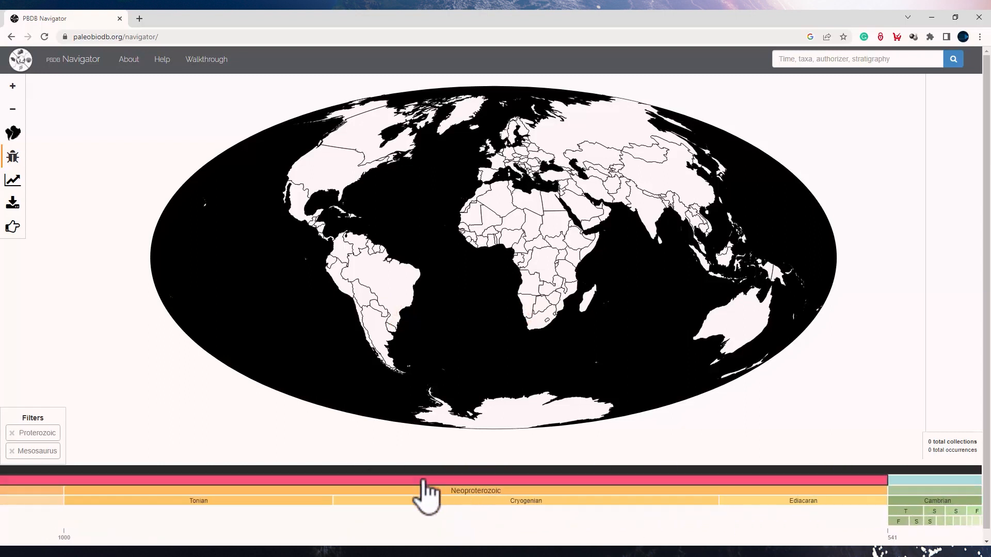
{"action": "mouse_move", "coordinate": [522, 504]}
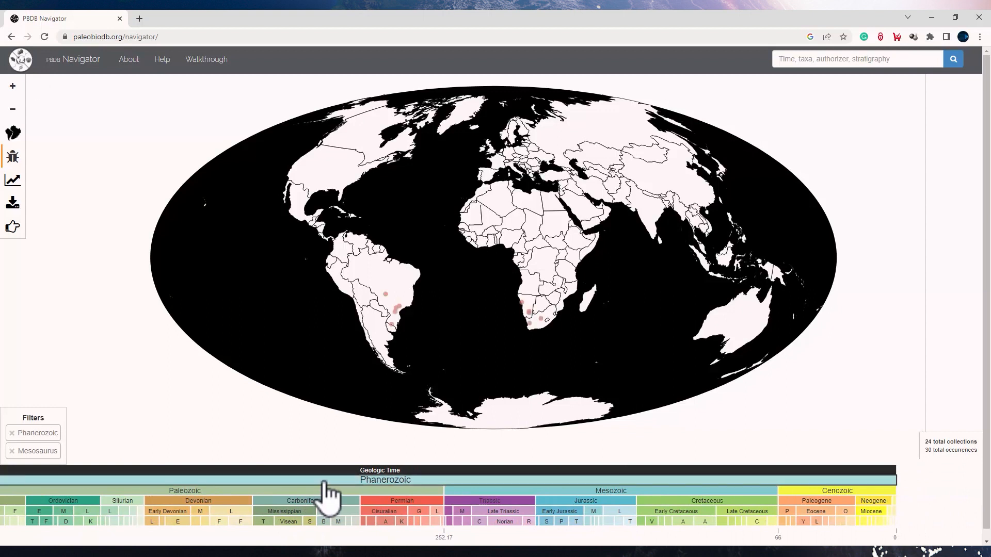
{"action": "mouse_move", "coordinate": [410, 512]}
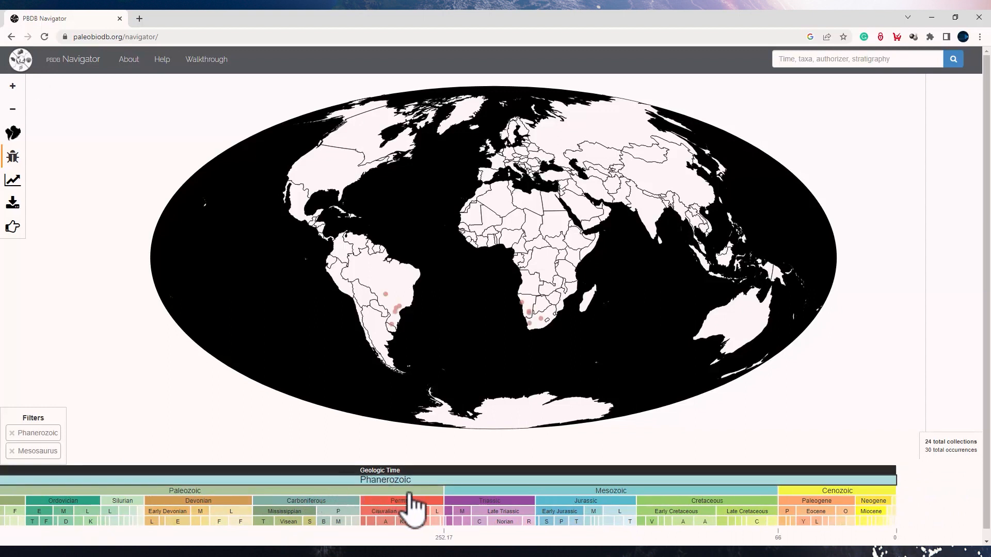
{"action": "left_click", "coordinate": [385, 523]}
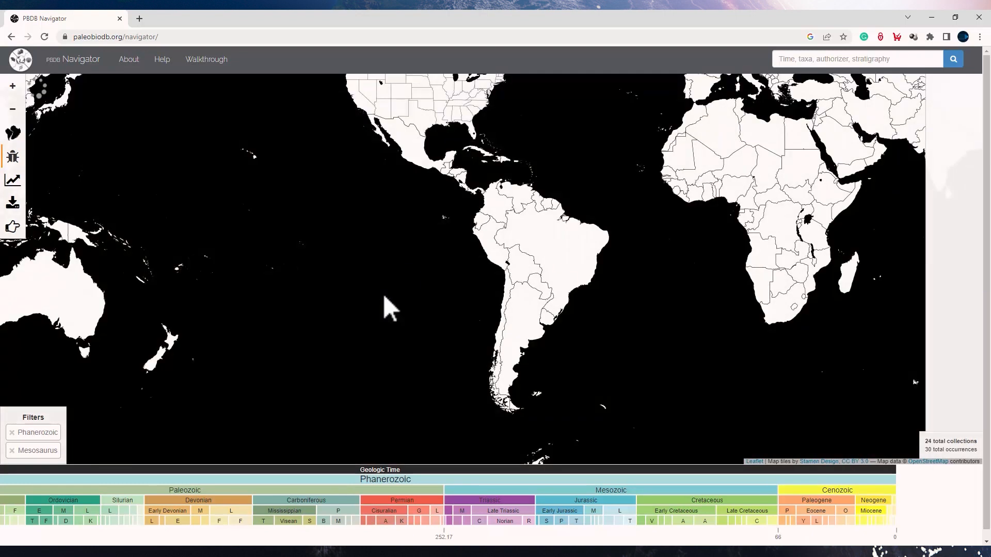
Step: View the Brazilian SUCAL limestone quarry and its Mesosaurus tenuidens occurrence, then close it
{"action": "left_click", "coordinate": [555, 266]}
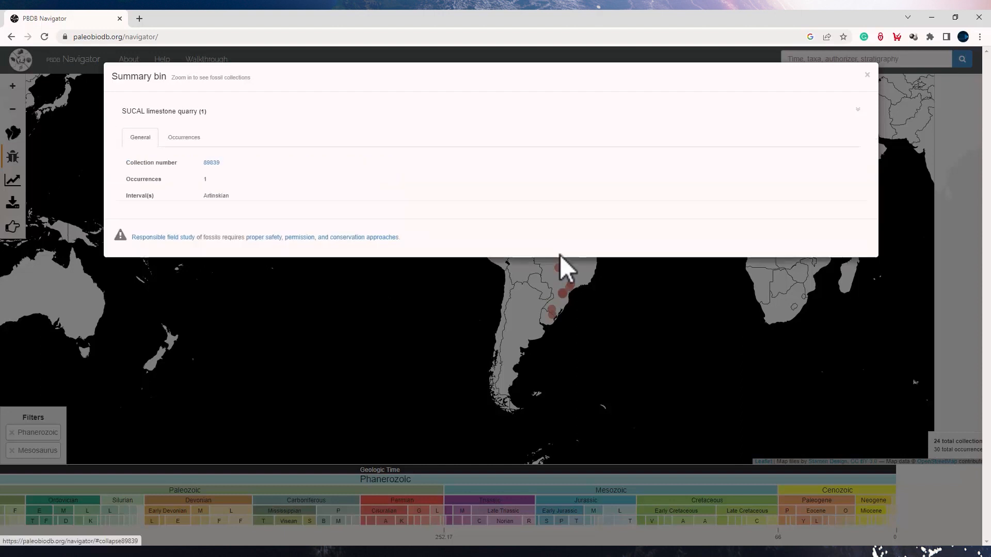
{"action": "left_click", "coordinate": [857, 109]}
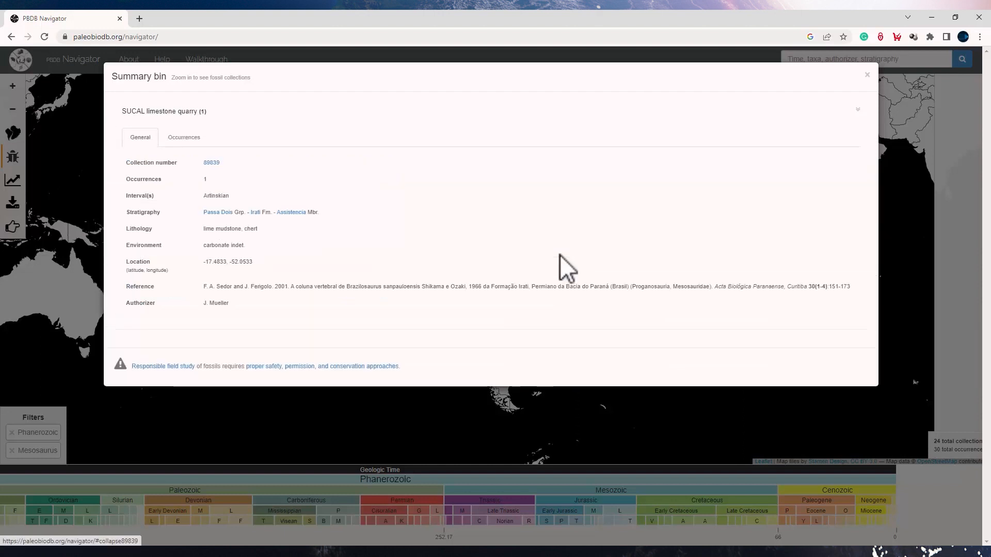
{"action": "mouse_move", "coordinate": [161, 111]}
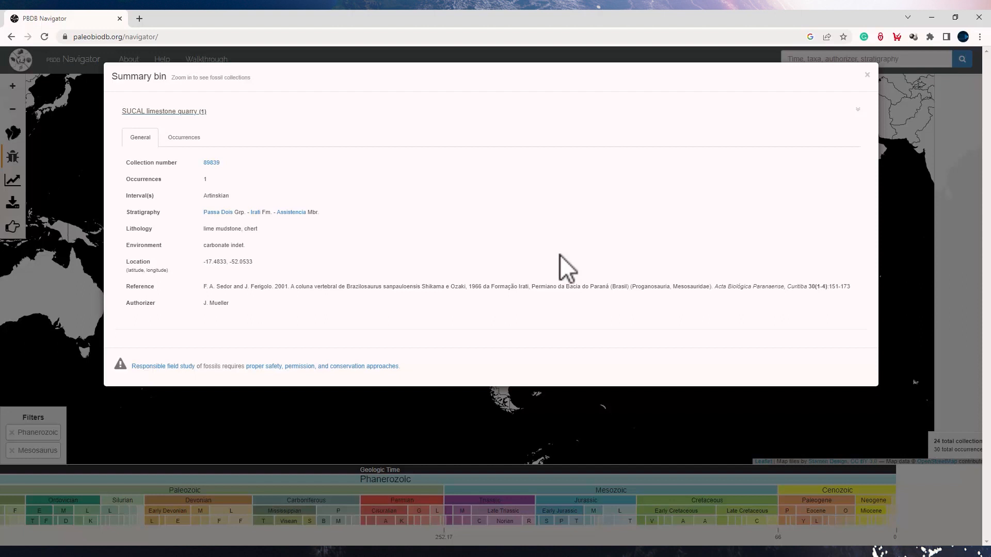
{"action": "left_click", "coordinate": [184, 137]}
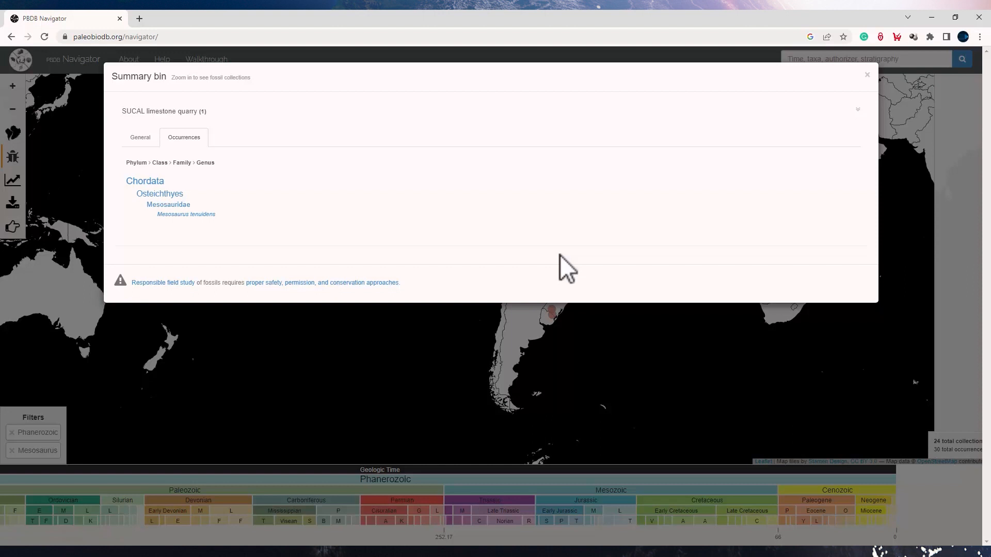
{"action": "mouse_move", "coordinate": [159, 194]}
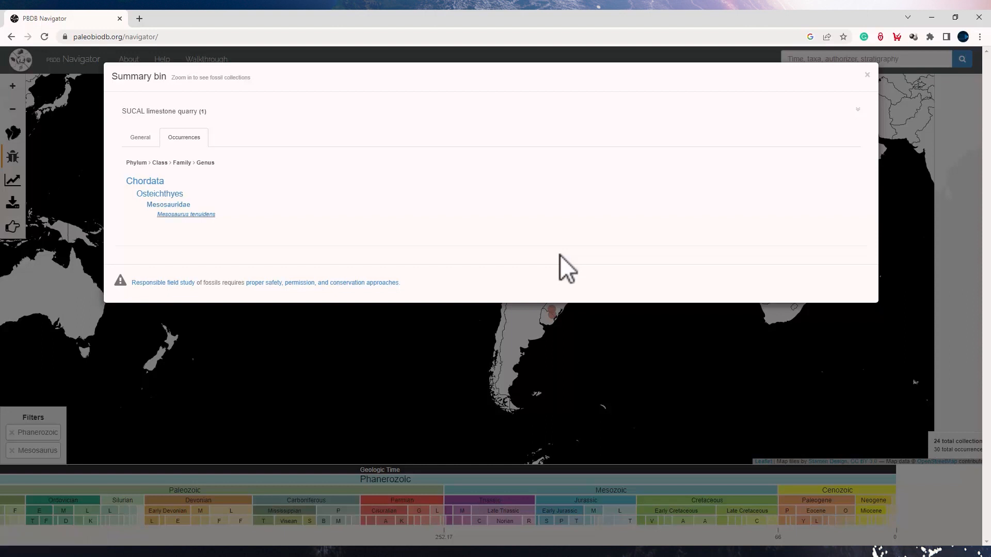
{"action": "left_click", "coordinate": [867, 74]}
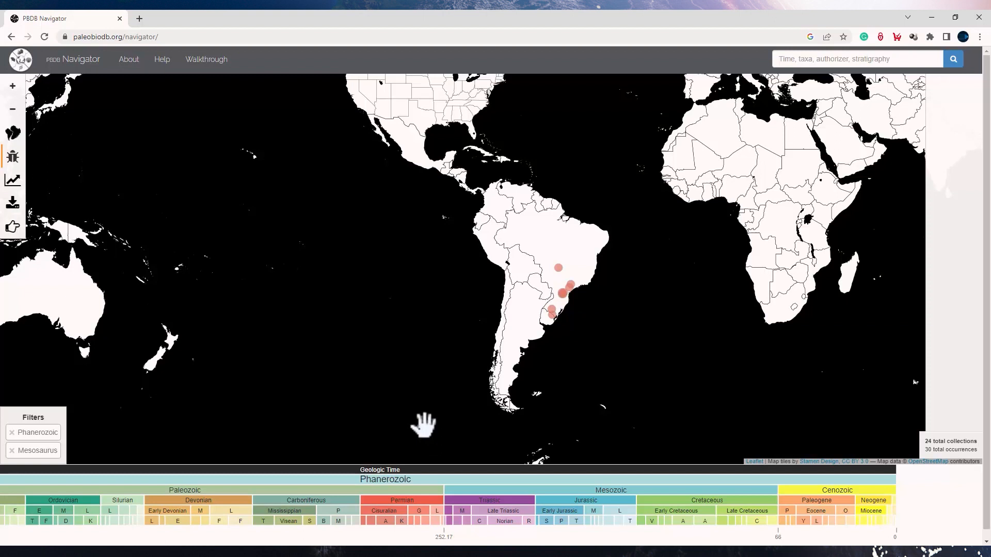
{"action": "mouse_move", "coordinate": [518, 219]}
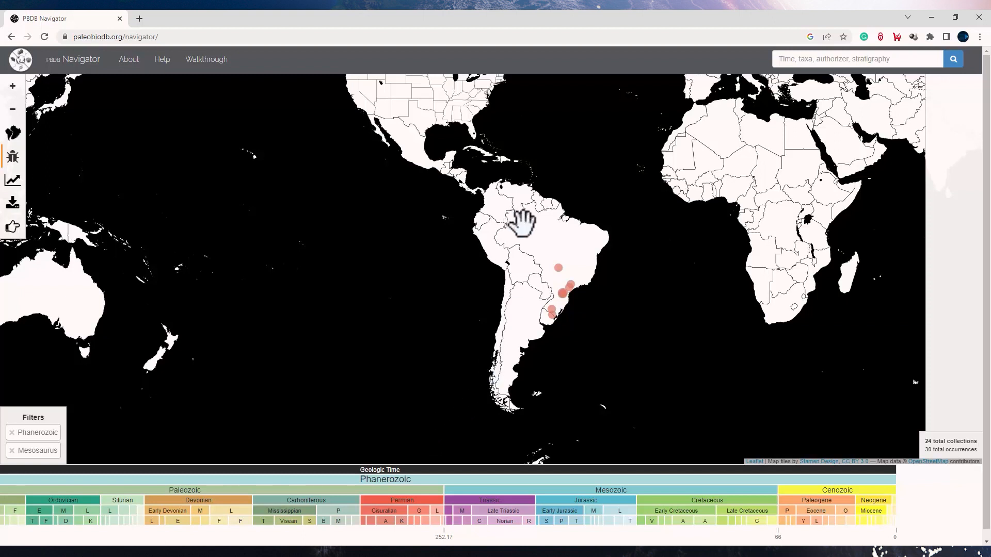
{"action": "mouse_move", "coordinate": [12, 133]}
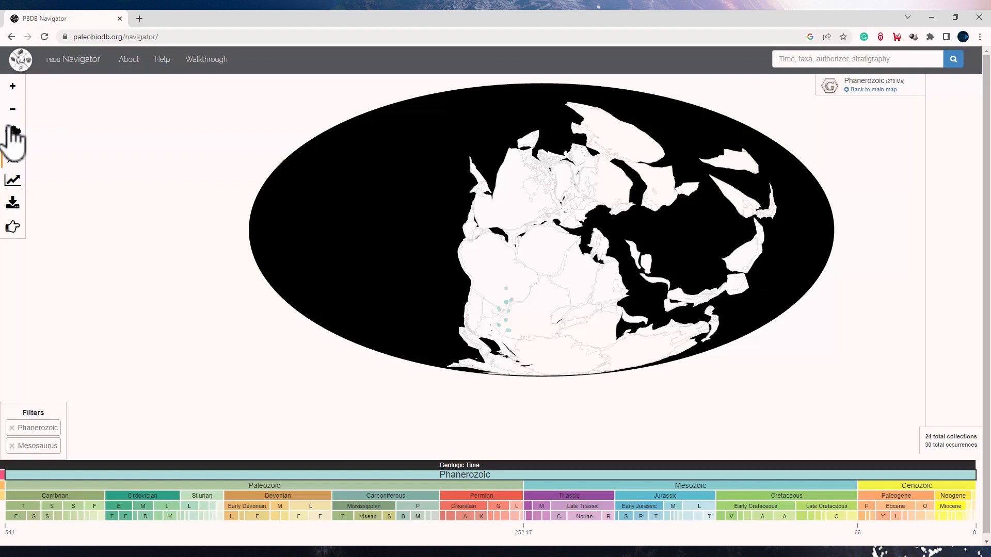
{"action": "mouse_move", "coordinate": [12, 155]}
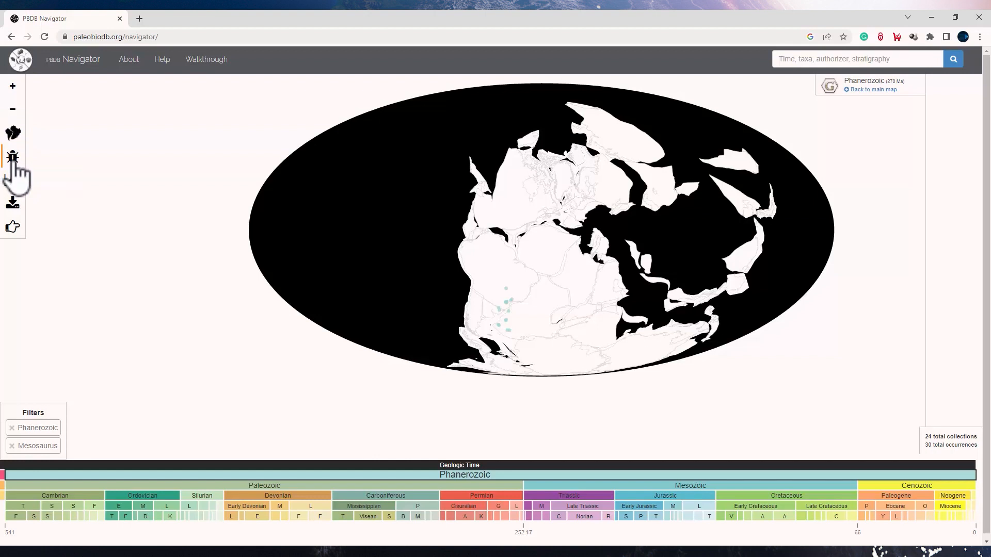
{"action": "left_click", "coordinate": [12, 157]}
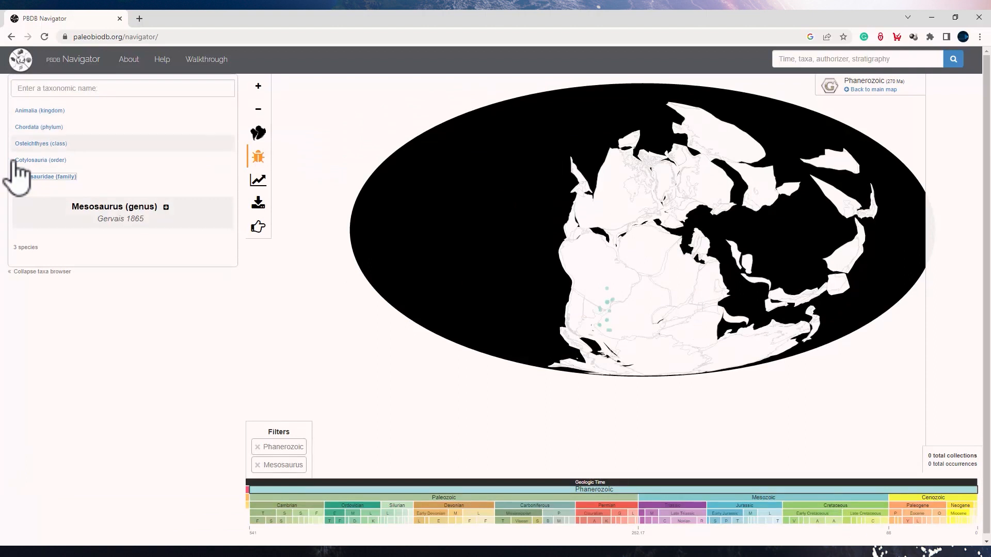
{"action": "left_click", "coordinate": [39, 271]}
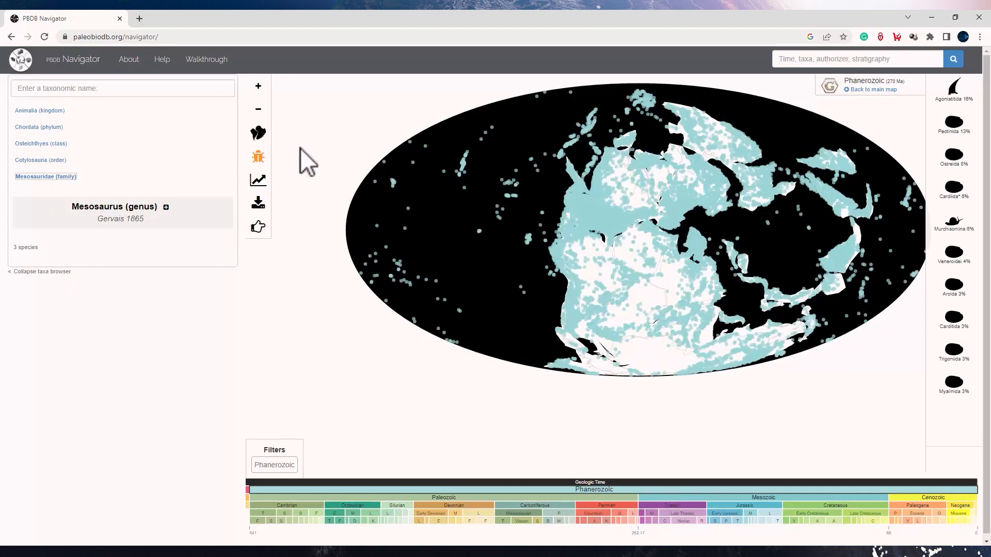
{"action": "mouse_move", "coordinate": [259, 133]}
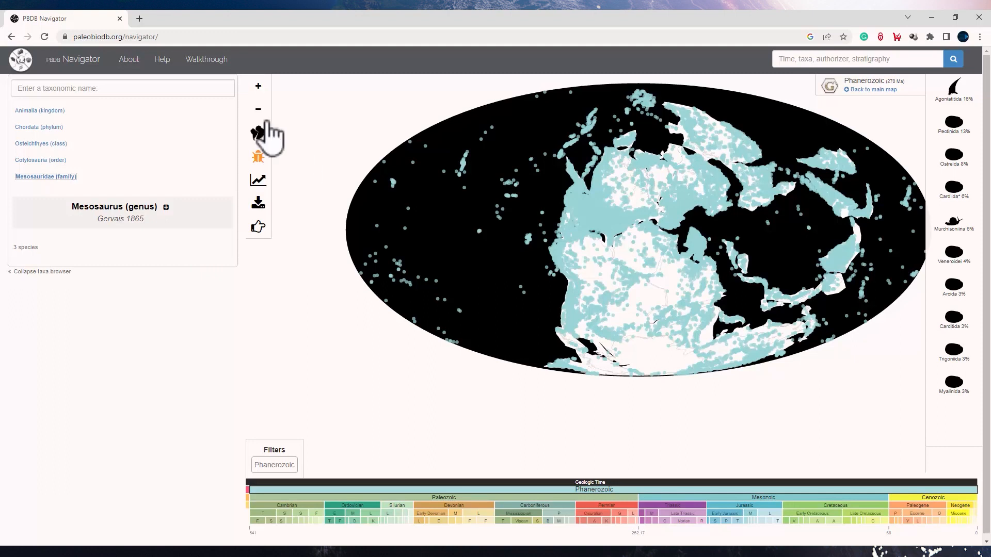
{"action": "mouse_move", "coordinate": [156, 88]}
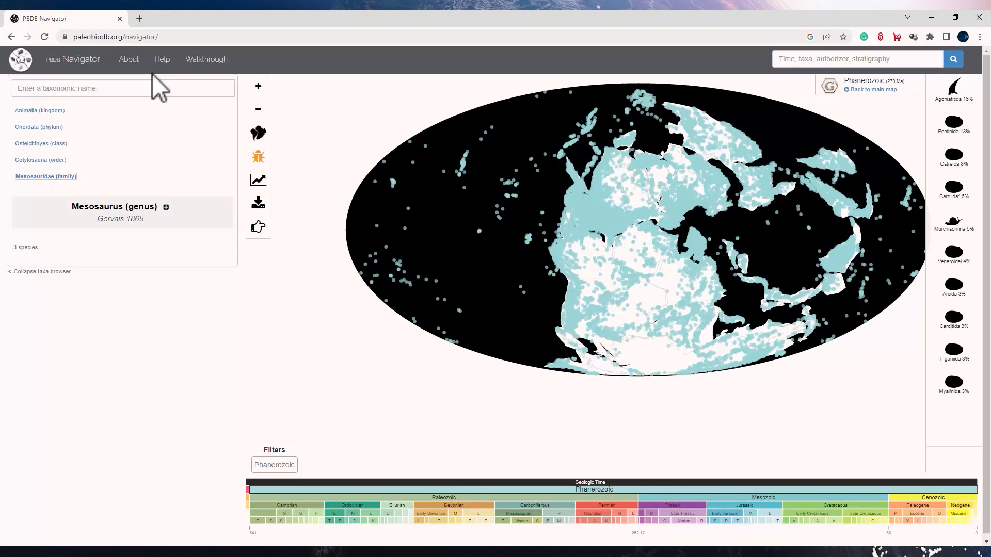
Step: Filter the map to the Cretaceous after trying Jurassic, with the taxa panel hidden
{"action": "left_click", "coordinate": [744, 505]}
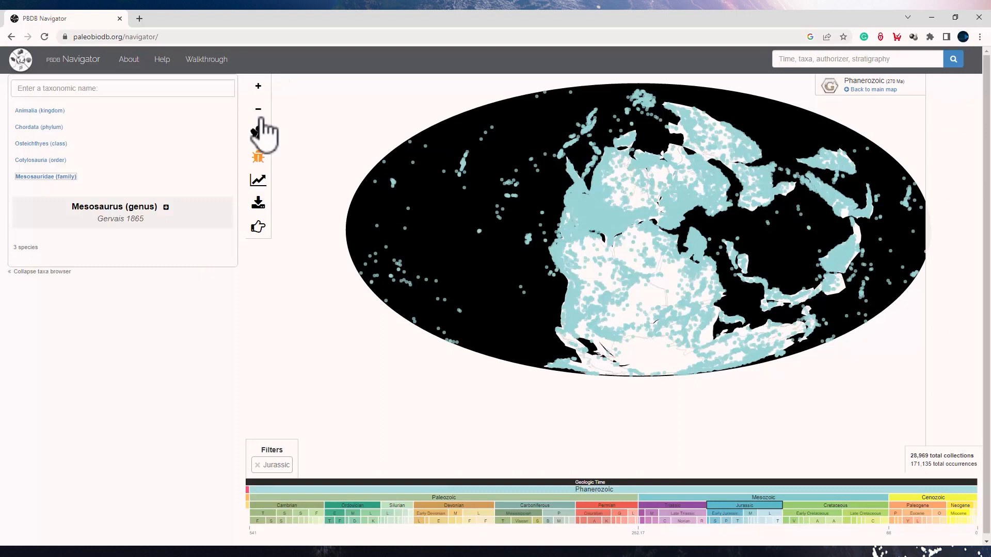
{"action": "left_click", "coordinate": [39, 271]}
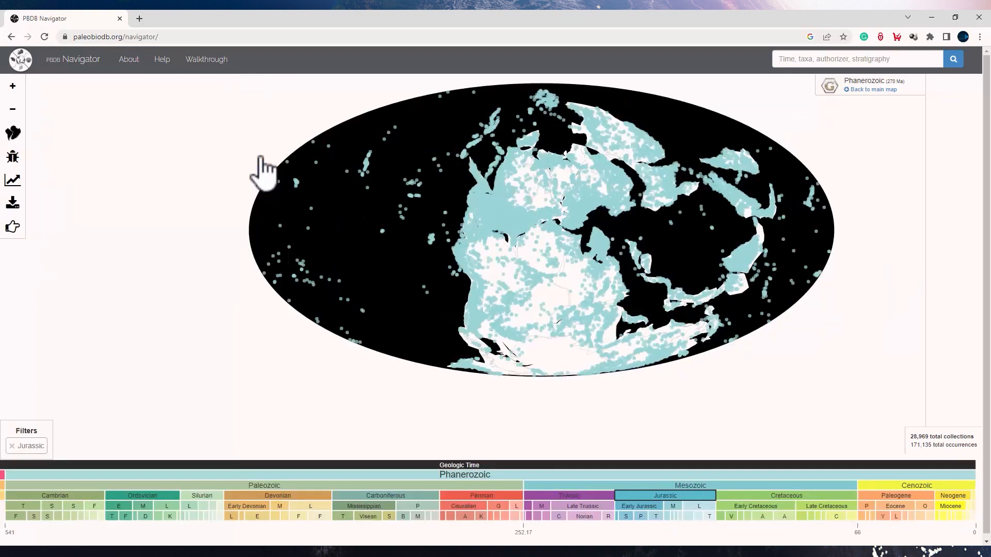
{"action": "left_click", "coordinate": [786, 495]}
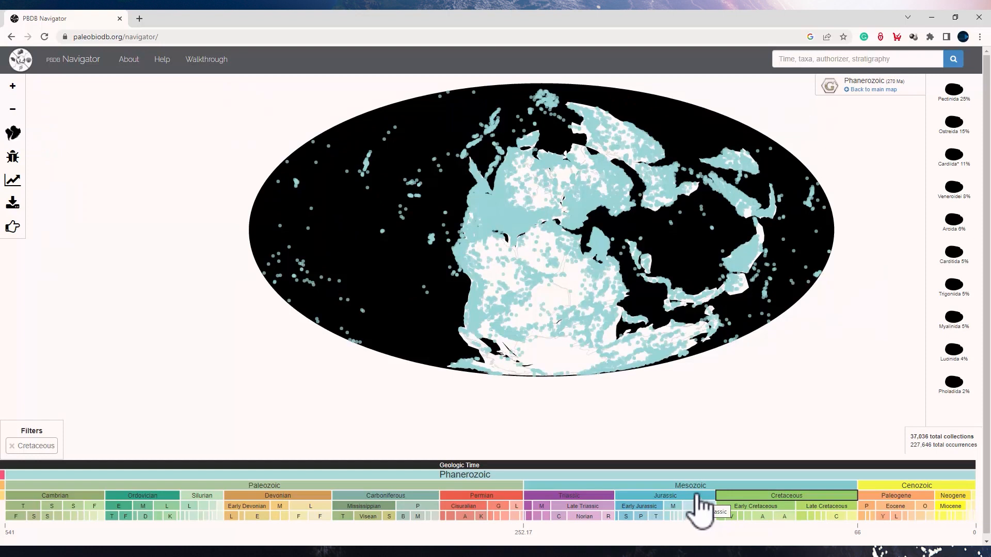
{"action": "mouse_move", "coordinate": [742, 515]}
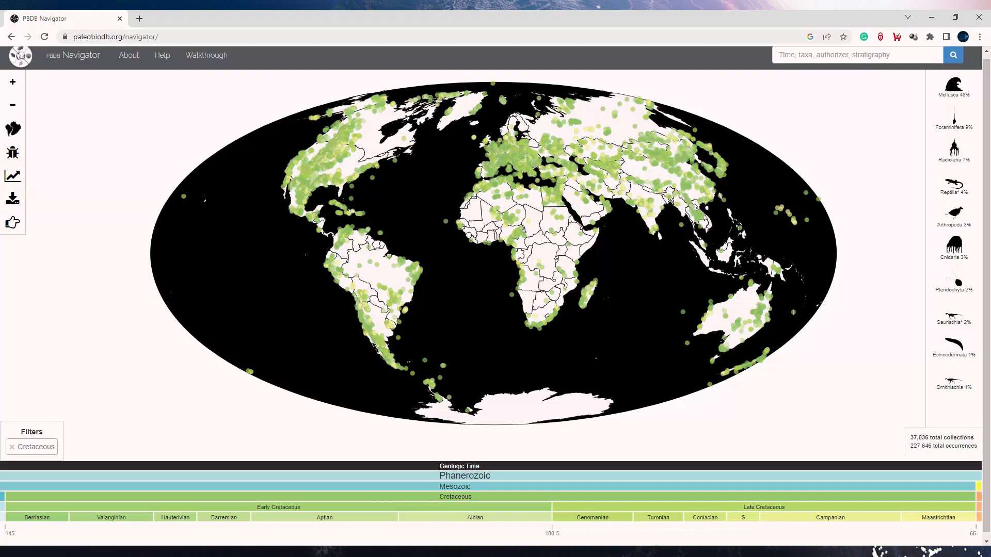
{"action": "mouse_move", "coordinate": [682, 549]}
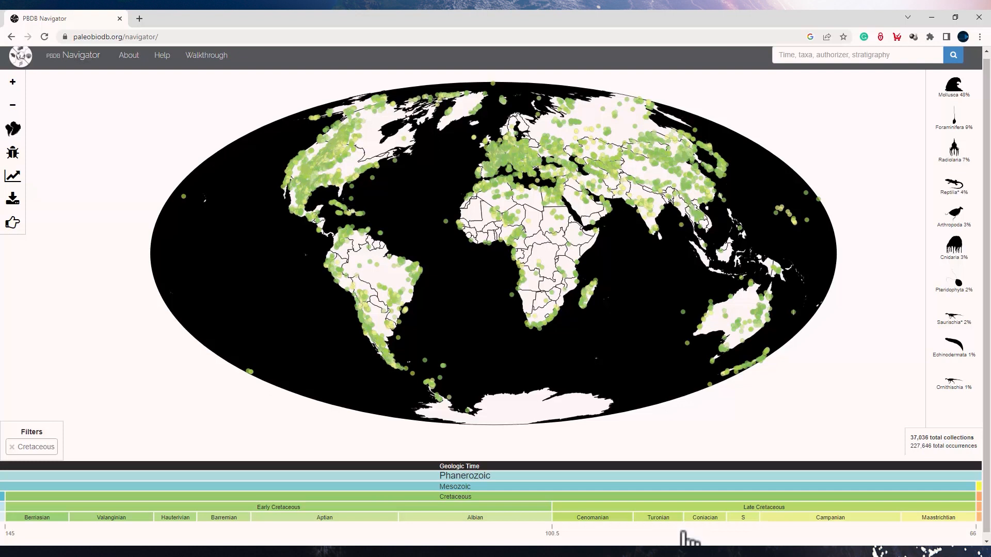
{"action": "mouse_move", "coordinate": [601, 509]}
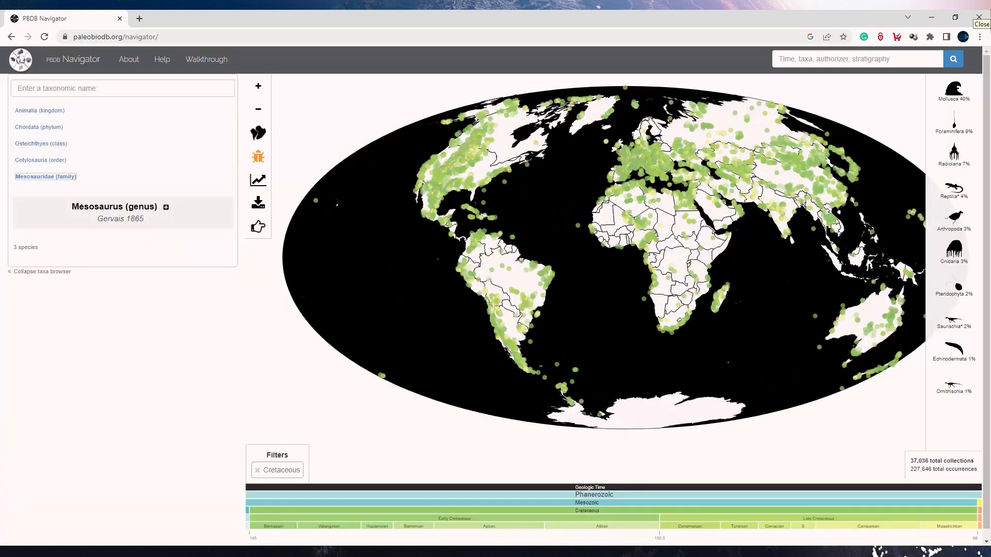
{"action": "mouse_move", "coordinate": [229, 97]}
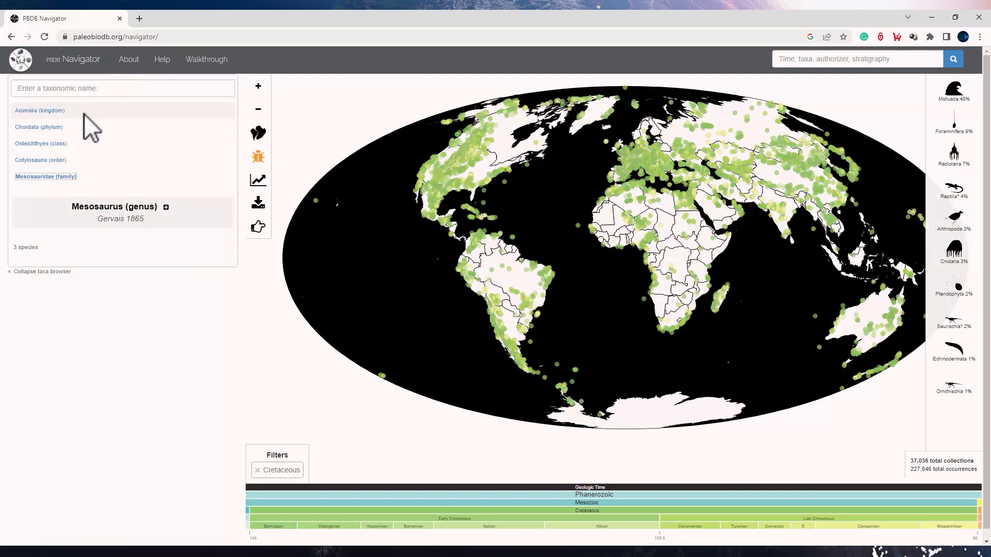
Step: Select Chordata (phylum) in the taxa browser to show its class, order, family and genus counts
{"action": "left_click", "coordinate": [37, 127]}
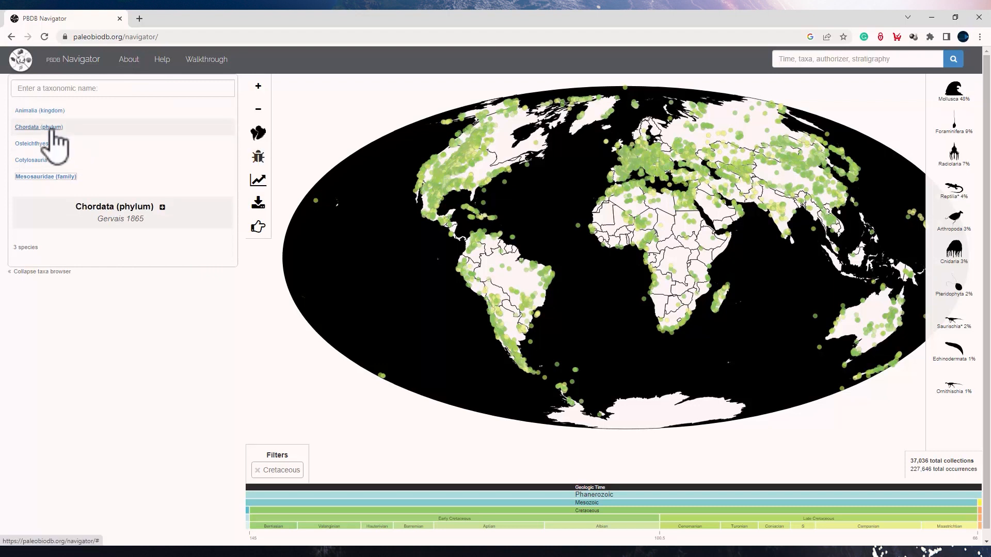
{"action": "left_click", "coordinate": [37, 126]}
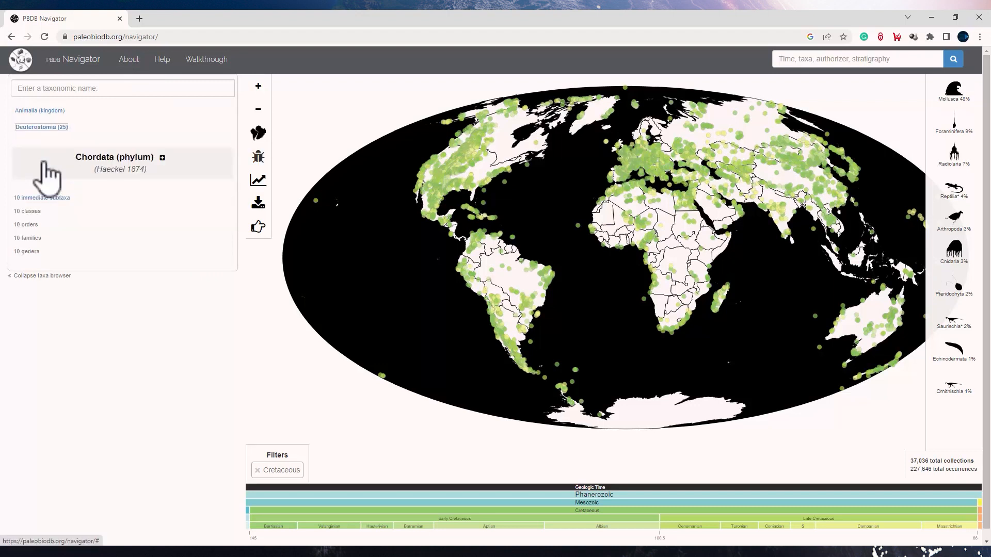
{"action": "mouse_move", "coordinate": [42, 217]}
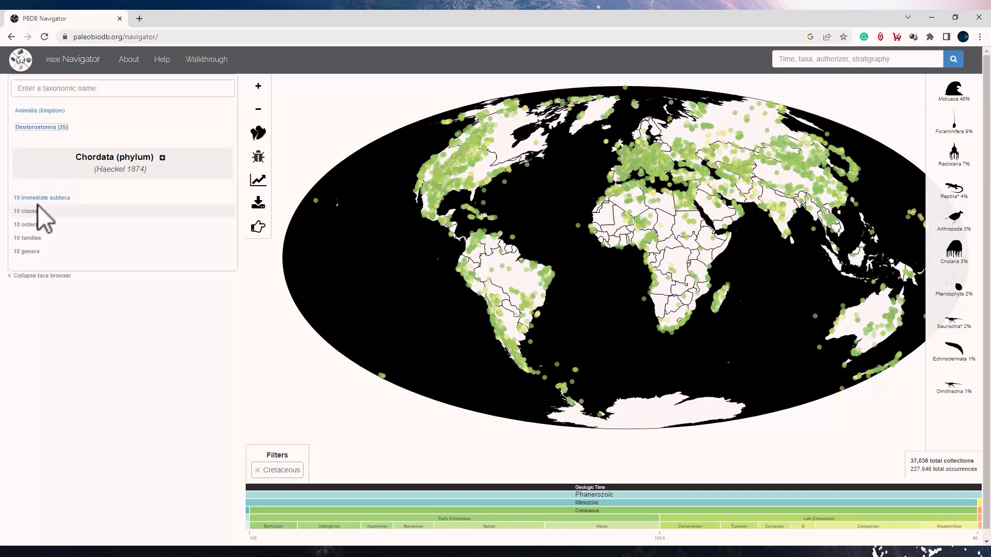
{"action": "mouse_move", "coordinate": [67, 231]}
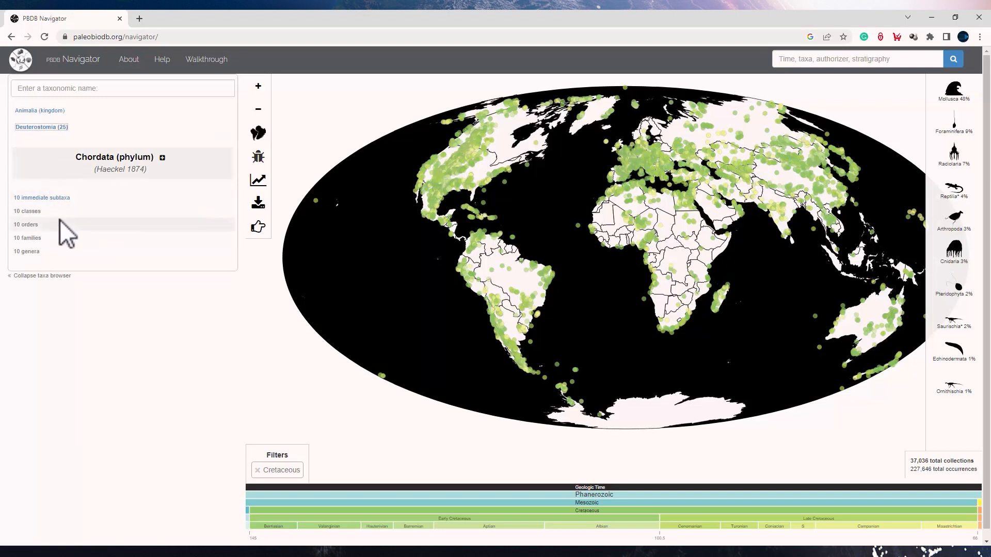
{"action": "mouse_move", "coordinate": [344, 117]}
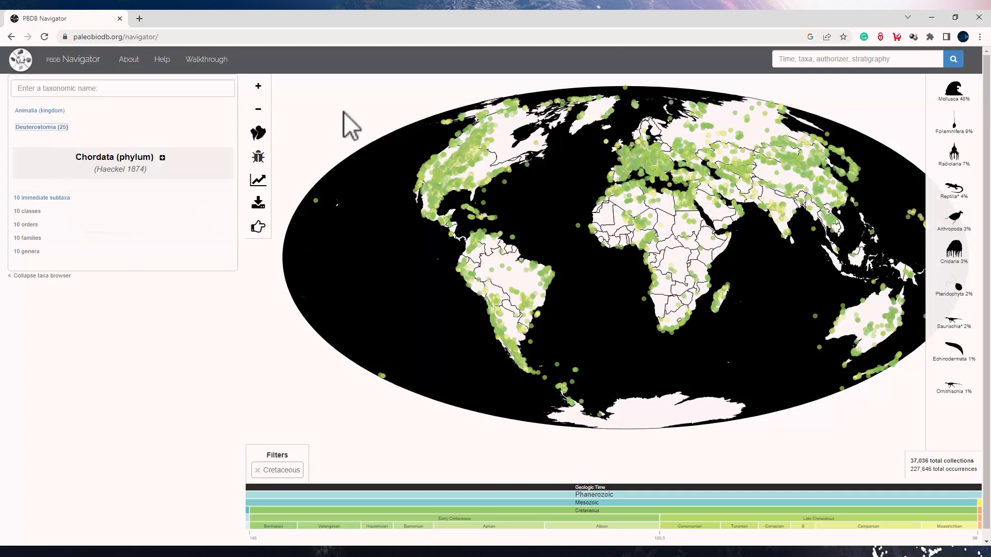
{"action": "mouse_move", "coordinate": [333, 135]}
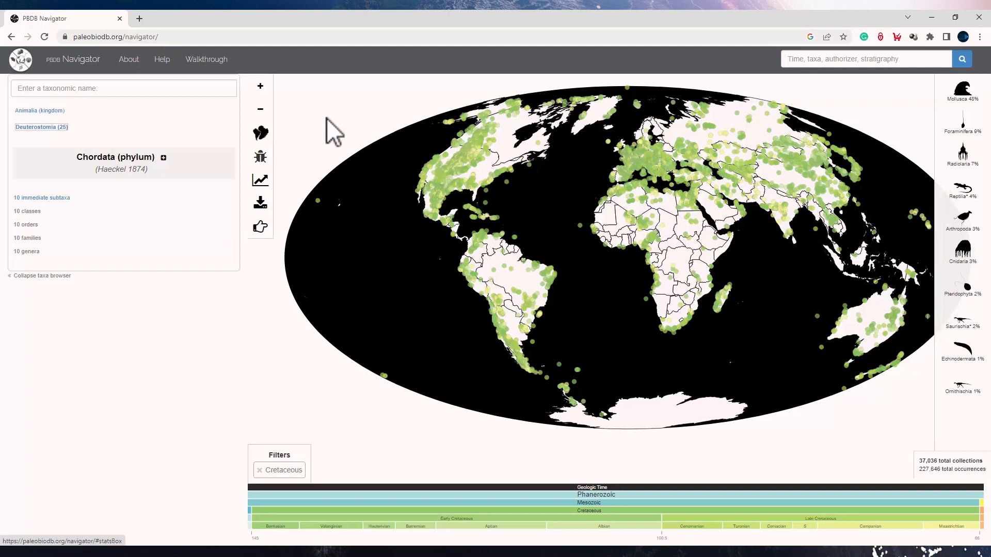
Step: View the sampled-in-bin diversity curve for the Cretaceous map, then close it
{"action": "left_click", "coordinate": [260, 180]}
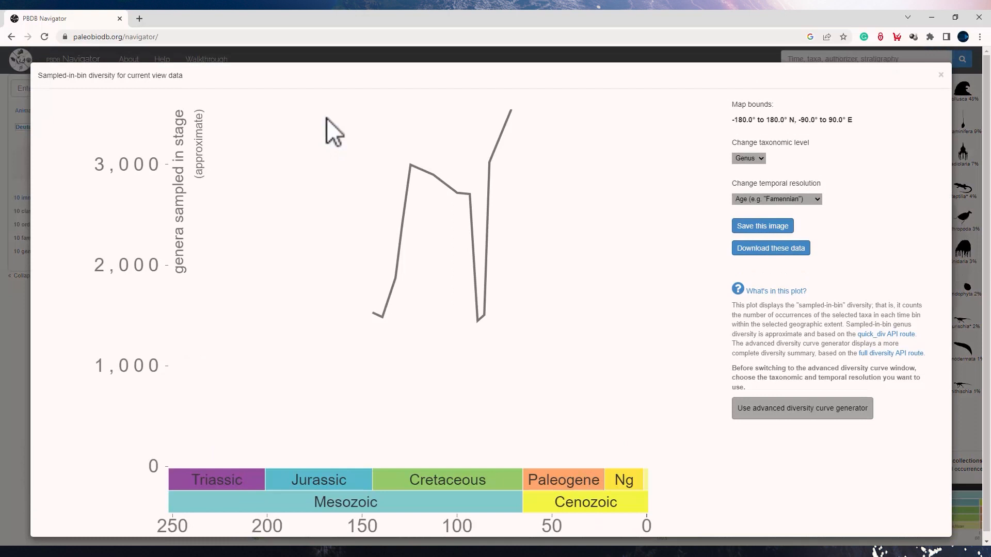
{"action": "left_click", "coordinate": [941, 75]}
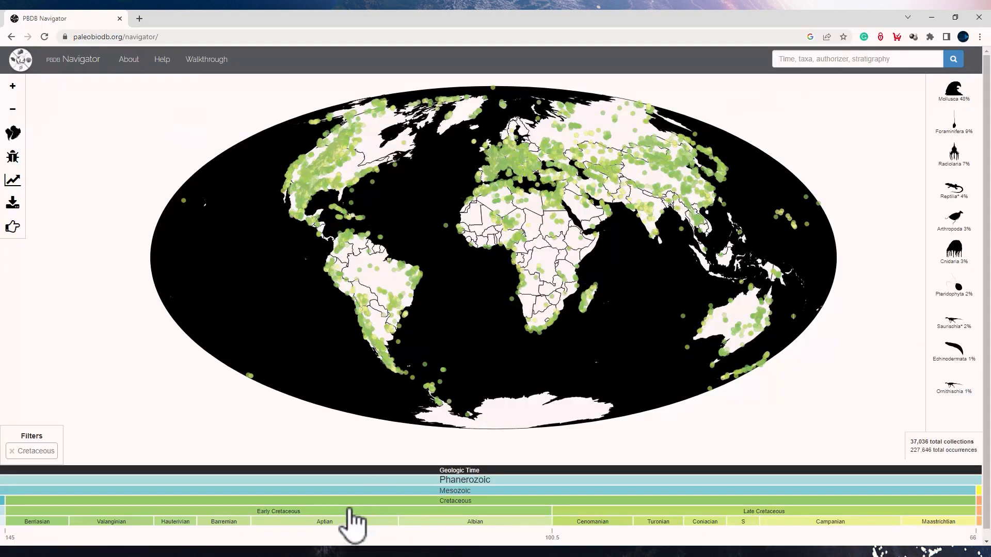
{"action": "mouse_move", "coordinate": [351, 460]}
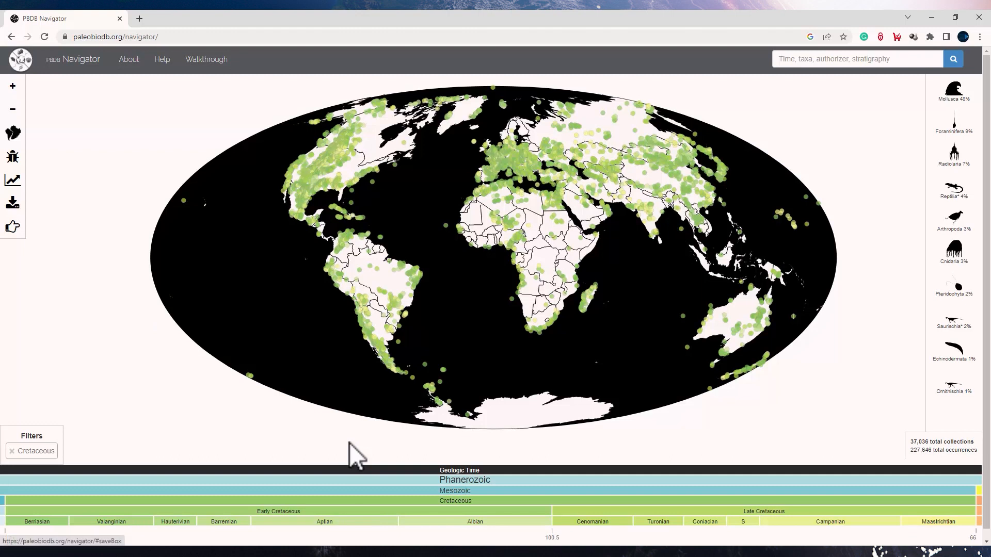
{"action": "left_click", "coordinate": [12, 202]}
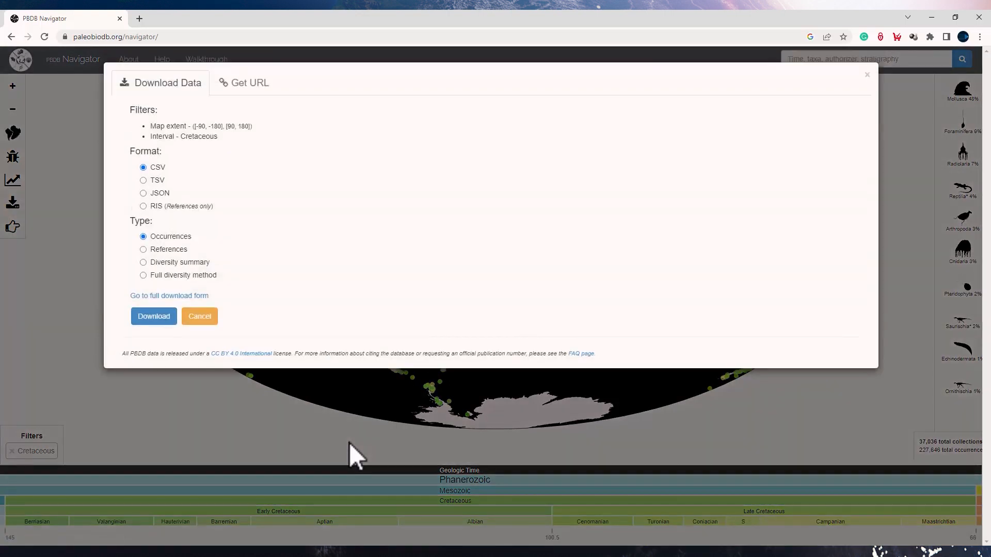
{"action": "mouse_move", "coordinate": [443, 459]}
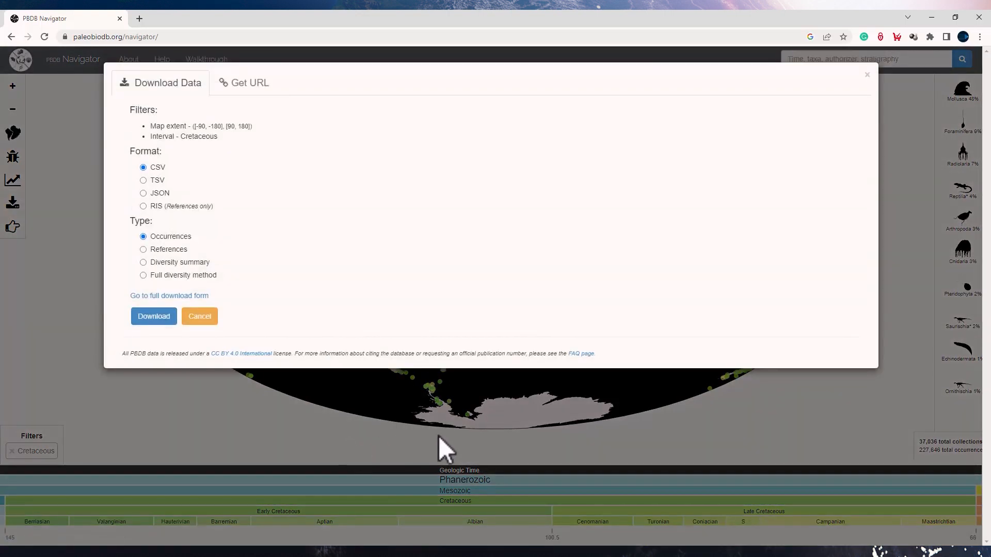
{"action": "left_click", "coordinate": [249, 82]}
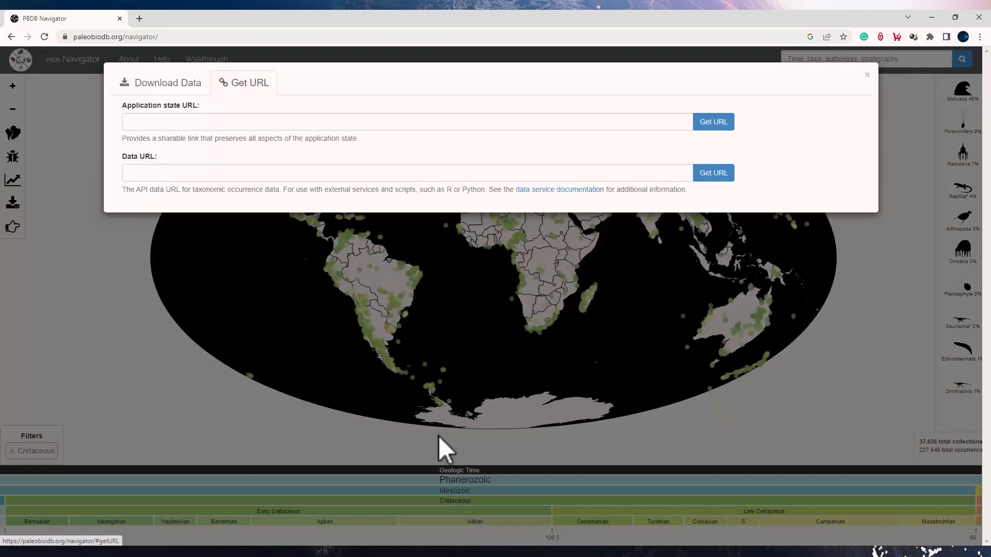
{"action": "left_click", "coordinate": [166, 83]}
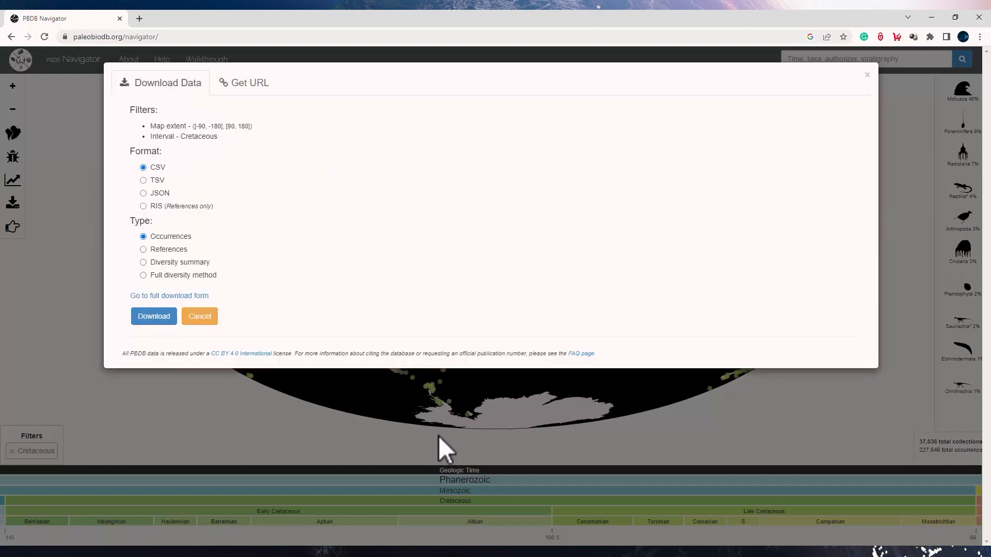
{"action": "left_click", "coordinate": [143, 262]}
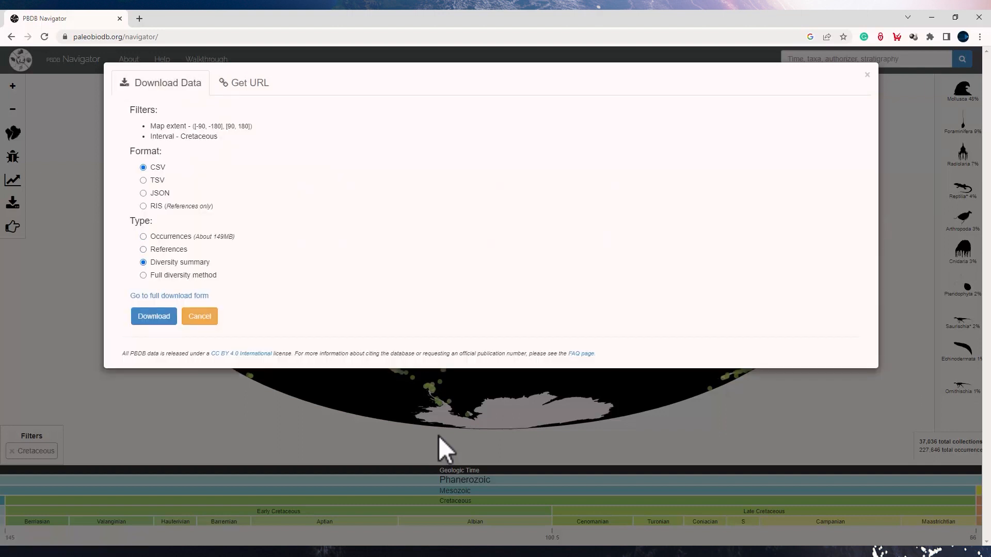
{"action": "left_click", "coordinate": [143, 275]}
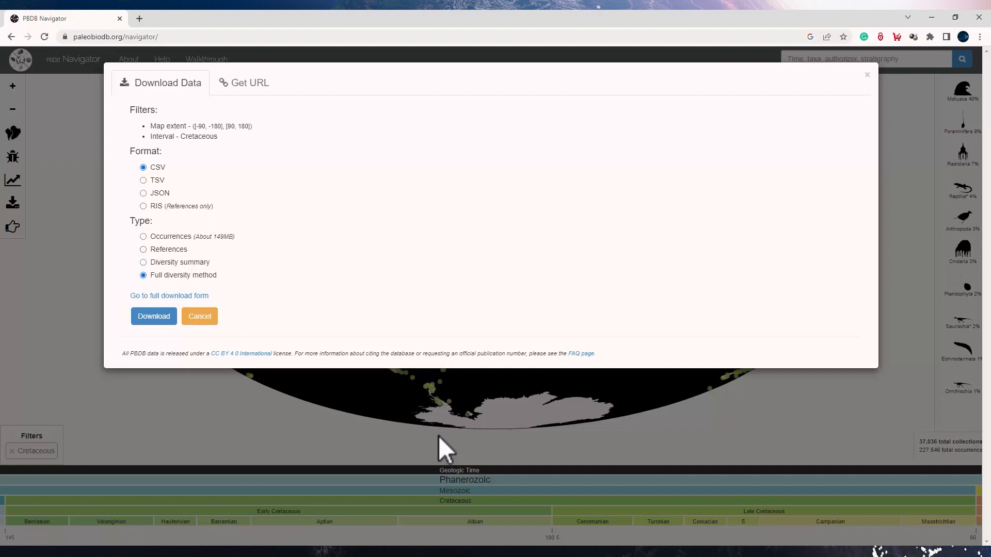
{"action": "mouse_move", "coordinate": [229, 337]}
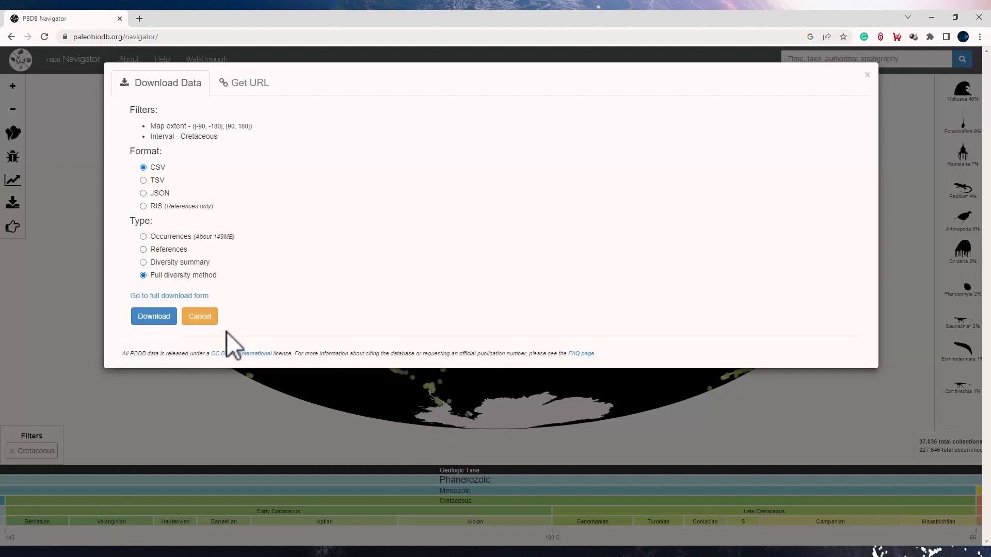
{"action": "left_click", "coordinate": [199, 316]}
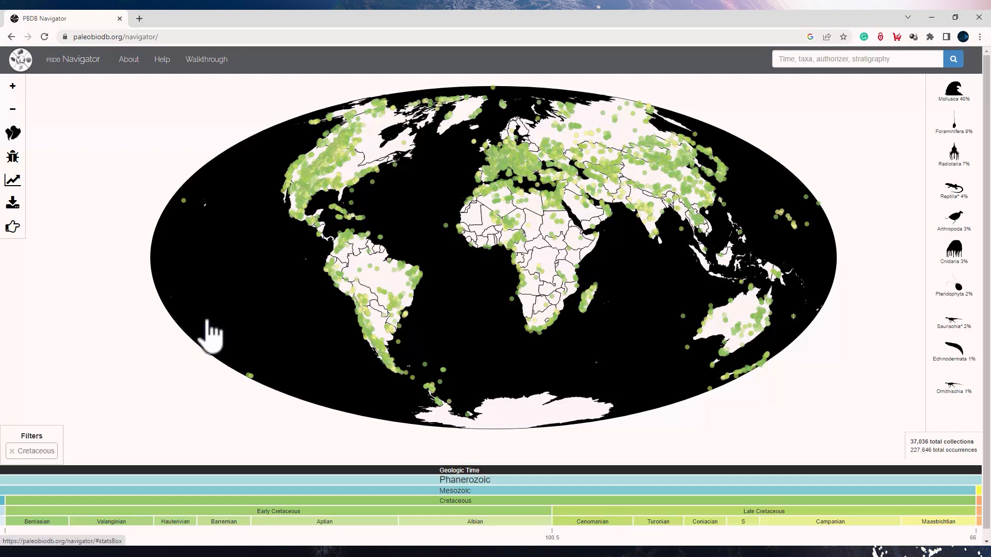
{"action": "left_click", "coordinate": [12, 181]}
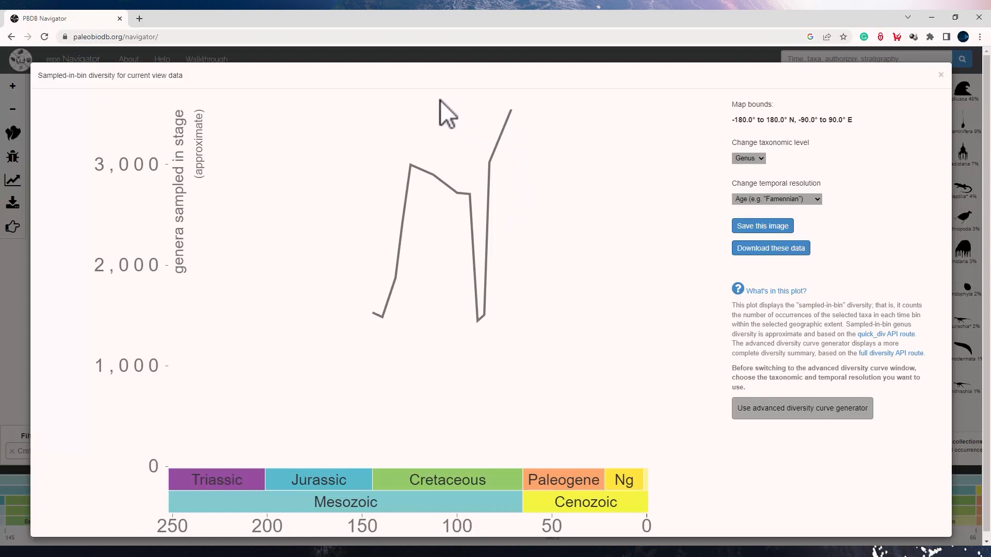
{"action": "mouse_move", "coordinate": [510, 170]}
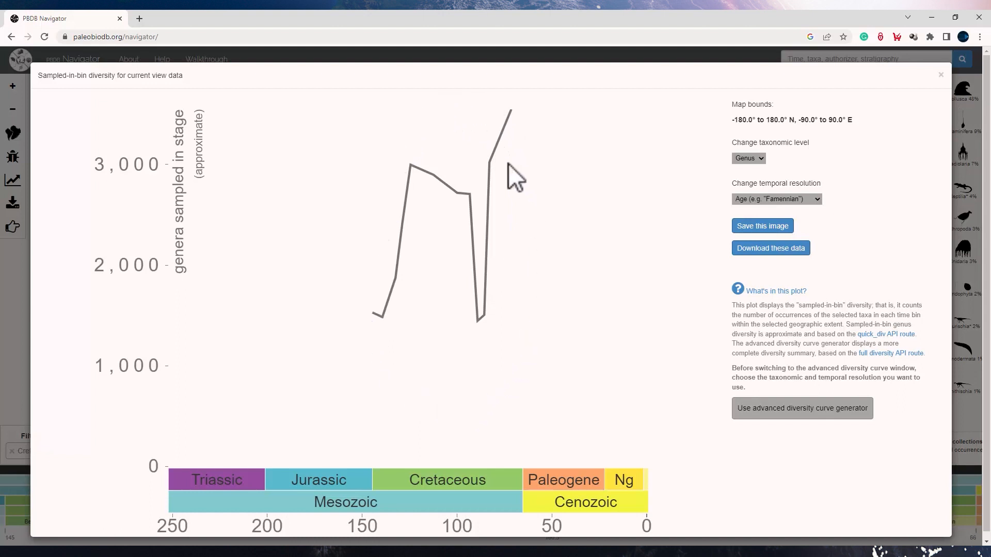
{"action": "mouse_move", "coordinate": [493, 137]}
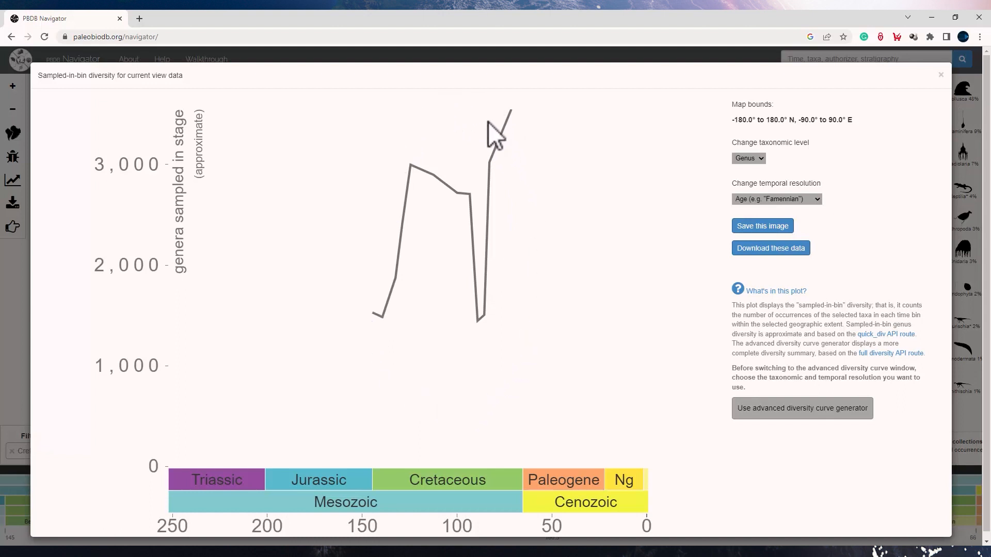
{"action": "mouse_move", "coordinate": [941, 75]}
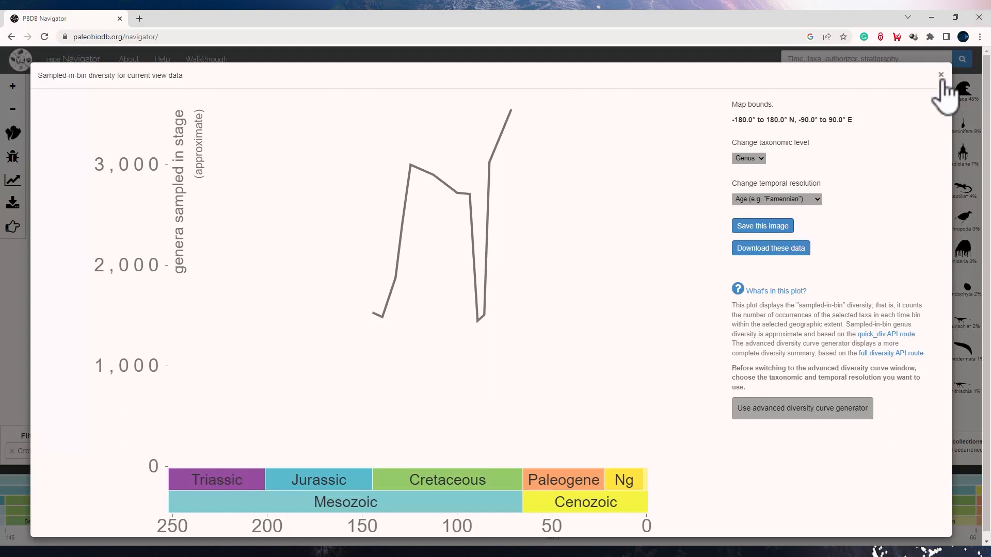
{"action": "left_click", "coordinate": [938, 75]}
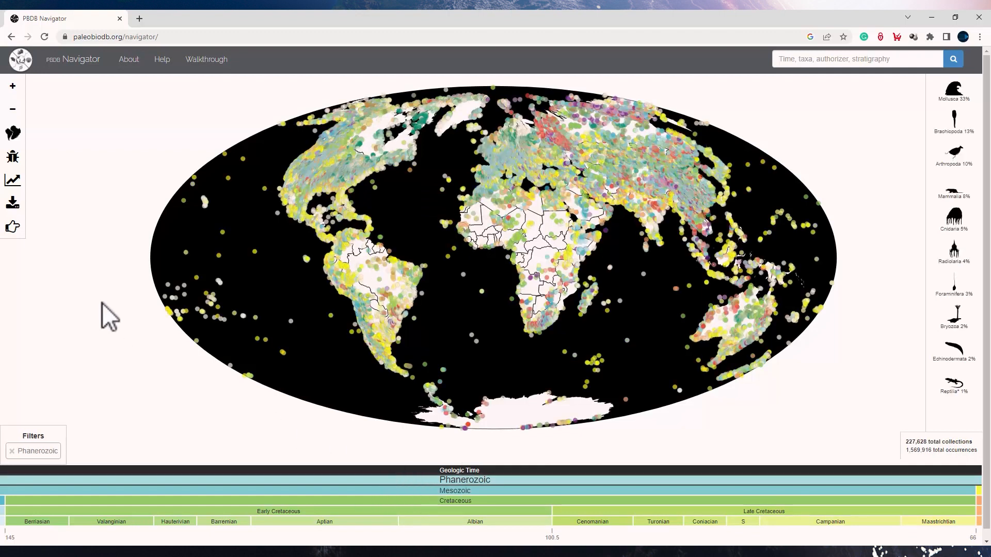
{"action": "mouse_move", "coordinate": [78, 247]}
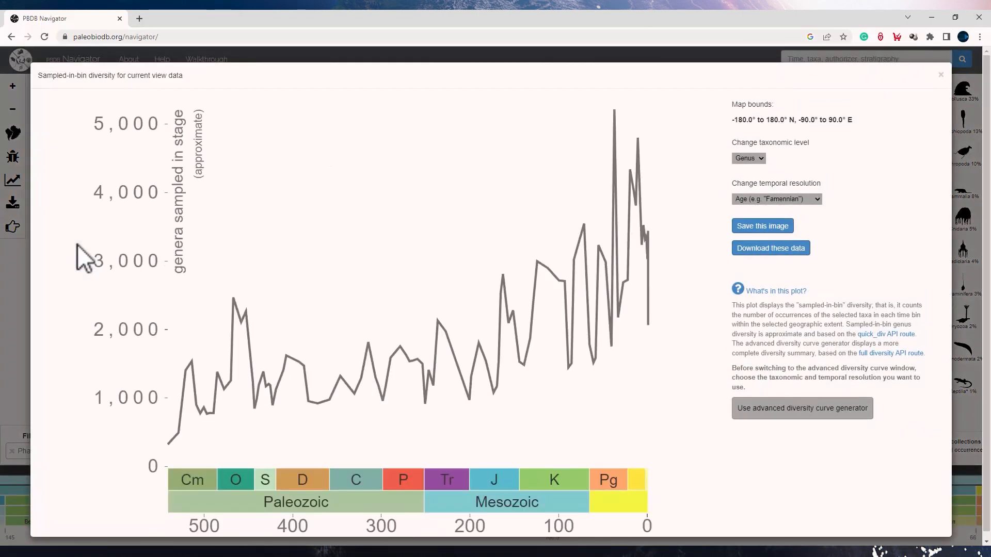
{"action": "mouse_move", "coordinate": [273, 542]}
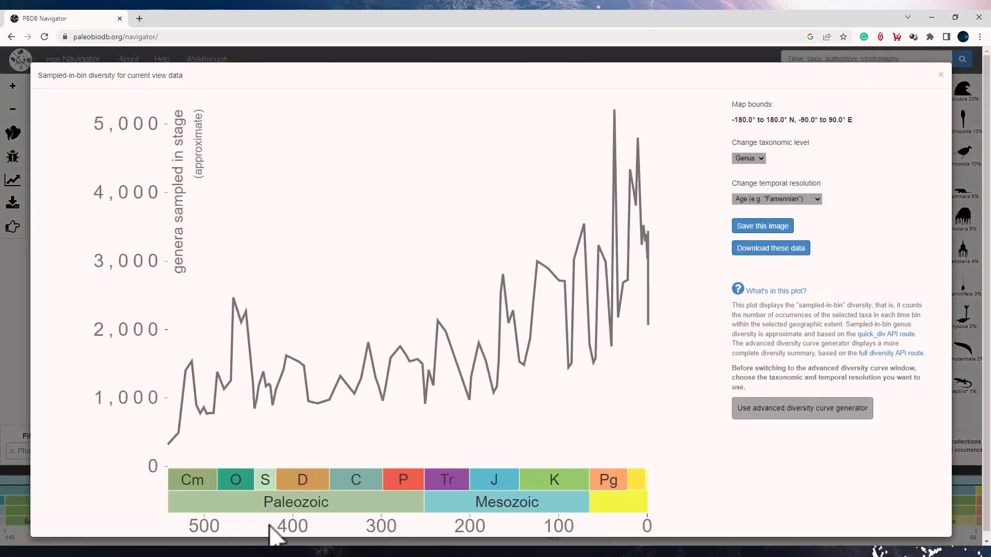
{"action": "mouse_move", "coordinate": [625, 527]}
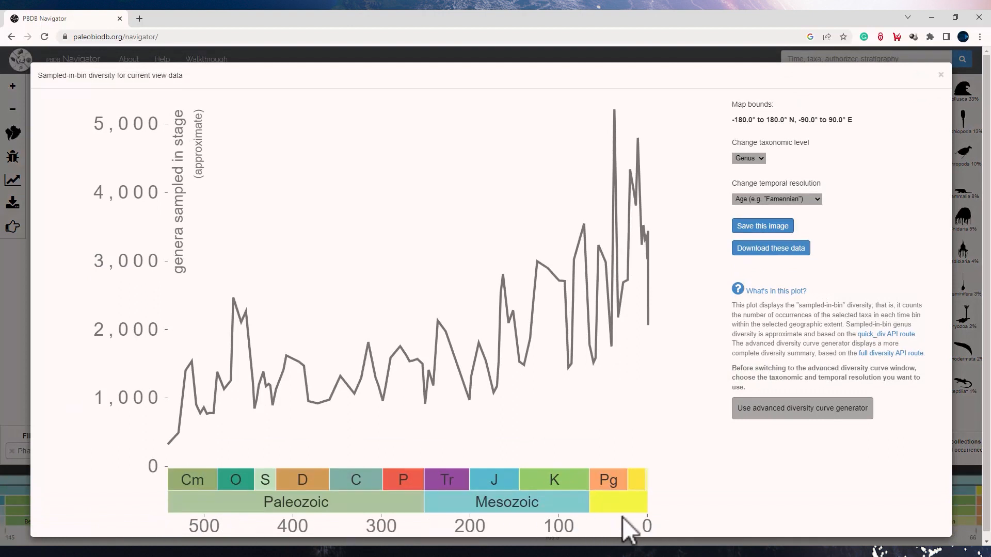
{"action": "mouse_move", "coordinate": [93, 423]}
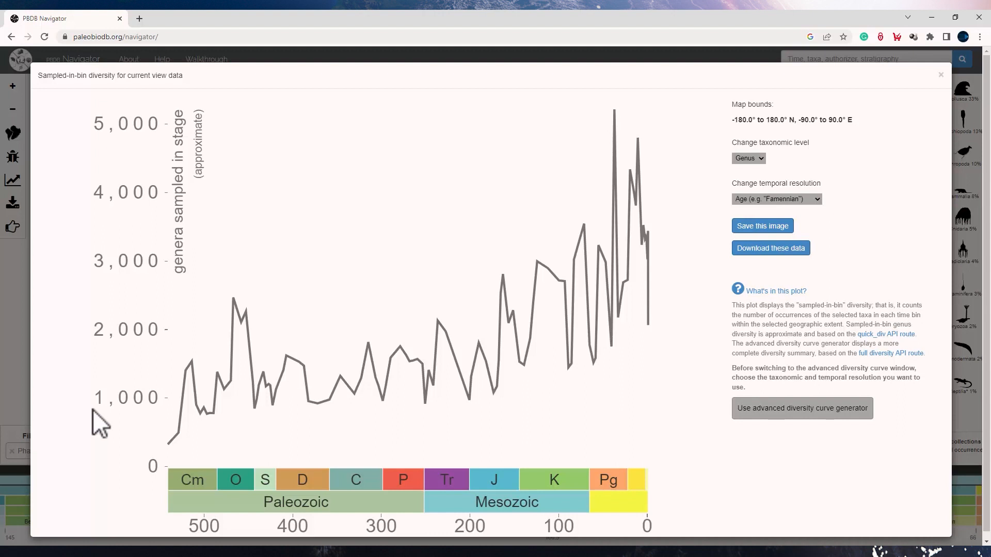
{"action": "mouse_move", "coordinate": [390, 425]}
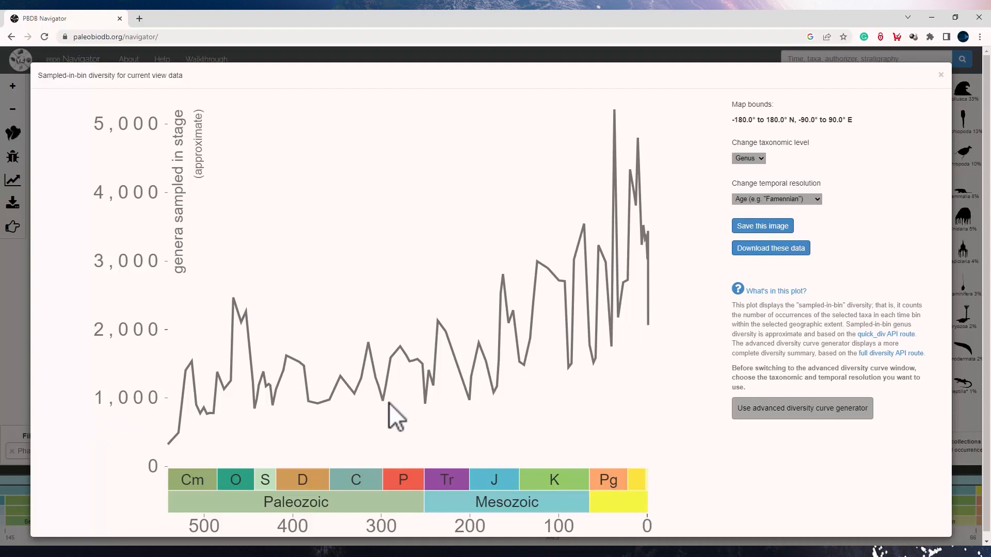
Step: Switch the diversity curve's taxonomic level to Family, then Order, and close the plot
{"action": "left_click", "coordinate": [748, 158]}
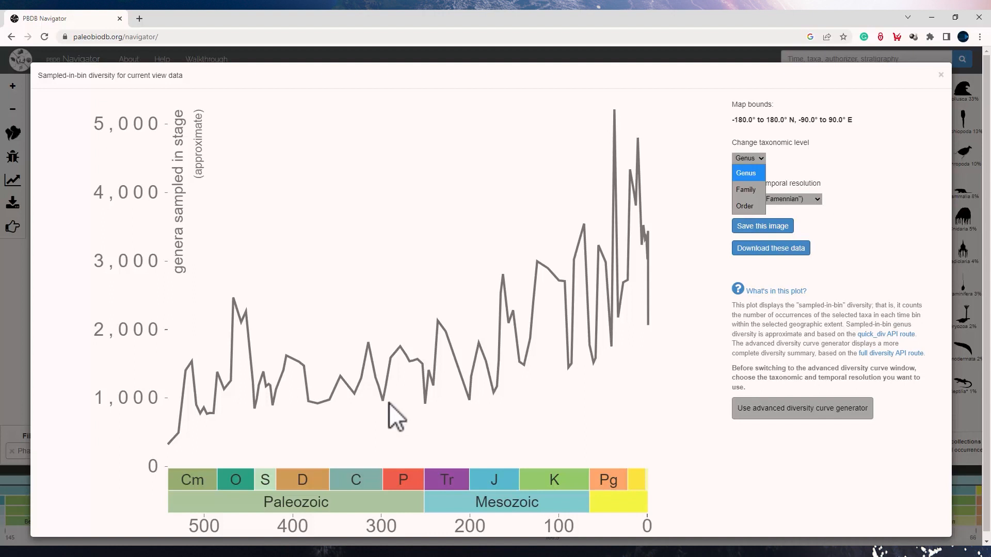
{"action": "left_click", "coordinate": [745, 189]}
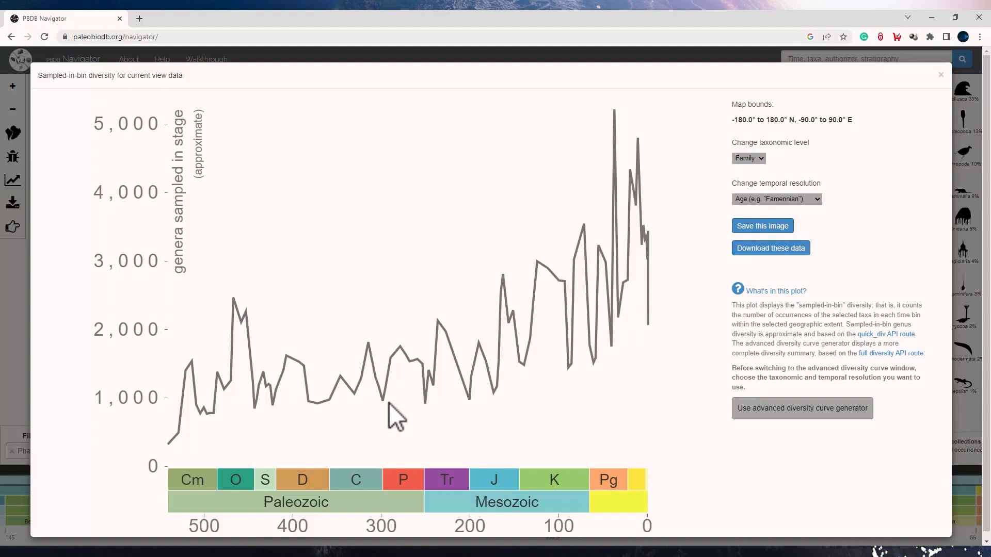
{"action": "left_click", "coordinate": [748, 158]}
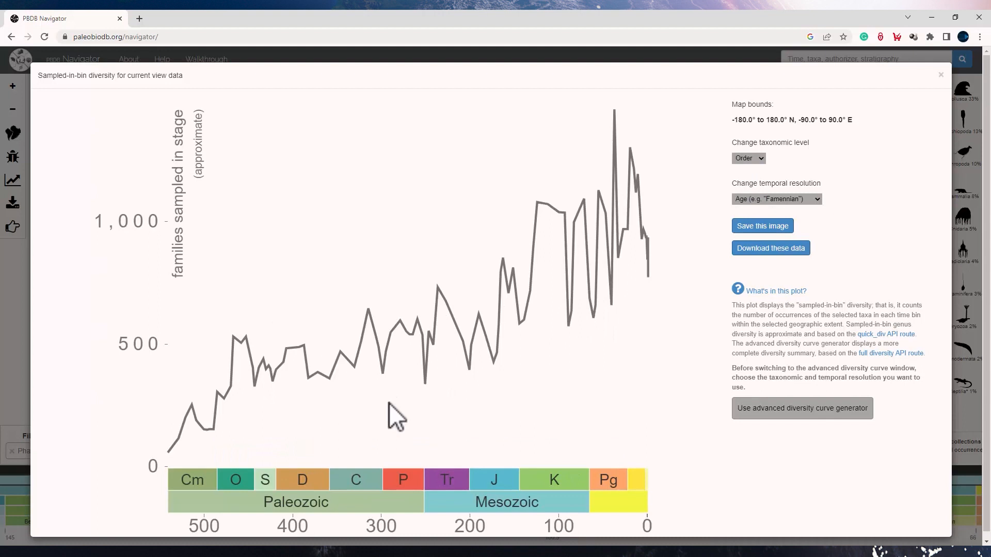
{"action": "left_click", "coordinate": [940, 75]}
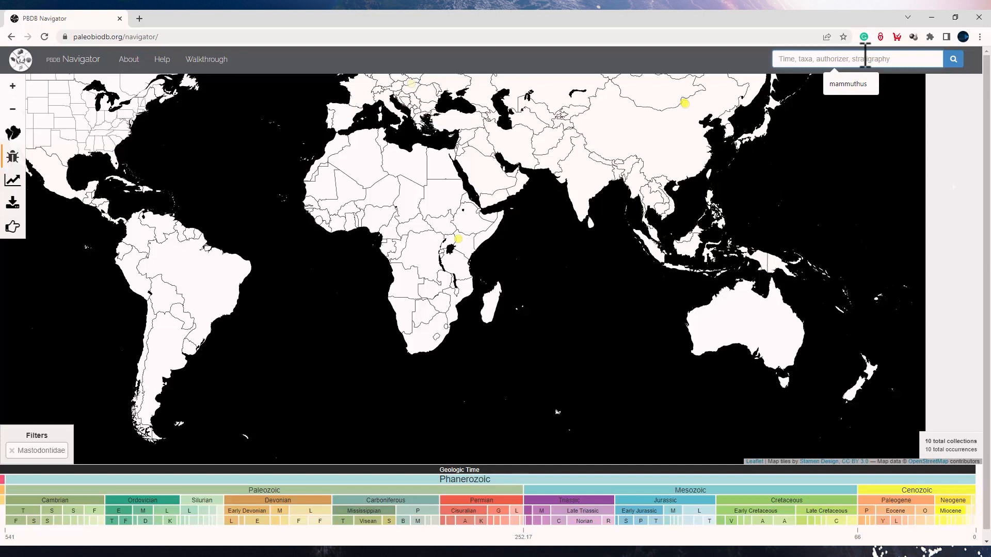
Step: Search the taxa box for 'masto' to find Mastodontidae
{"action": "type", "text": "masto"}
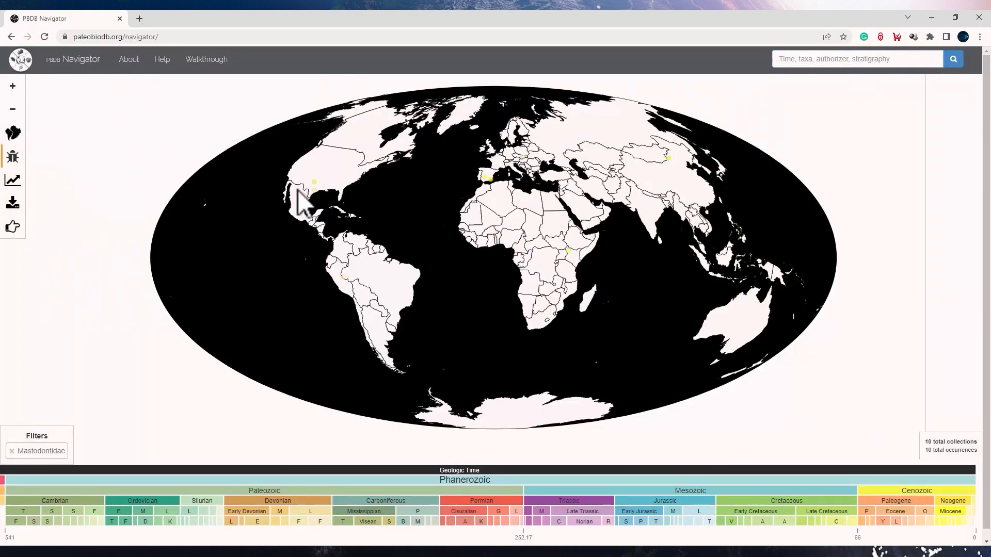
{"action": "mouse_move", "coordinate": [350, 218]}
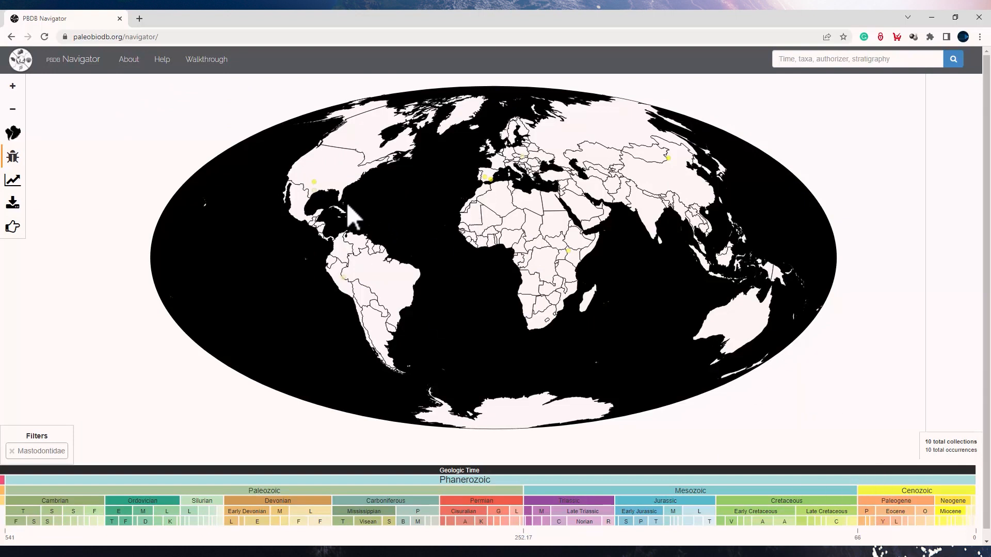
{"action": "mouse_move", "coordinate": [319, 205]}
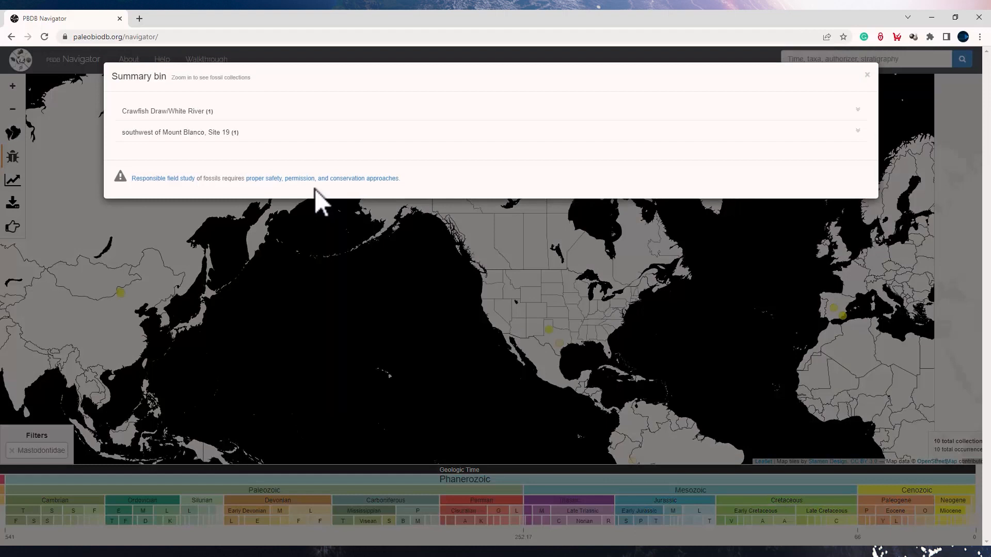
Step: Review the Crawfish Draw/White River and Mount Blanco Site 19 collections, then return to the PBDB homepage
{"action": "left_click", "coordinate": [164, 111]}
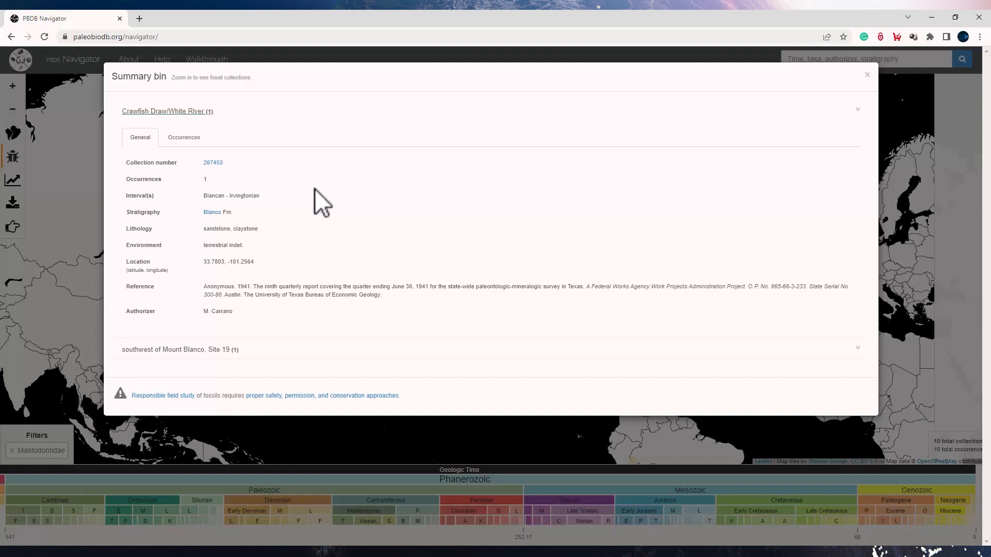
{"action": "left_click", "coordinate": [184, 137]}
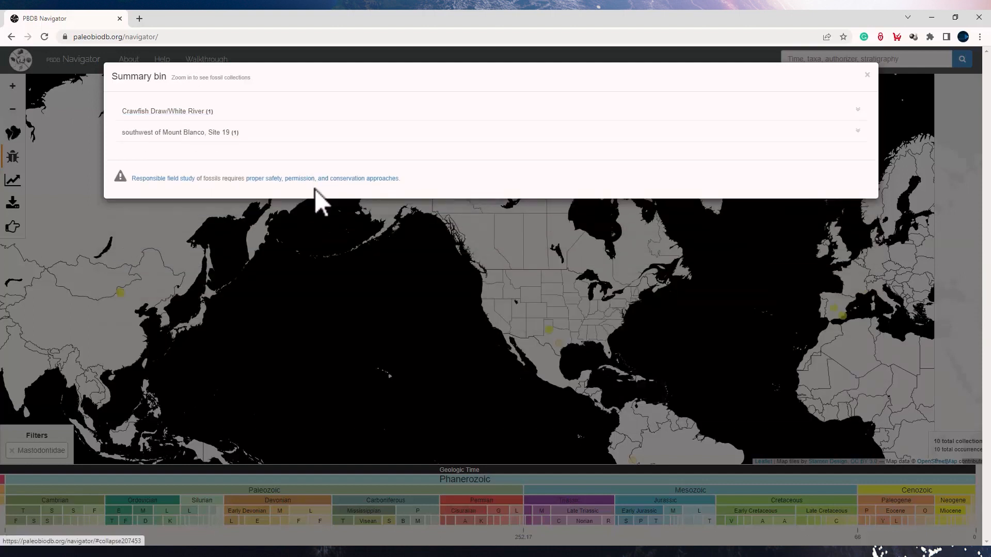
{"action": "left_click", "coordinate": [163, 111]}
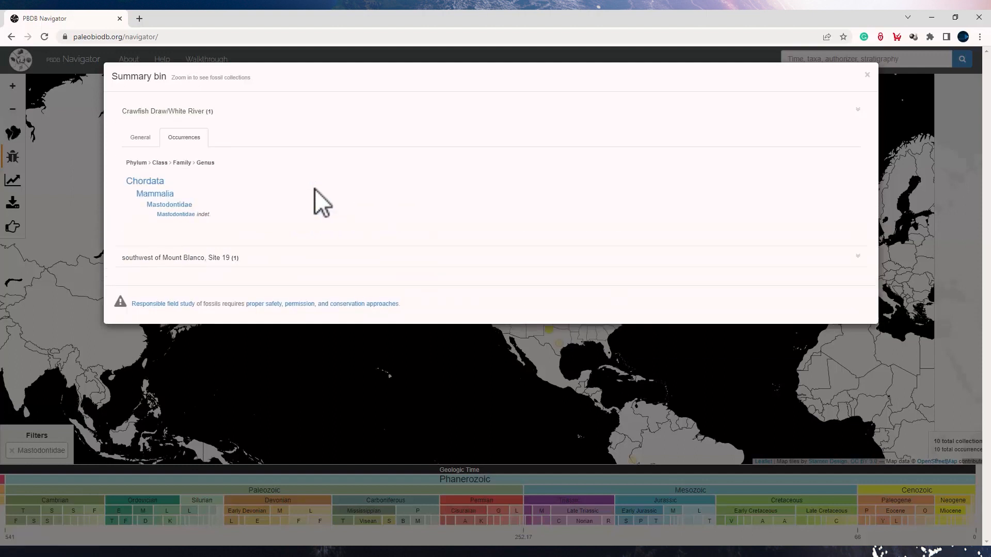
{"action": "left_click", "coordinate": [172, 257]}
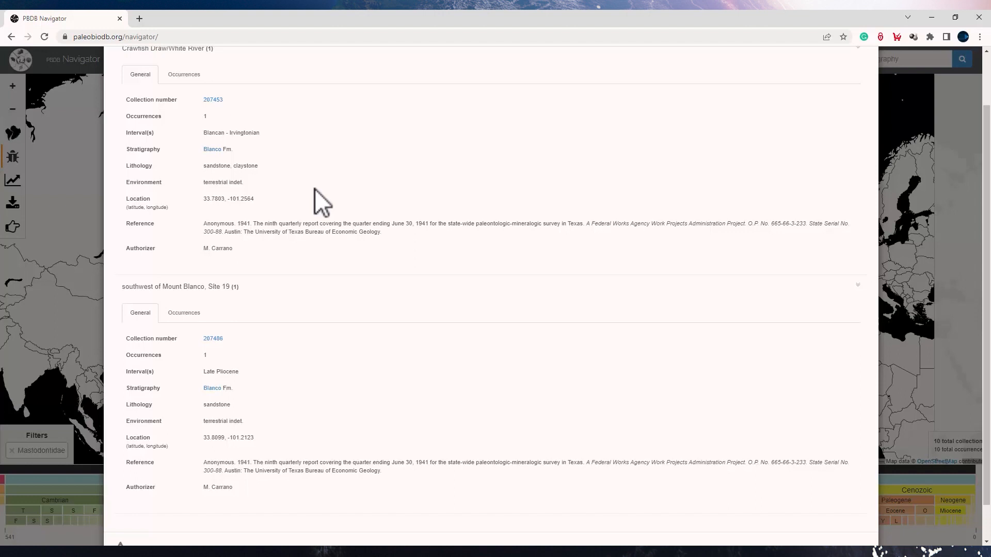
{"action": "left_click", "coordinate": [20, 60]}
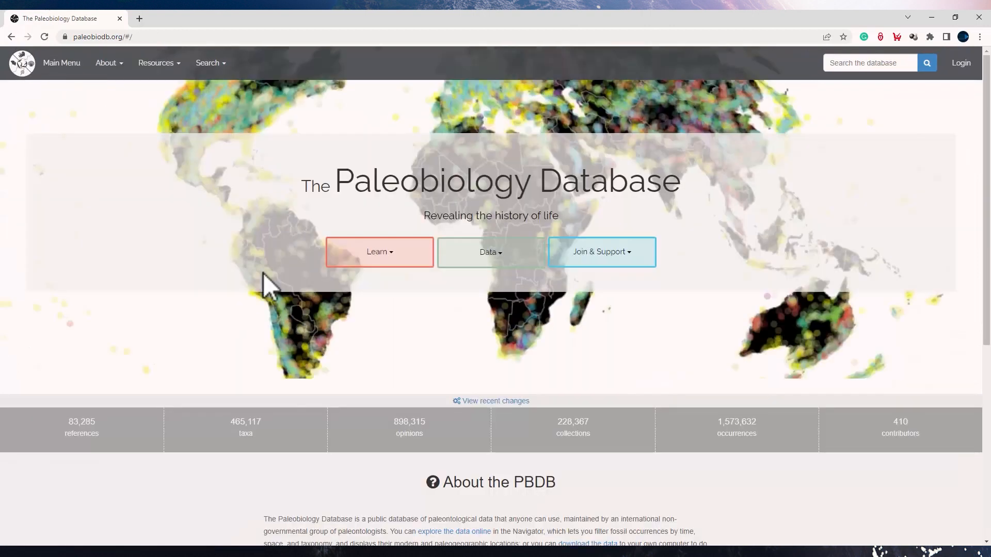
Step: Open Search > Fossil taxa and pick 'mammuthus' from the scientific name autocomplete
{"action": "left_click", "coordinate": [490, 252]}
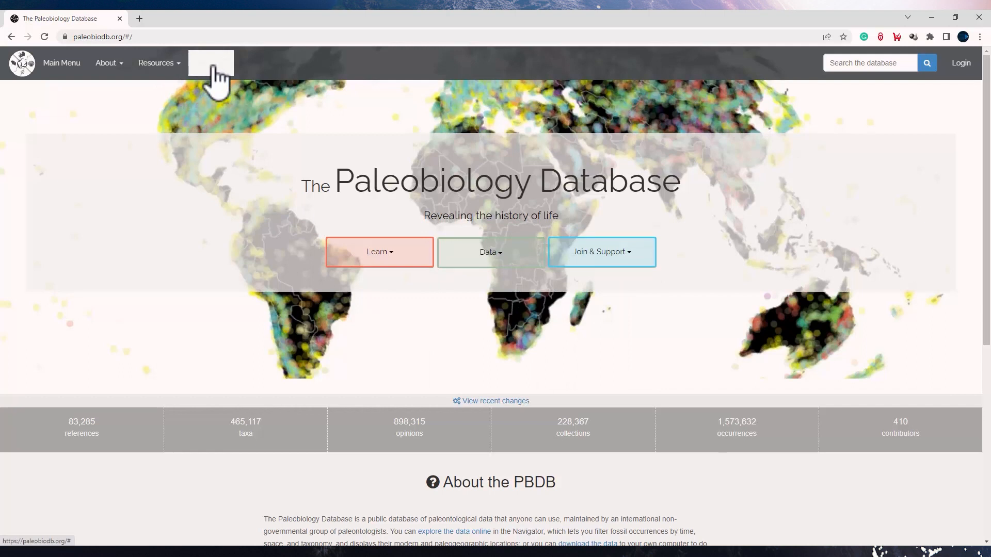
{"action": "left_click", "coordinate": [210, 63]}
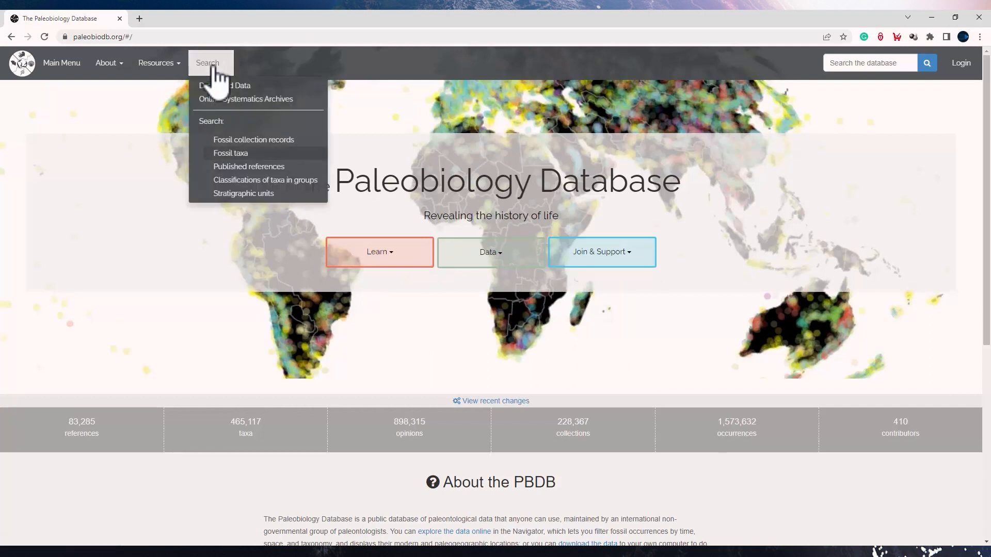
{"action": "left_click", "coordinate": [230, 153]}
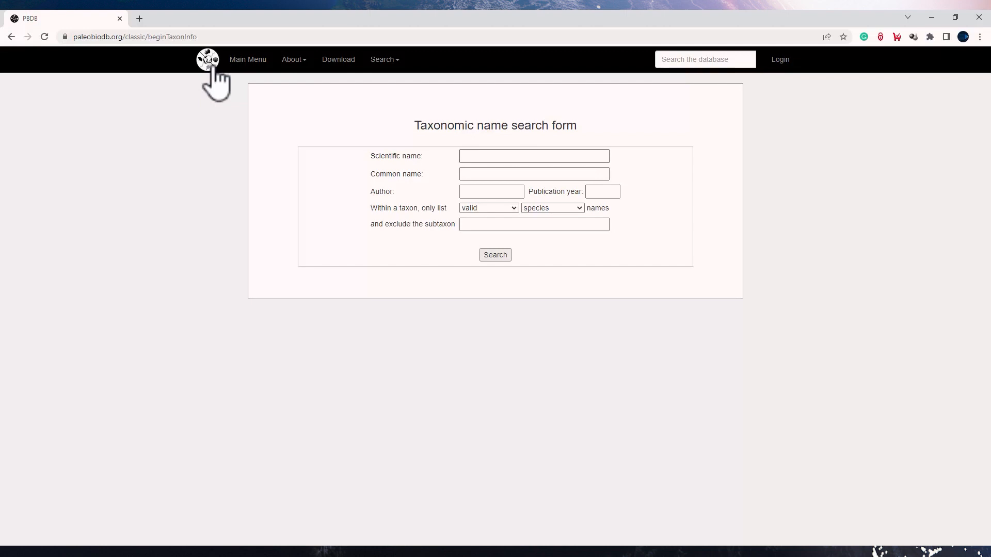
{"action": "left_click", "coordinate": [534, 156]}
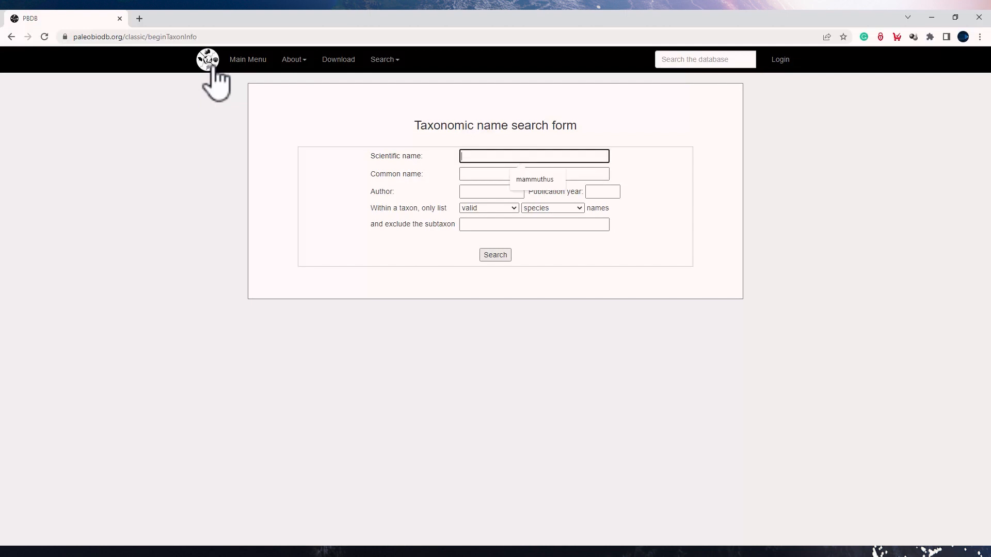
{"action": "type", "text": "mammu"}
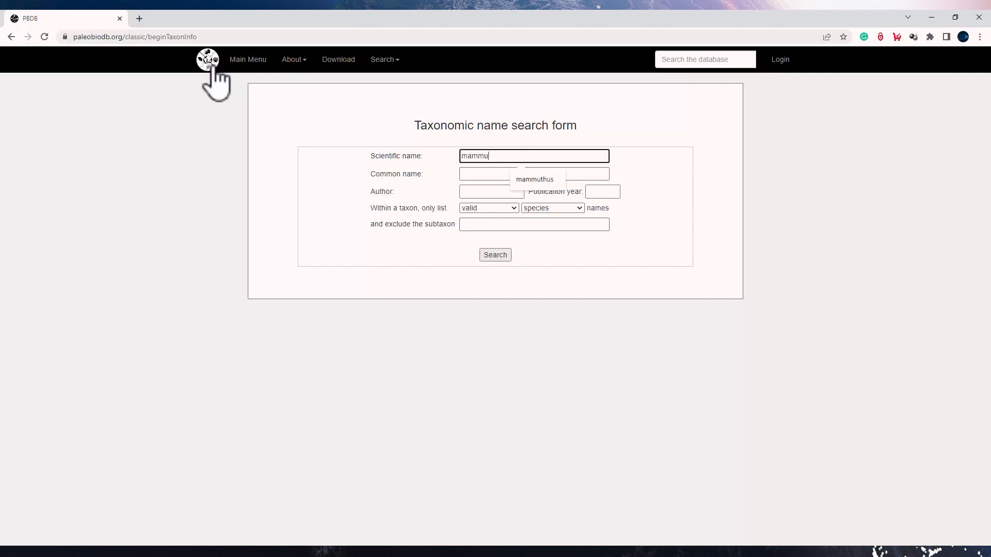
{"action": "left_click", "coordinate": [535, 179]}
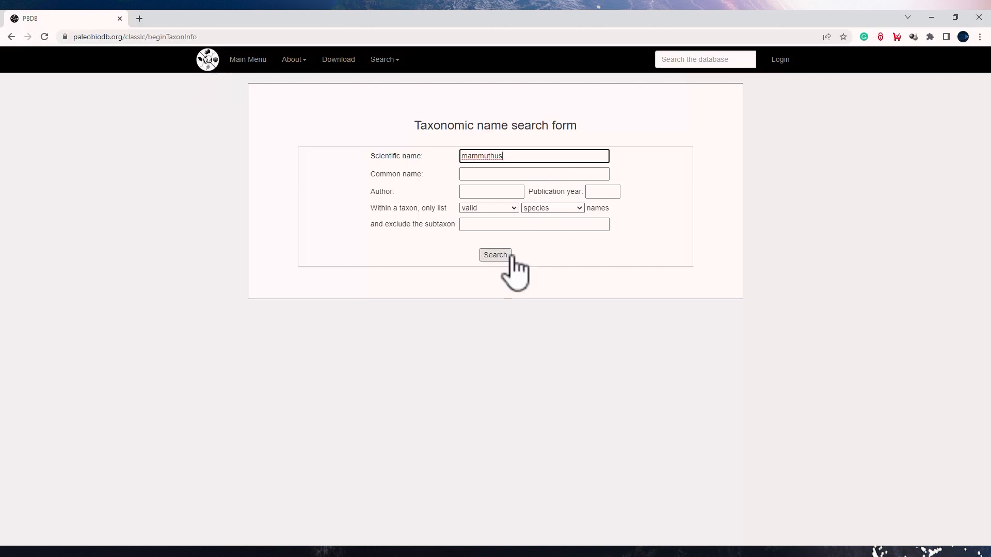
Step: Run the Mammuthus taxon search and scroll through the resulting summary page
{"action": "left_click", "coordinate": [494, 255]}
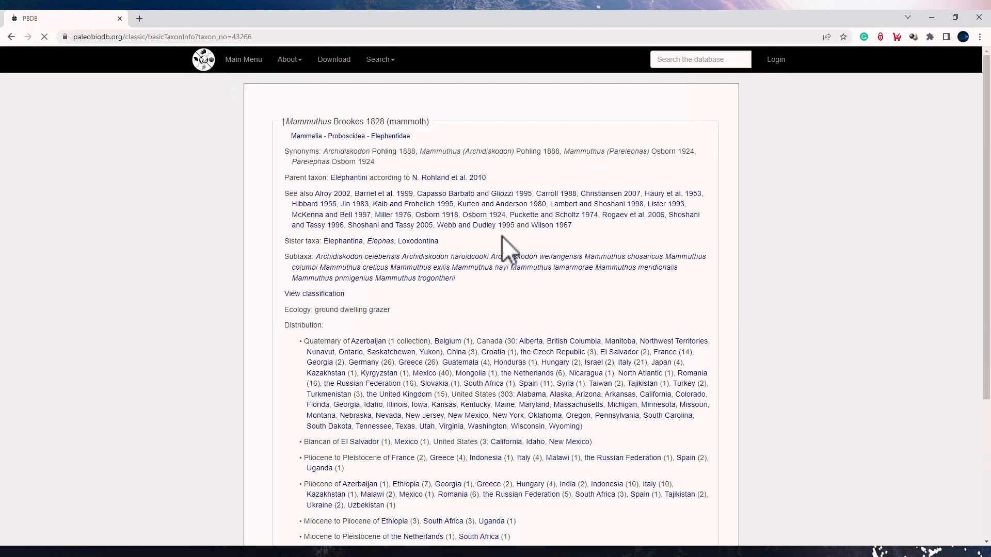
{"action": "scroll", "scroll_direction": "down", "scroll_amount": 3}
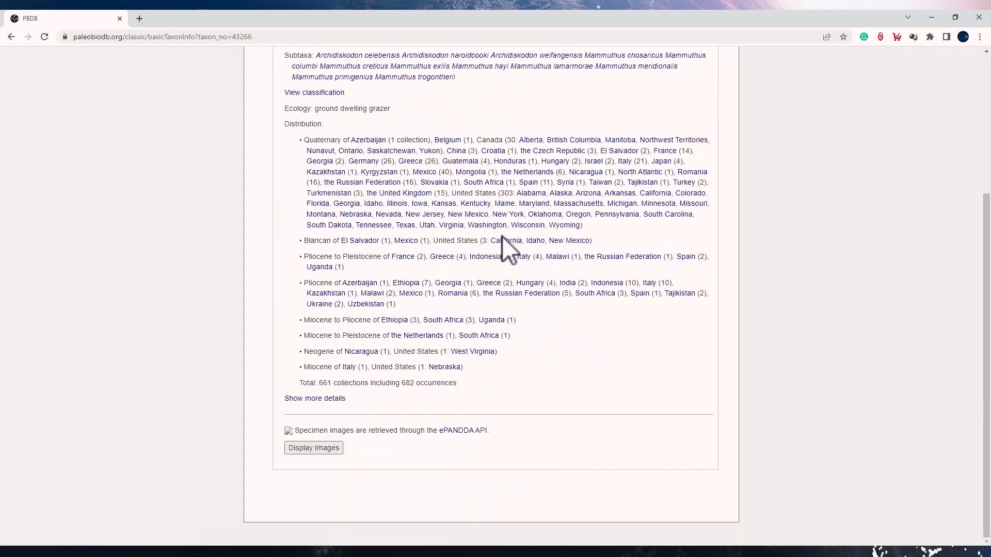
{"action": "scroll", "scroll_direction": "up", "scroll_amount": 3}
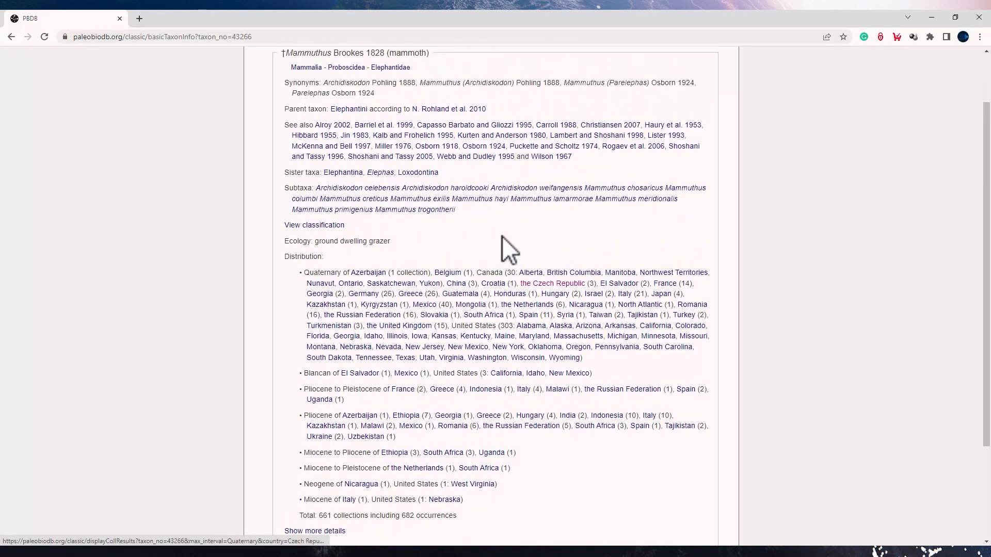
{"action": "scroll", "scroll_direction": "down", "scroll_amount": 3}
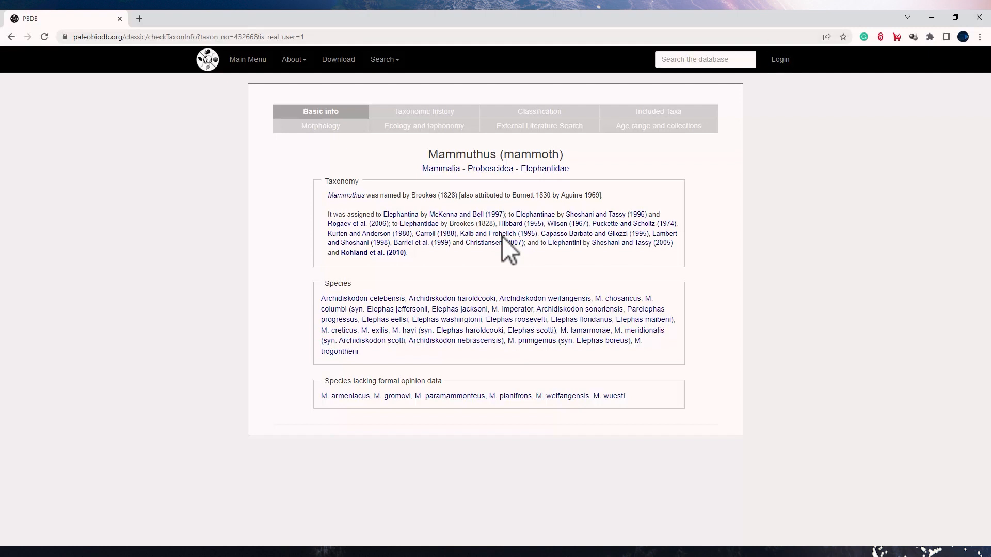
Step: Browse Mammuthus taxonomic history, classification and included taxa, then show its morphology tab
{"action": "left_click", "coordinate": [424, 112]}
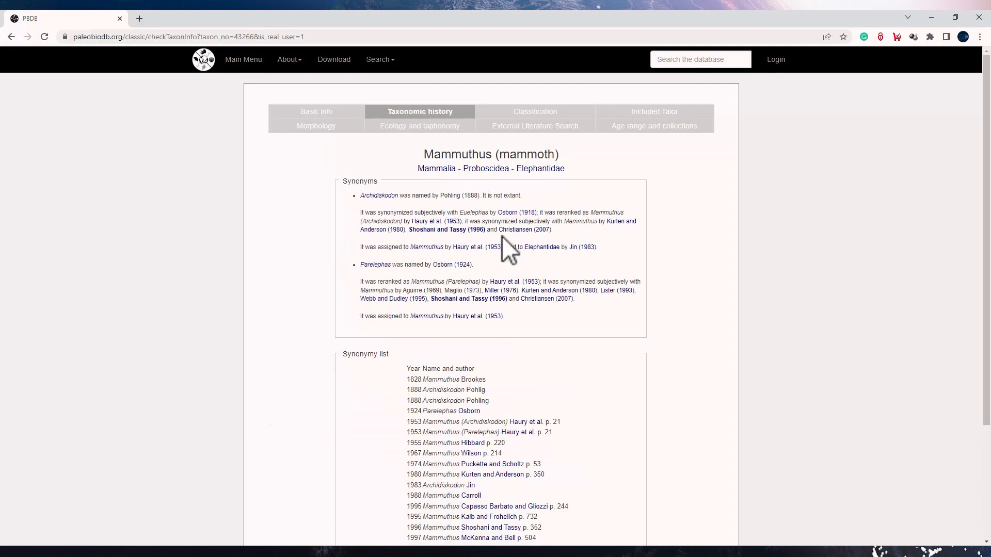
{"action": "scroll", "scroll_direction": "down", "scroll_amount": 3}
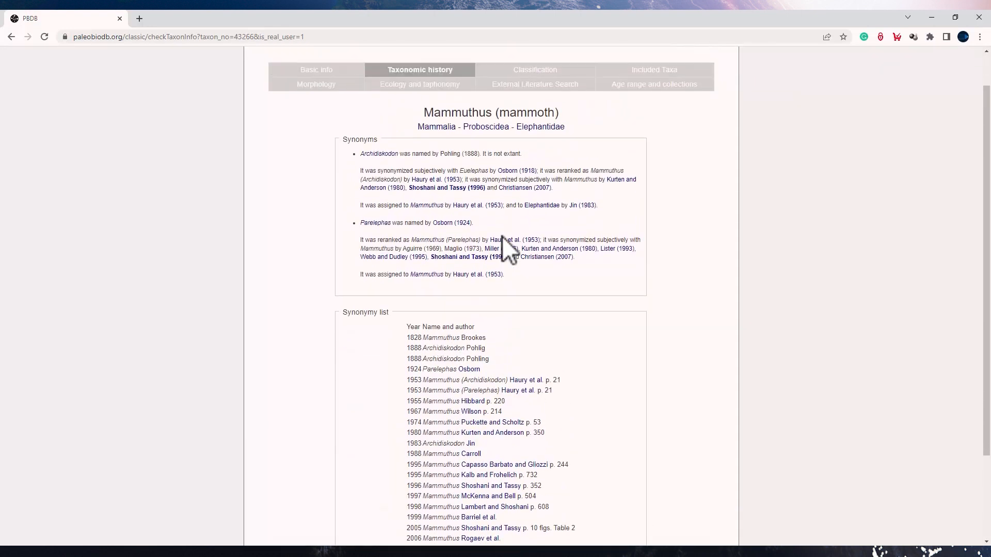
{"action": "left_click", "coordinate": [535, 69]}
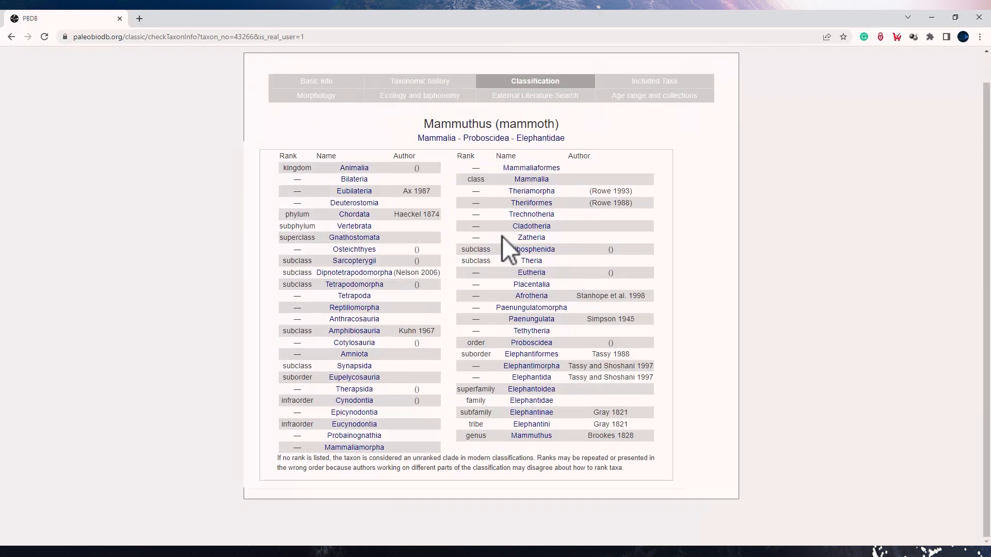
{"action": "left_click", "coordinate": [654, 81]}
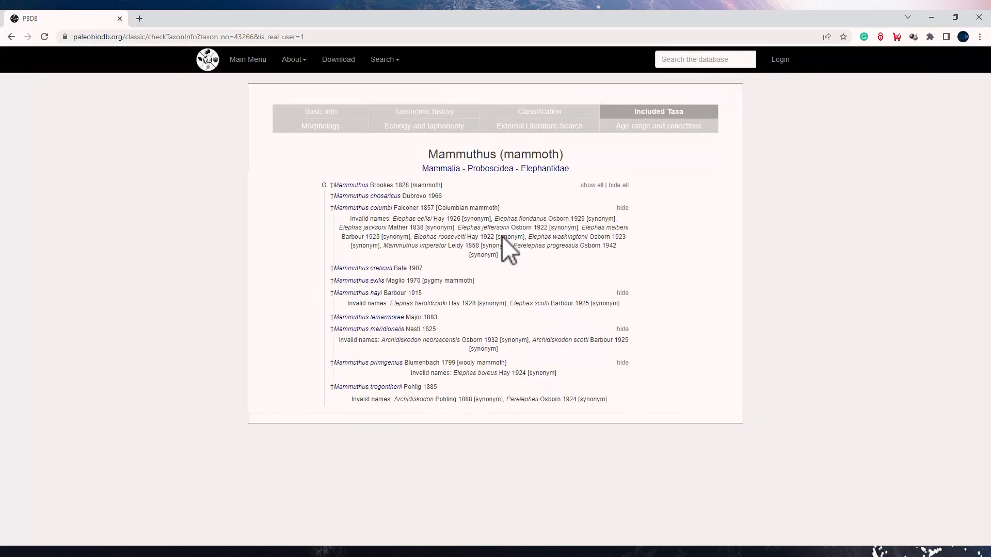
{"action": "left_click", "coordinate": [320, 126]}
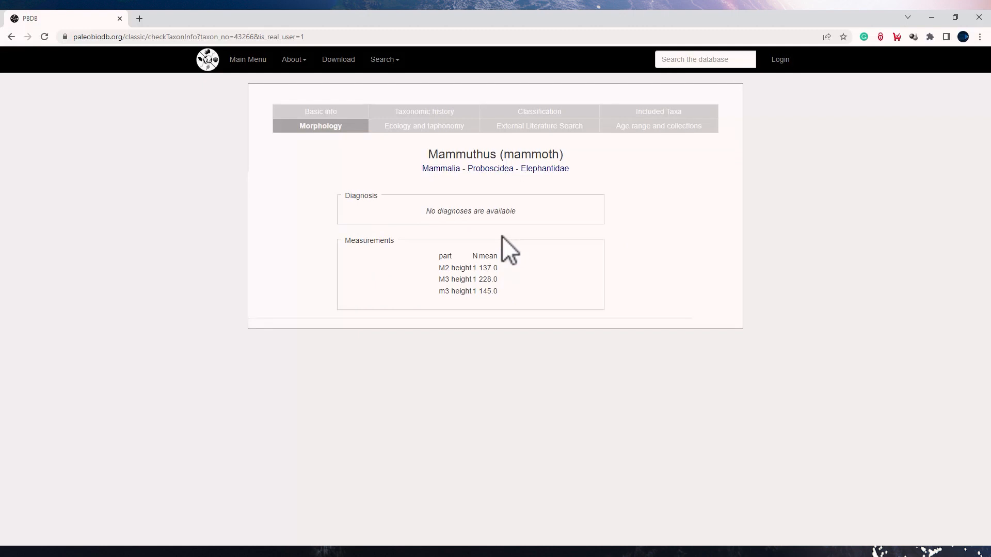
Step: Show Mammuthus ecology: terrestrial, actively mobile, ground-dwelling grazer, viviparous
{"action": "left_click", "coordinate": [425, 125]}
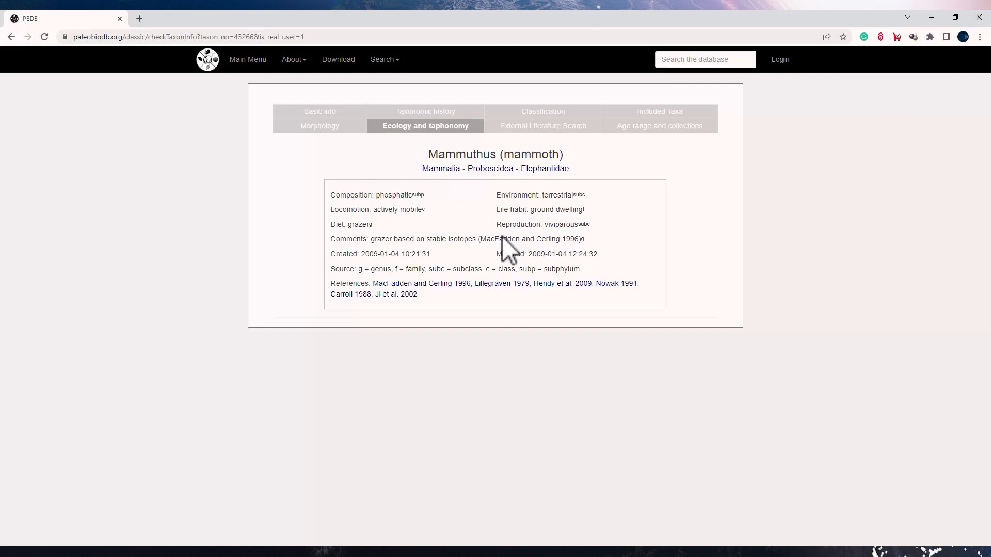
Step: Browse the GeoDeepDive literature matches for Mammuthus: 2,459 documents from 248 journals
{"action": "left_click", "coordinate": [542, 125]}
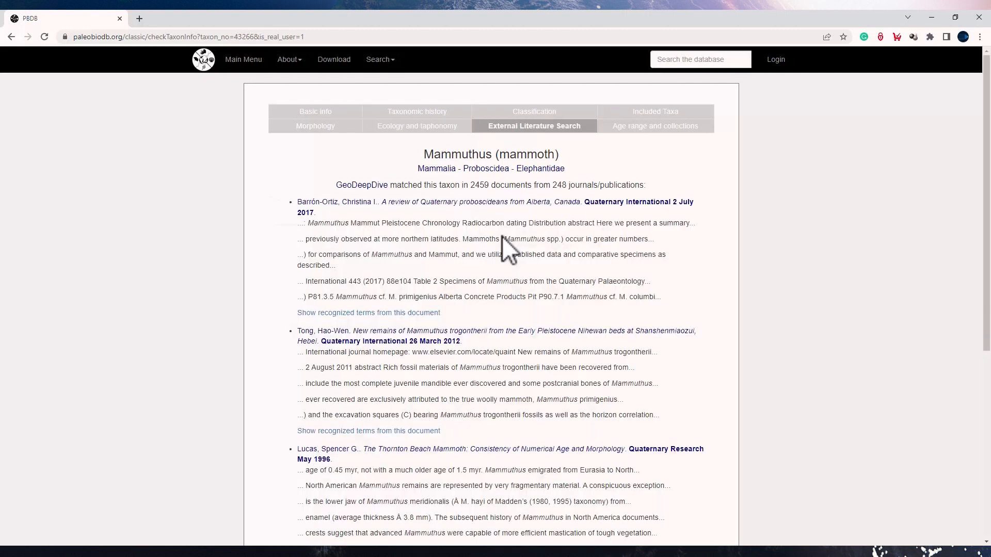
{"action": "scroll", "scroll_direction": "down", "scroll_amount": 3}
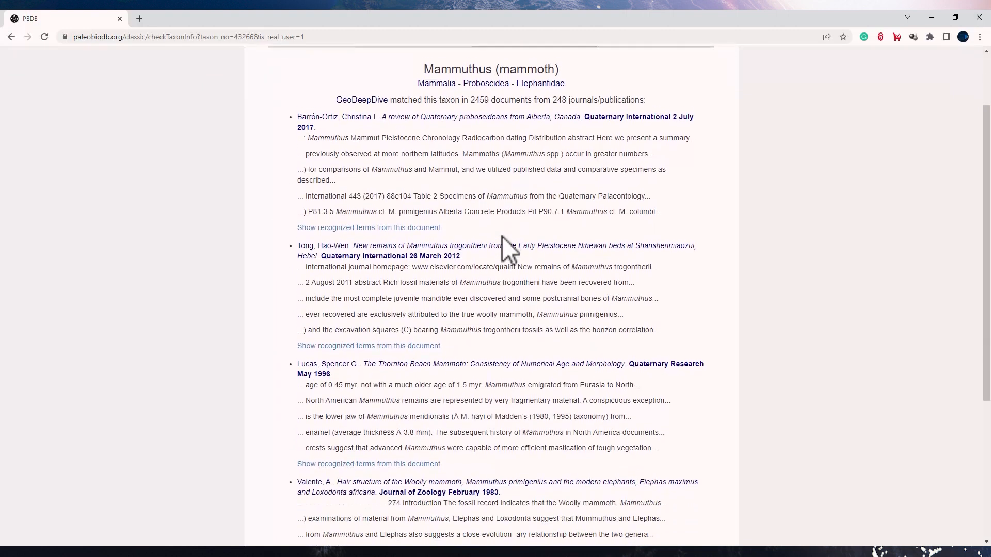
{"action": "scroll", "scroll_direction": "down", "scroll_amount": 3}
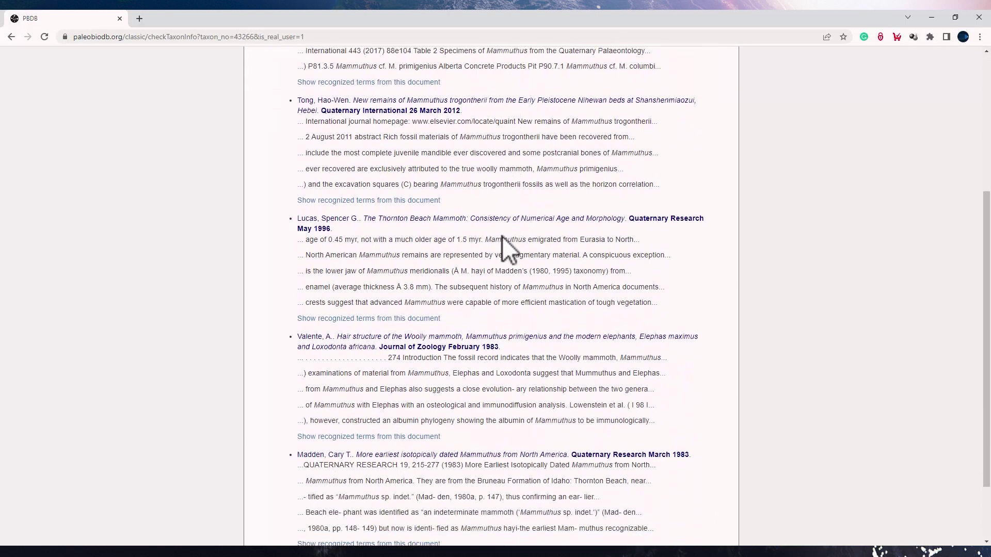
{"action": "scroll", "scroll_direction": "down", "scroll_amount": 3}
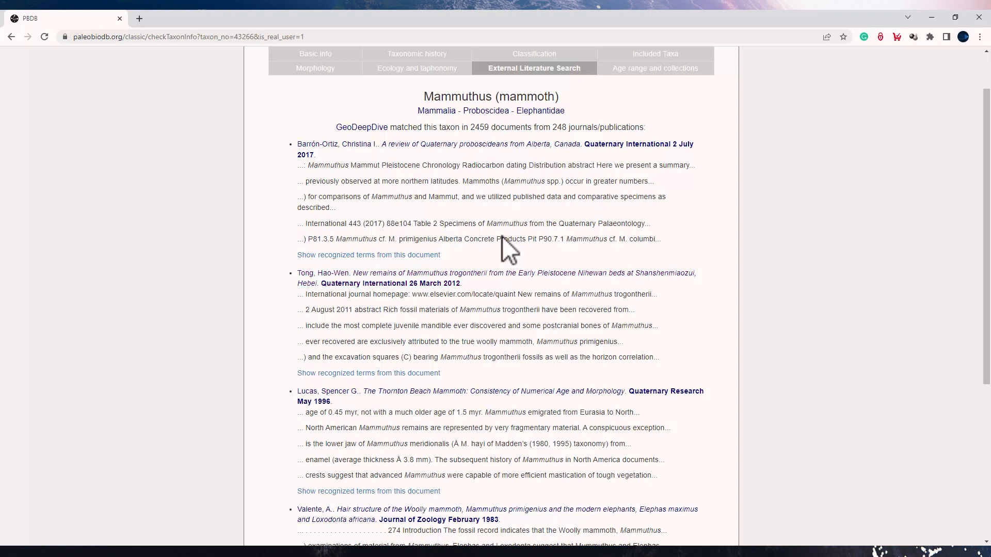
{"action": "scroll", "scroll_direction": "down", "scroll_amount": 3}
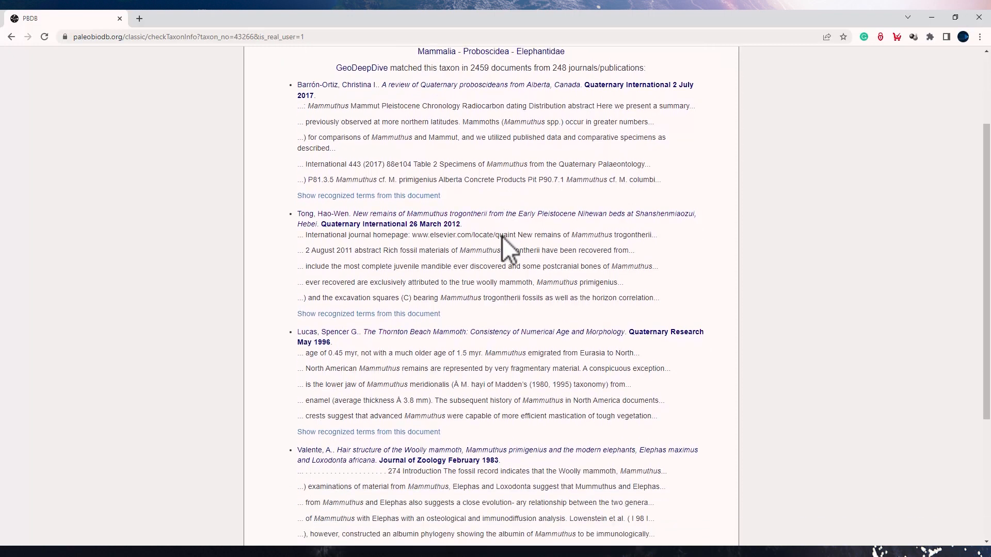
{"action": "scroll", "scroll_direction": "down", "scroll_amount": 3}
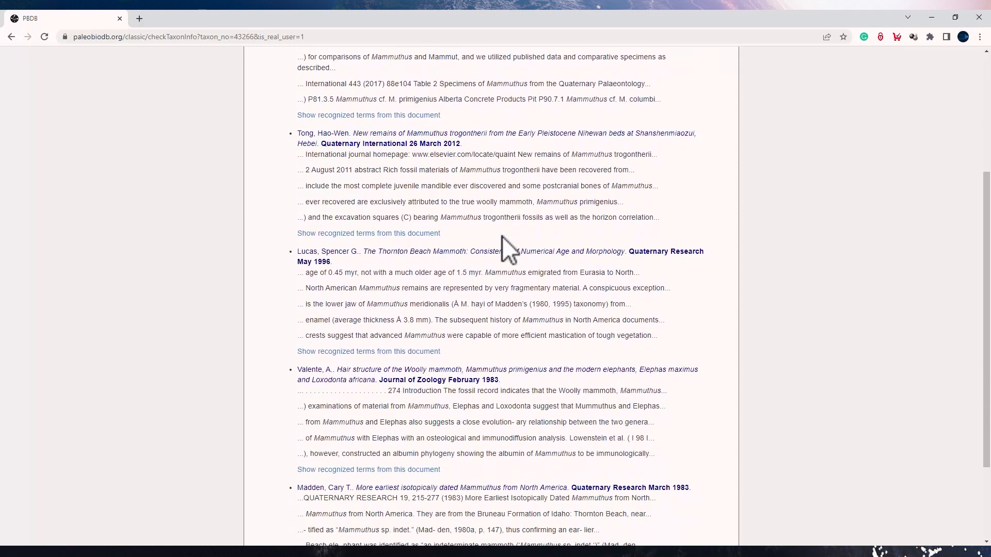
{"action": "scroll", "scroll_direction": "up", "scroll_amount": 3}
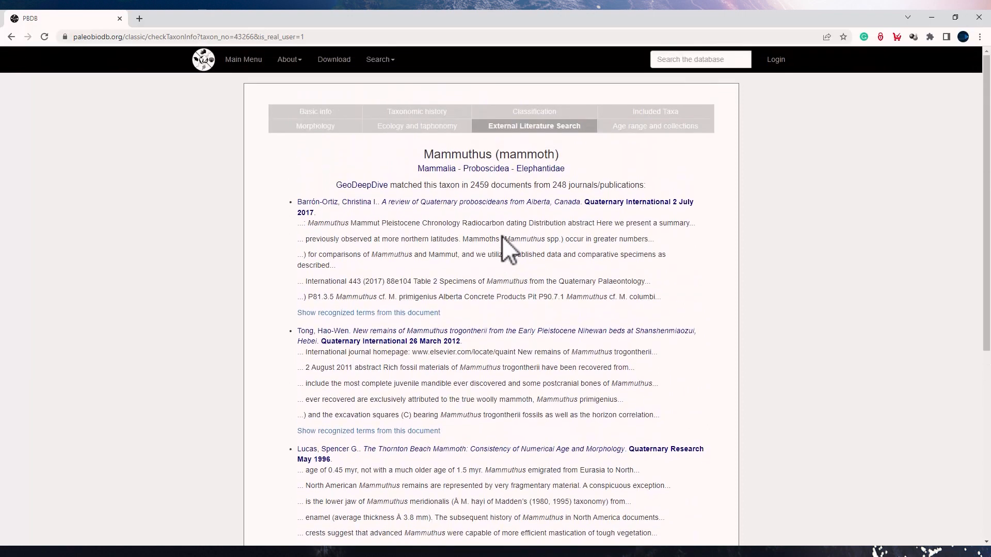
Step: View Mammuthus's age range (Messinian to Holocene) and its 660 collections
{"action": "left_click", "coordinate": [650, 126]}
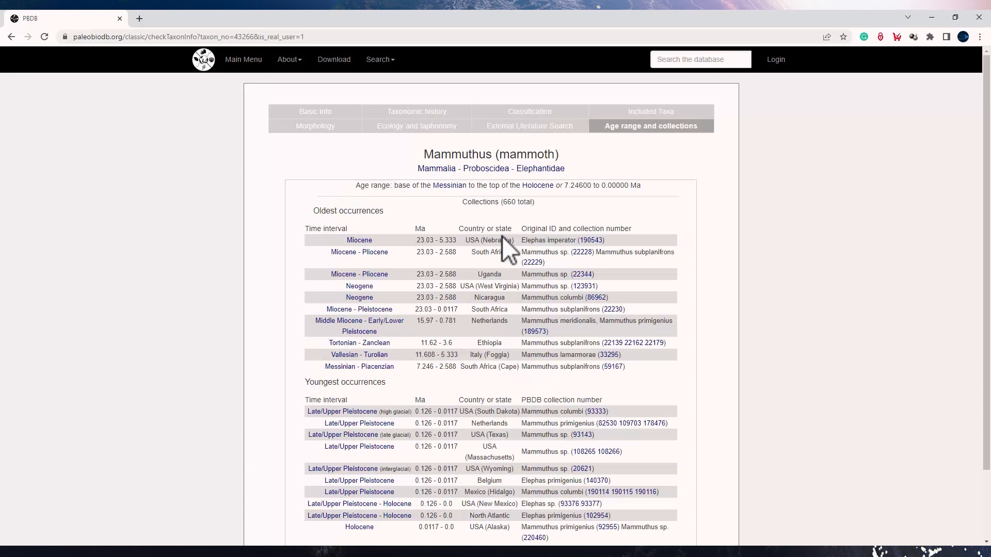
{"action": "scroll", "scroll_direction": "down", "scroll_amount": 3}
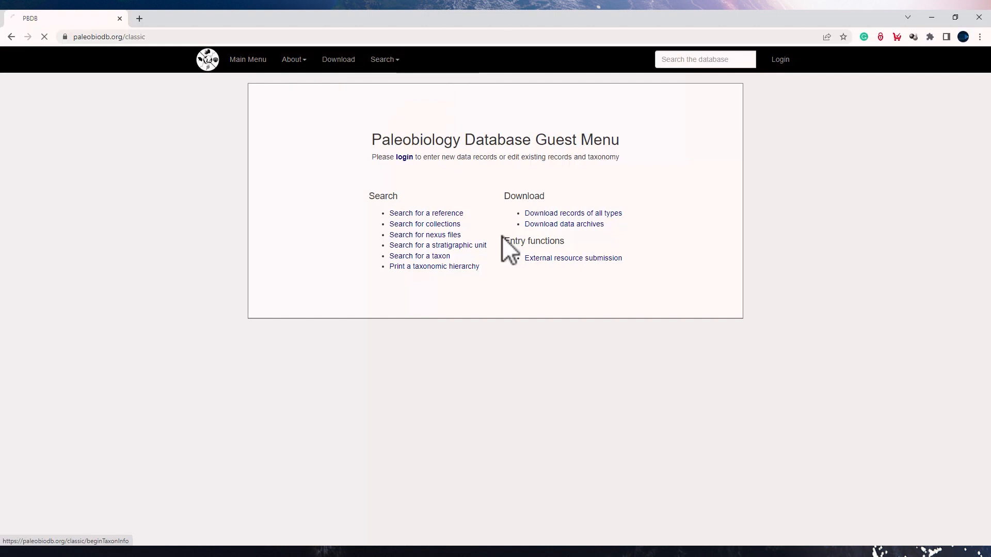
Step: Stop briefly at the taxonomic name search, then choose Fossil collection records from the homepage search menu
{"action": "left_click", "coordinate": [420, 256]}
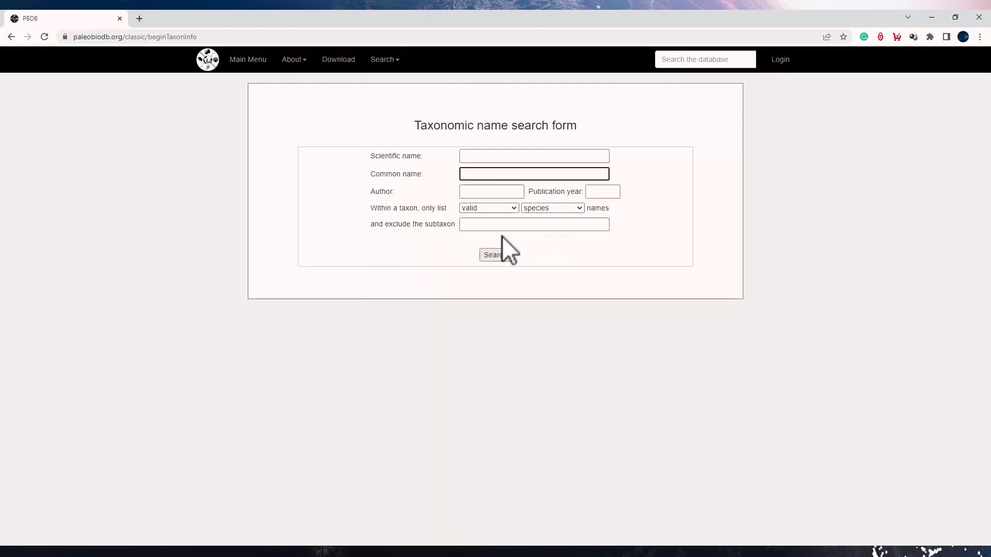
{"action": "type", "text": "shar"}
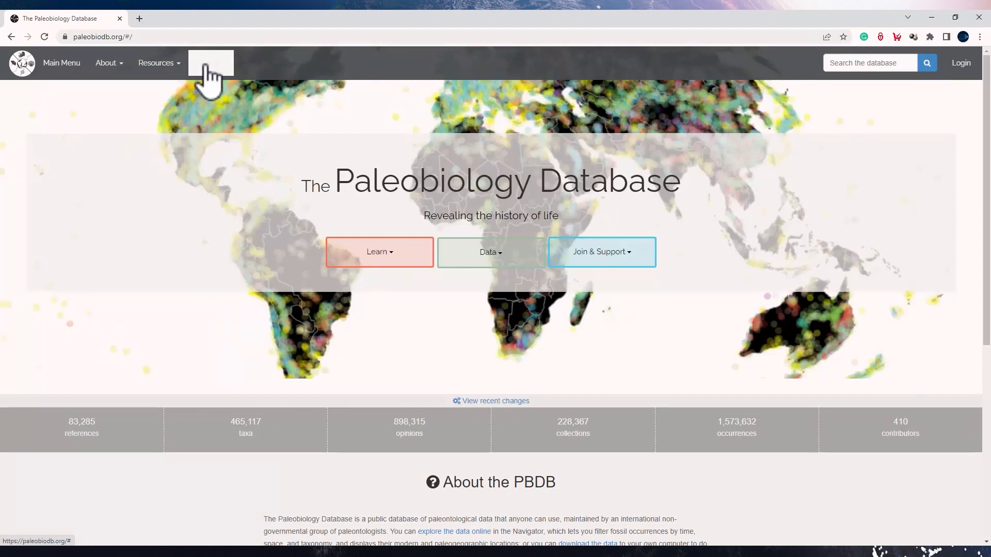
{"action": "left_click", "coordinate": [210, 63]}
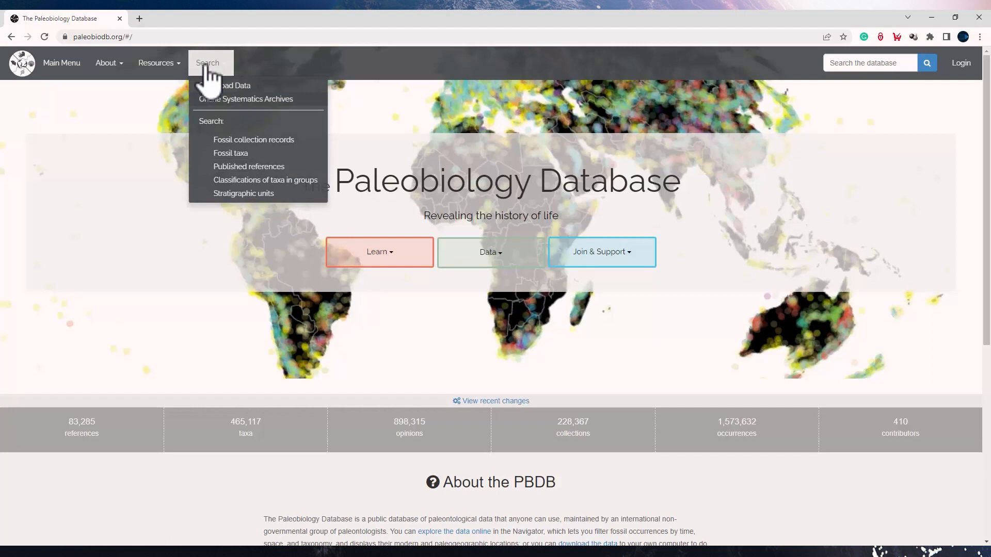
{"action": "left_click", "coordinate": [253, 139]}
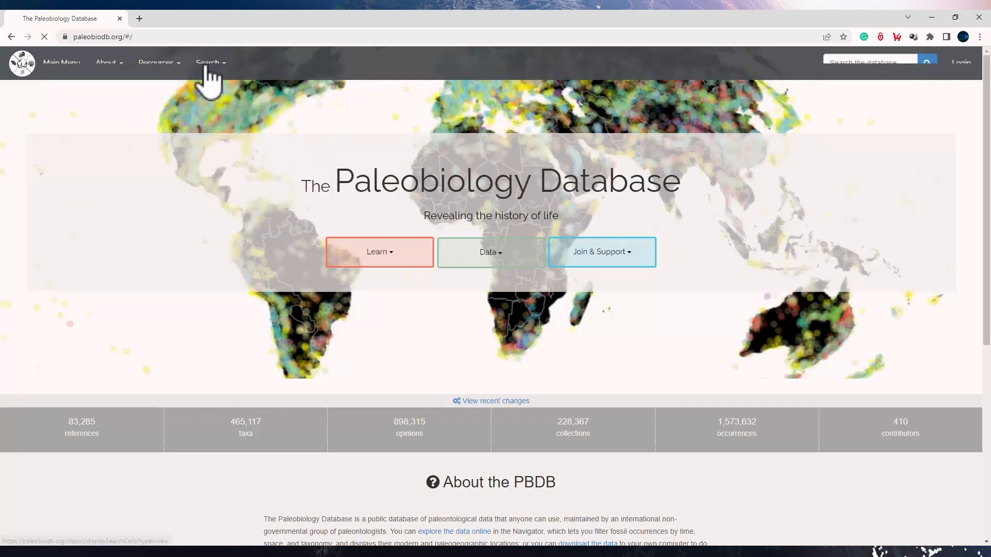
{"action": "left_click", "coordinate": [207, 62]}
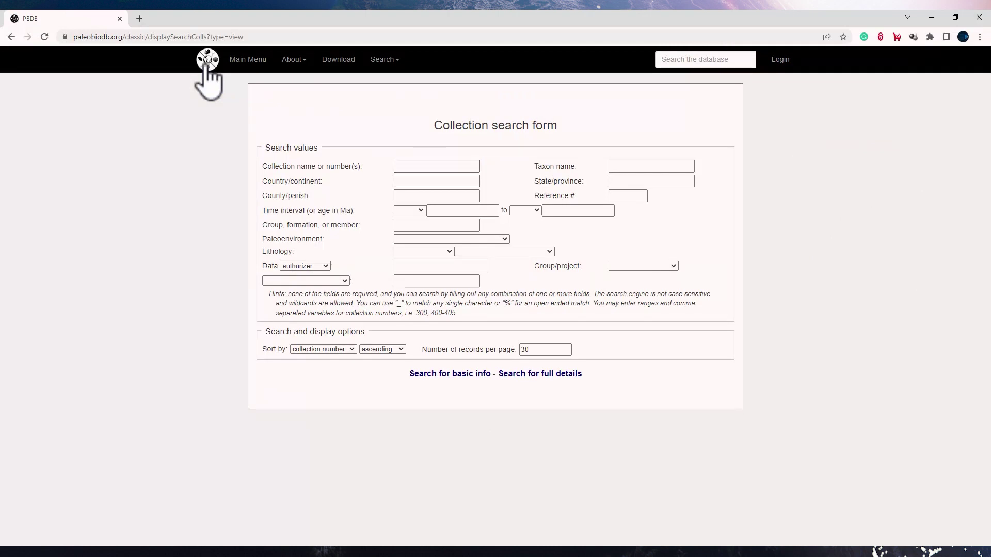
Step: Search collections by the name 'SUCAL limestone' to reach the Permian Brazil quarry record
{"action": "left_click", "coordinate": [436, 166]}
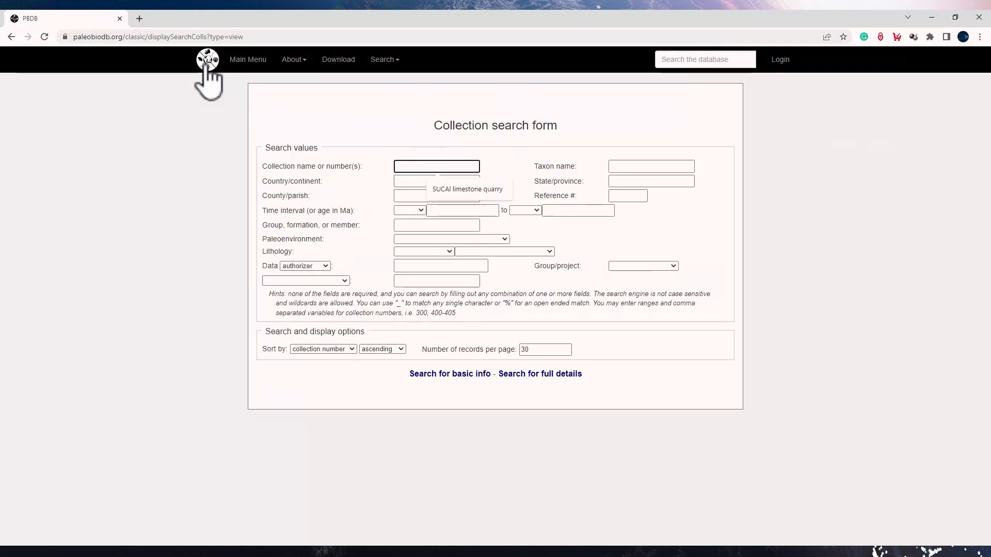
{"action": "type", "text": "S"}
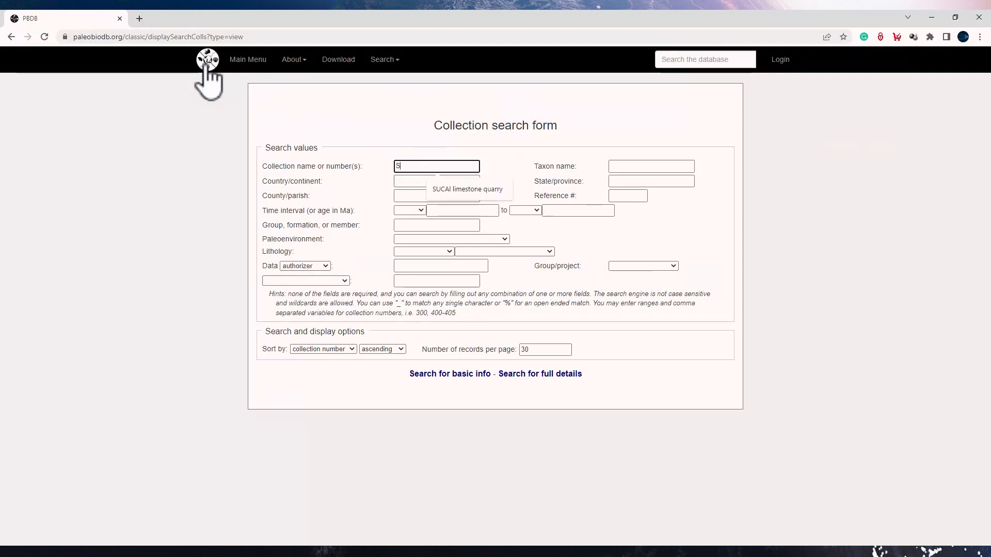
{"action": "type", "text": "UCAI"}
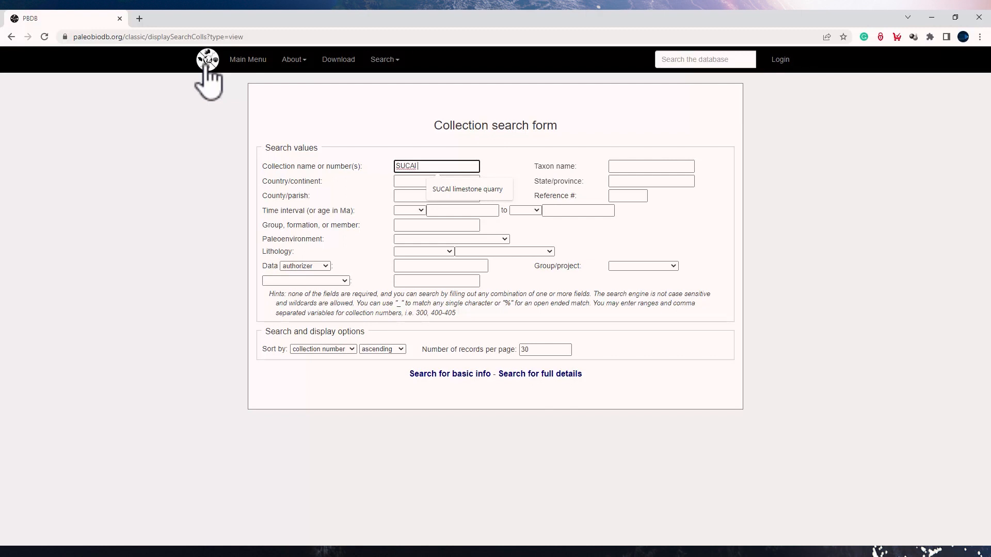
{"action": "type", "text": "limestone"}
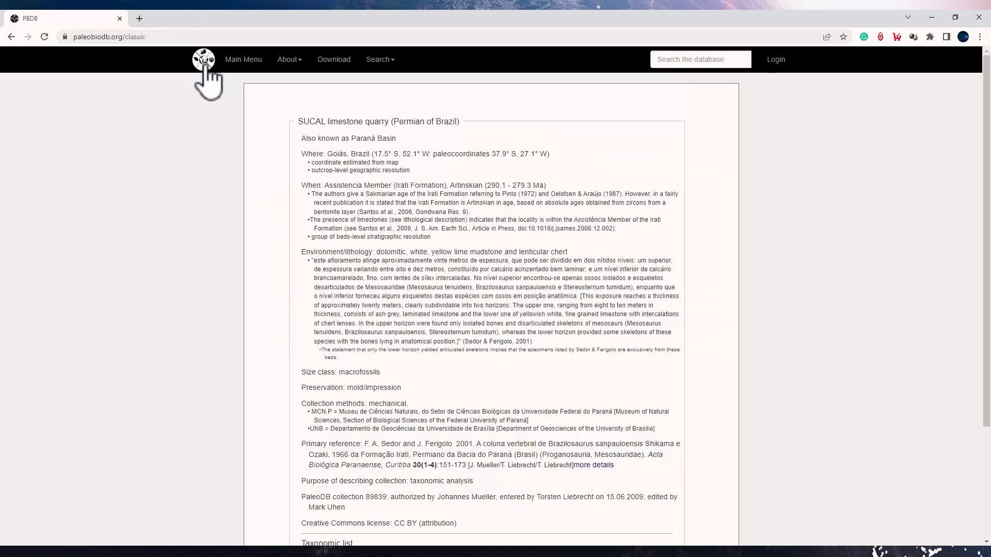
{"action": "scroll", "scroll_direction": "down", "scroll_amount": 3}
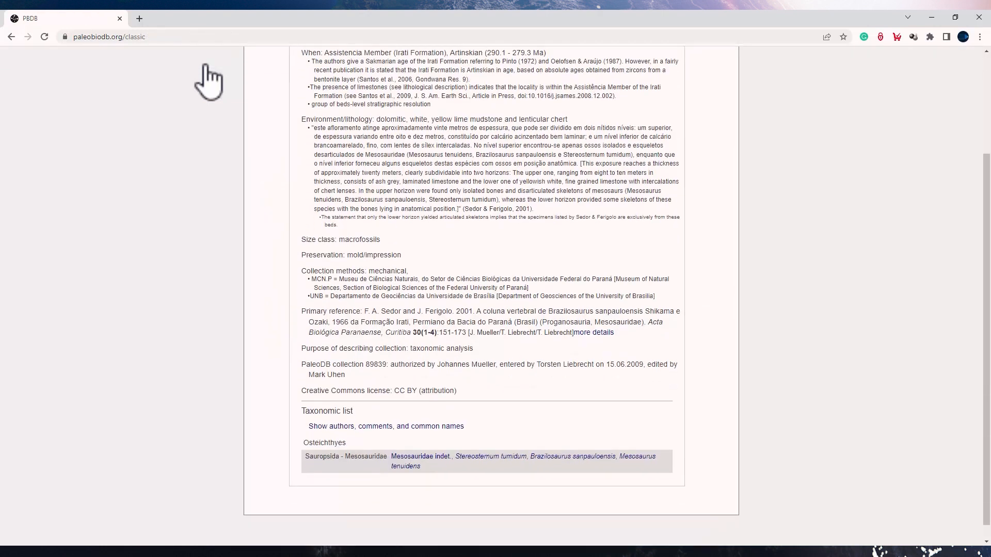
{"action": "scroll", "scroll_direction": "down", "scroll_amount": 3}
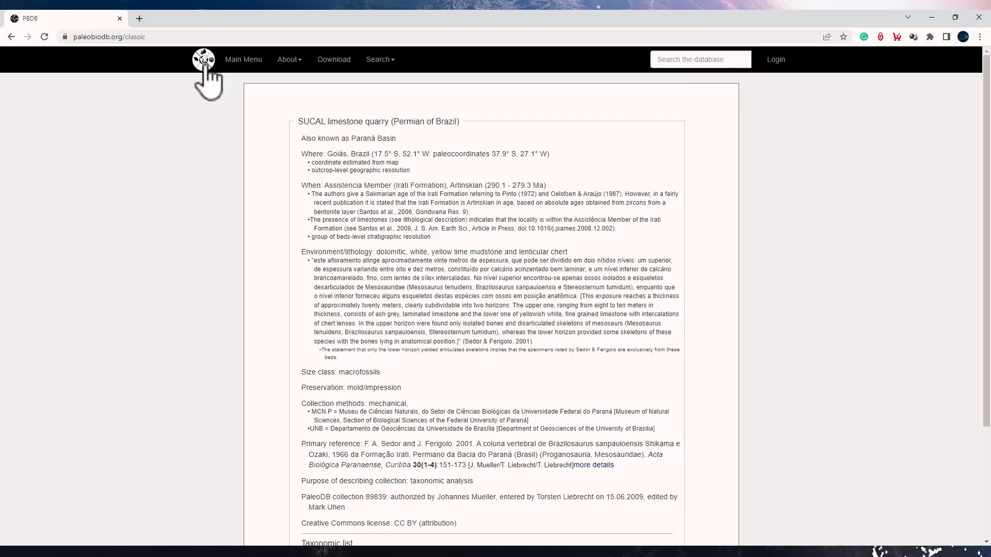
{"action": "scroll", "scroll_direction": "down", "scroll_amount": 3}
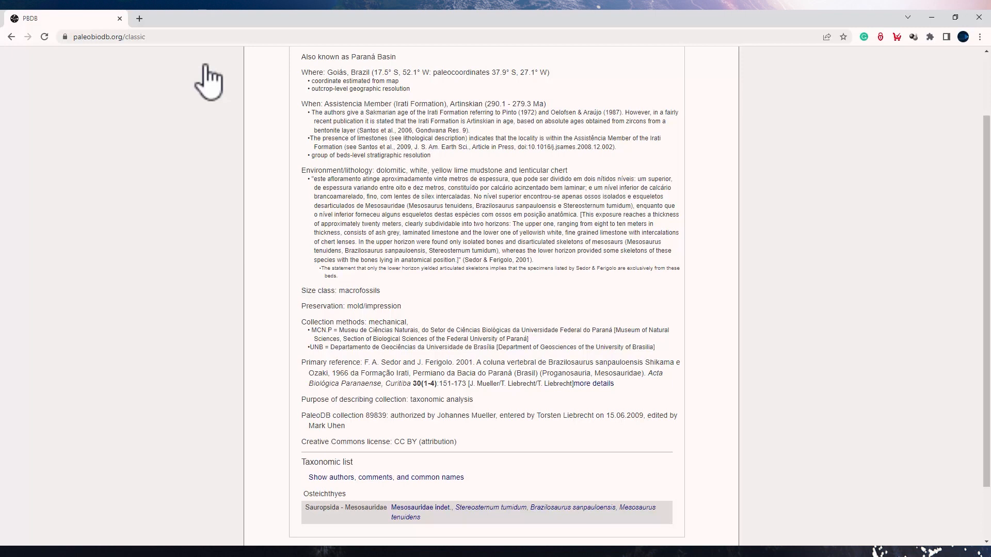
{"action": "scroll", "scroll_direction": "down", "scroll_amount": 3}
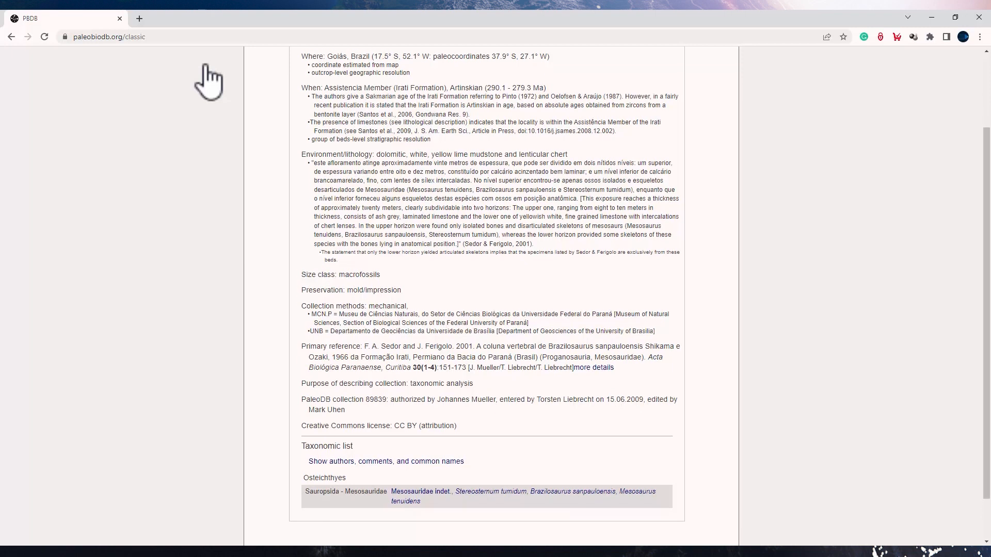